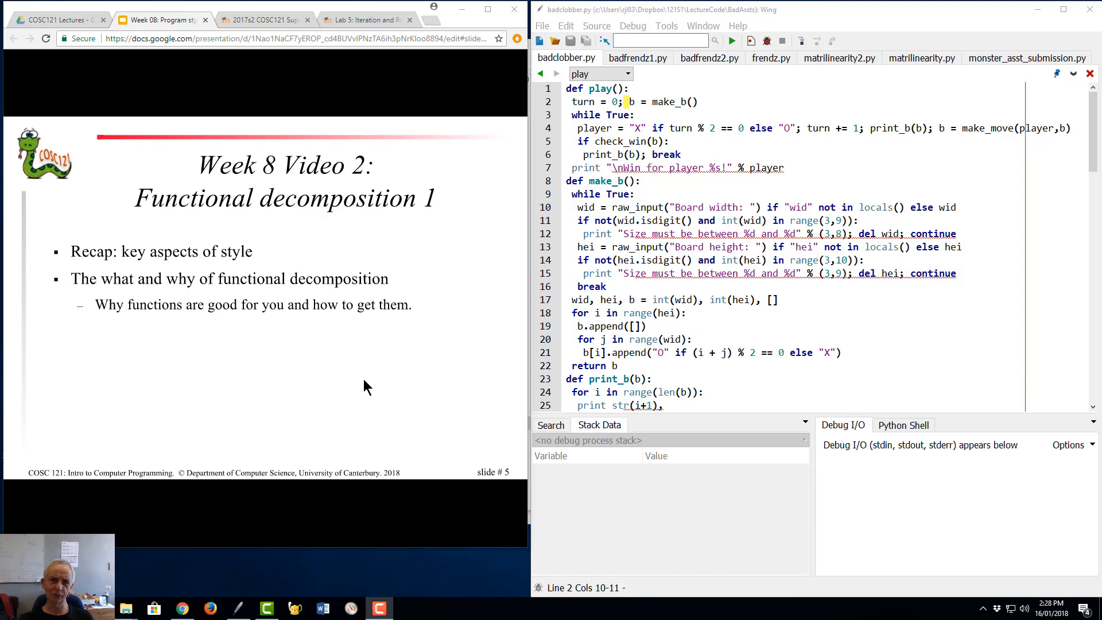
{"action": "mouse_move", "coordinate": [344, 384]}
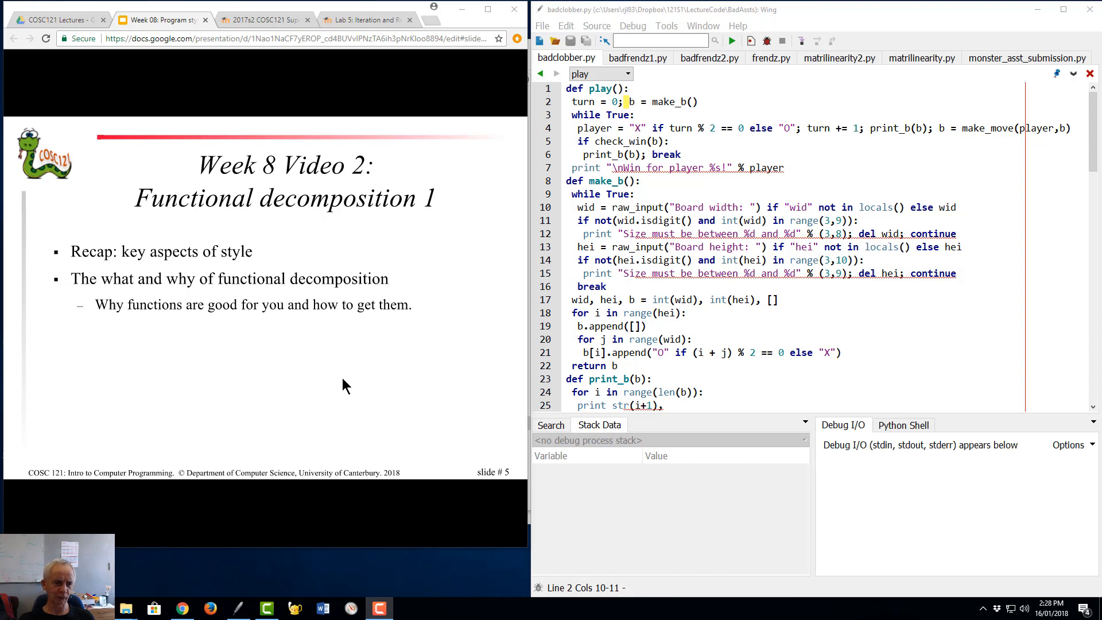
{"action": "mouse_move", "coordinate": [305, 336]}
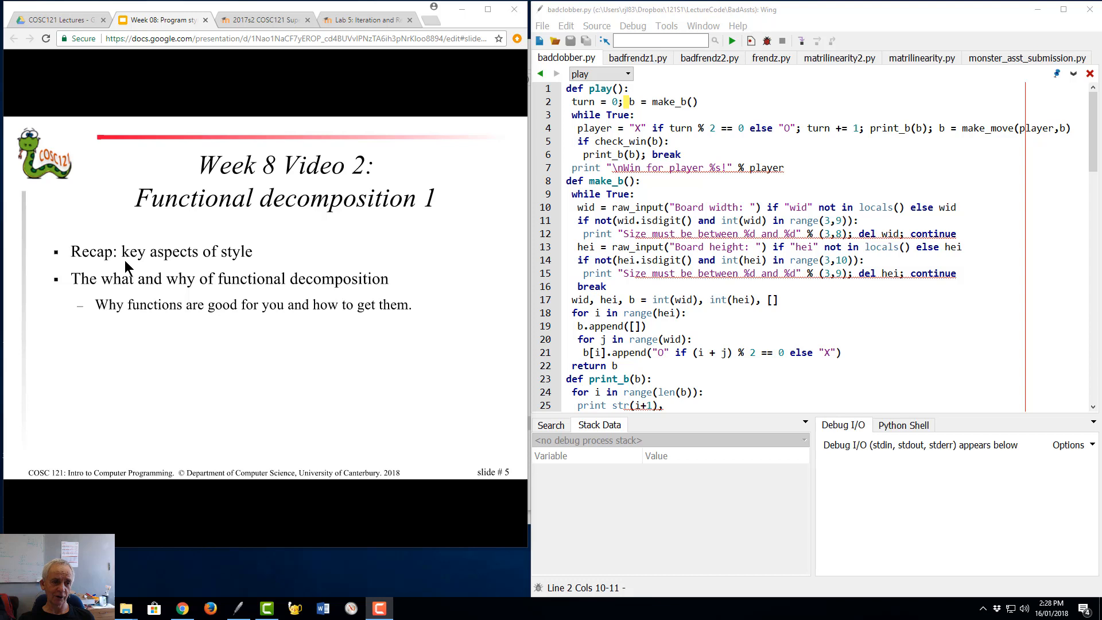
{"action": "mouse_move", "coordinate": [261, 269]}
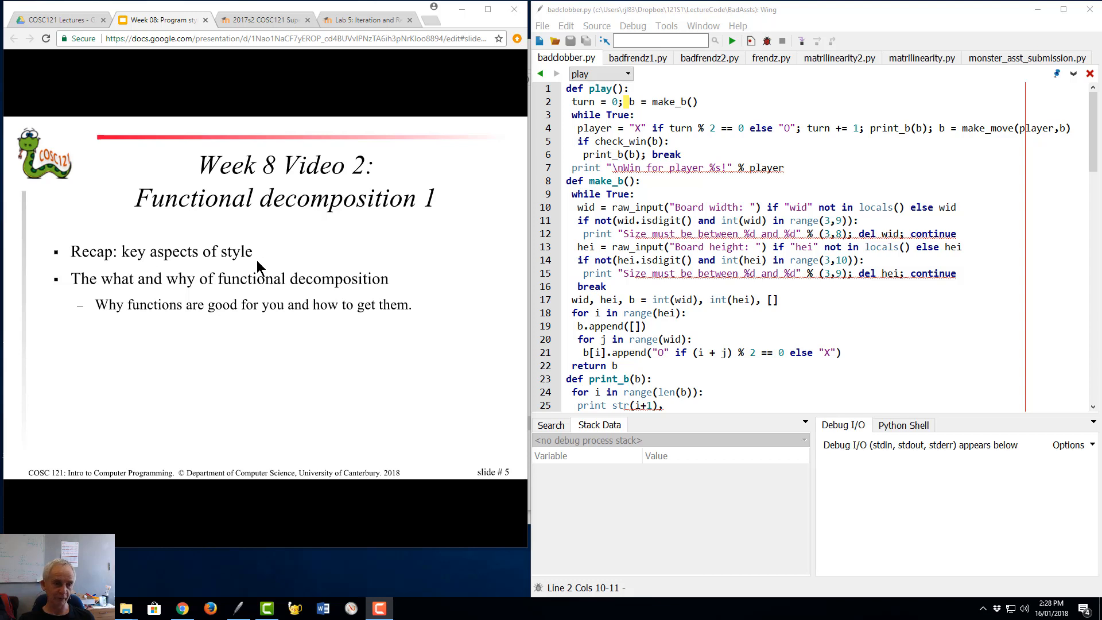
{"action": "mouse_move", "coordinate": [219, 320]}
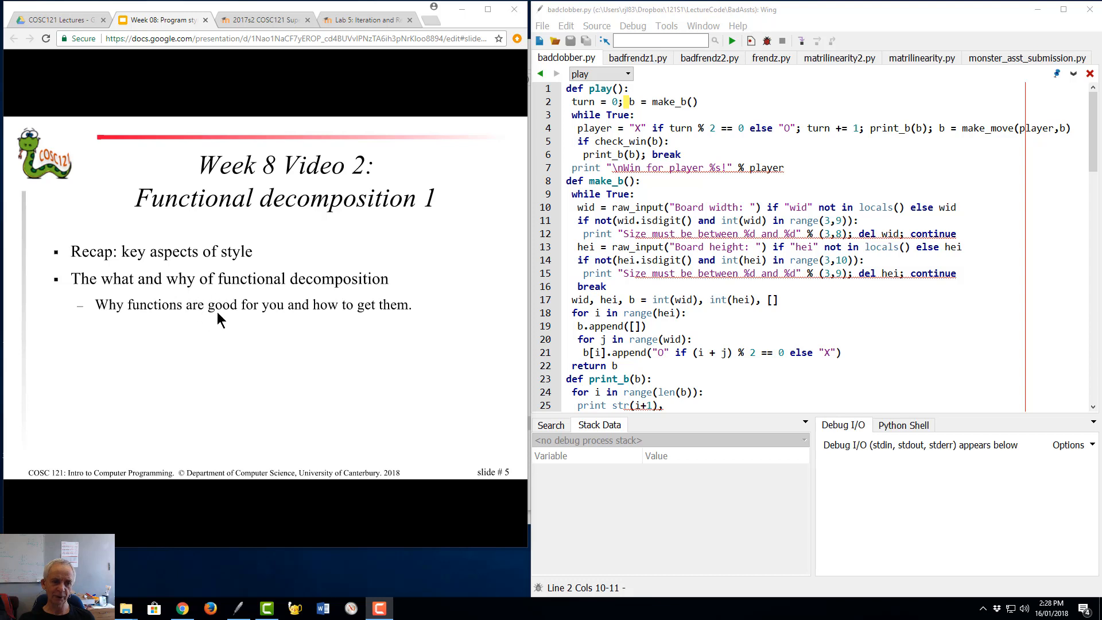
{"action": "mouse_move", "coordinate": [227, 309]}
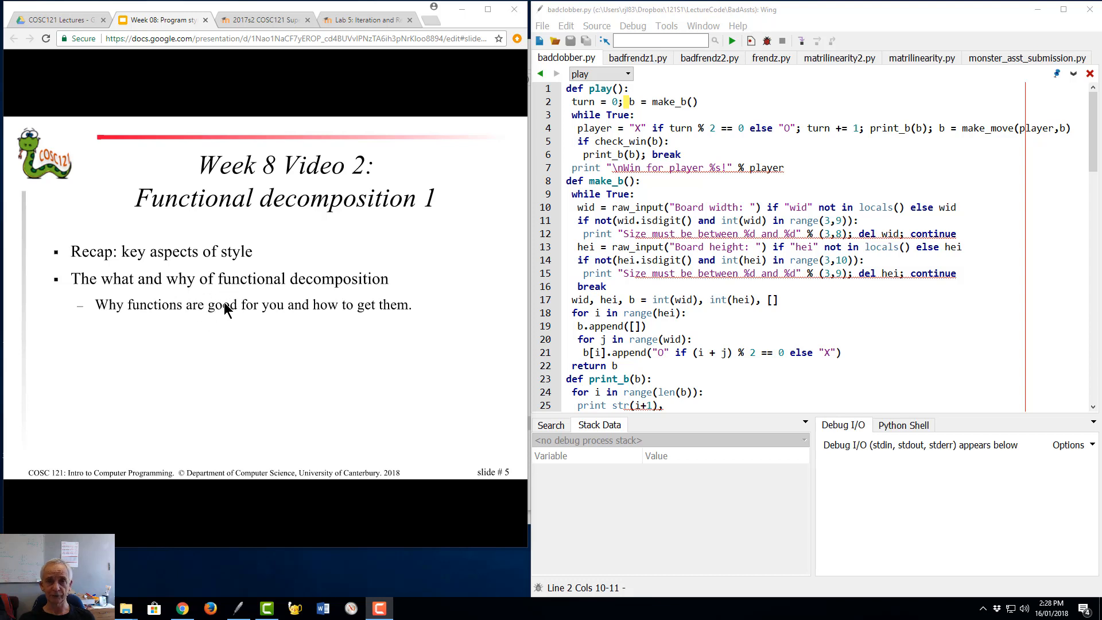
{"action": "mouse_move", "coordinate": [122, 291]}
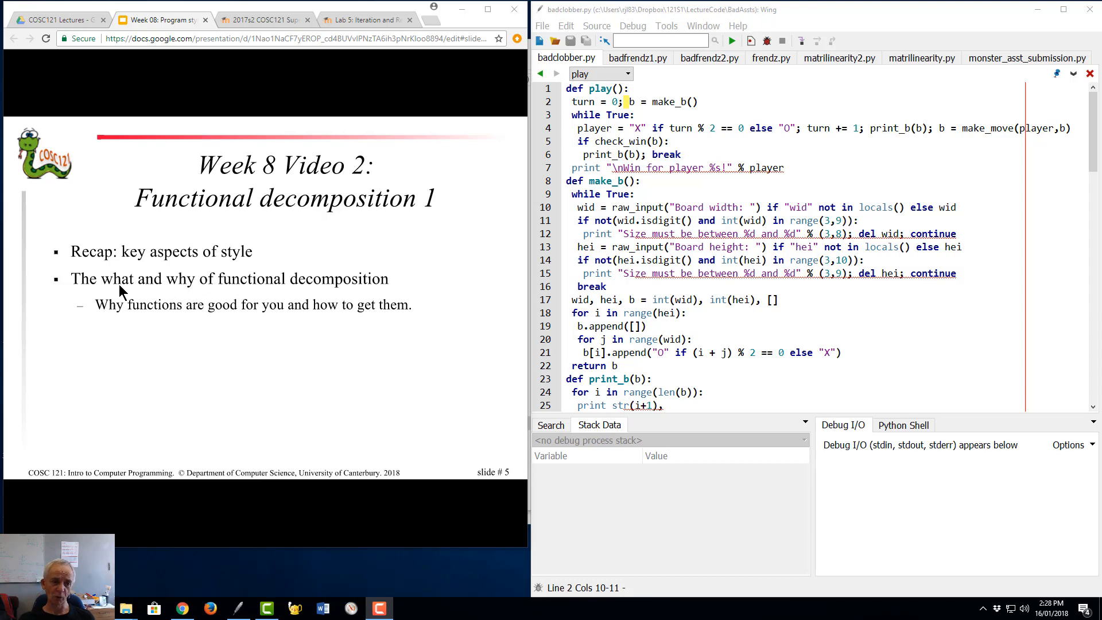
{"action": "mouse_move", "coordinate": [403, 371]}
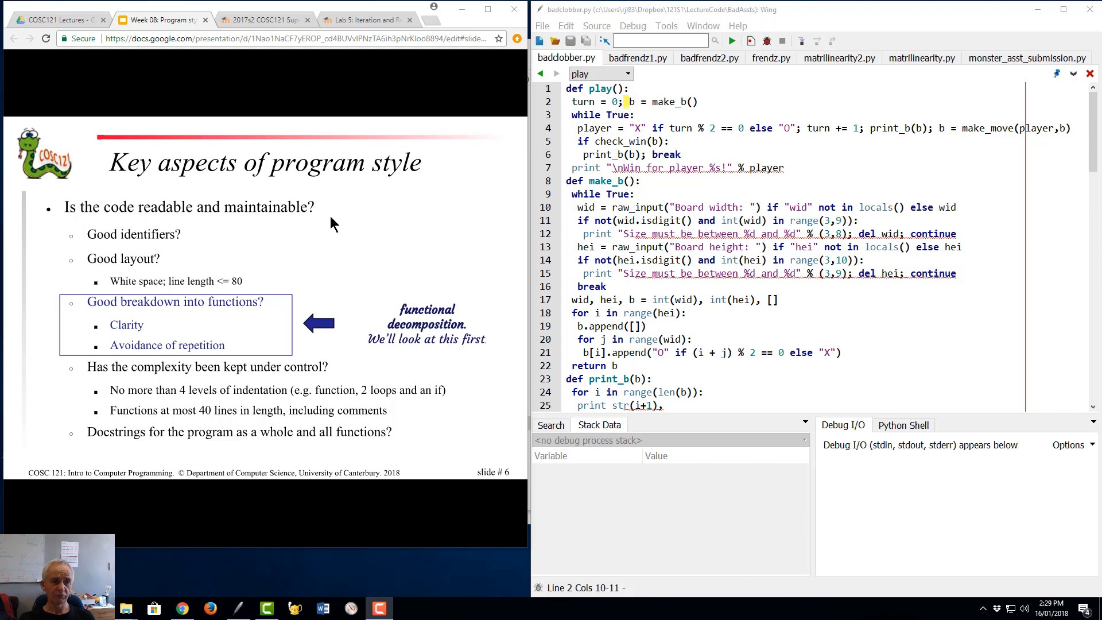
{"action": "mouse_move", "coordinate": [172, 218]}
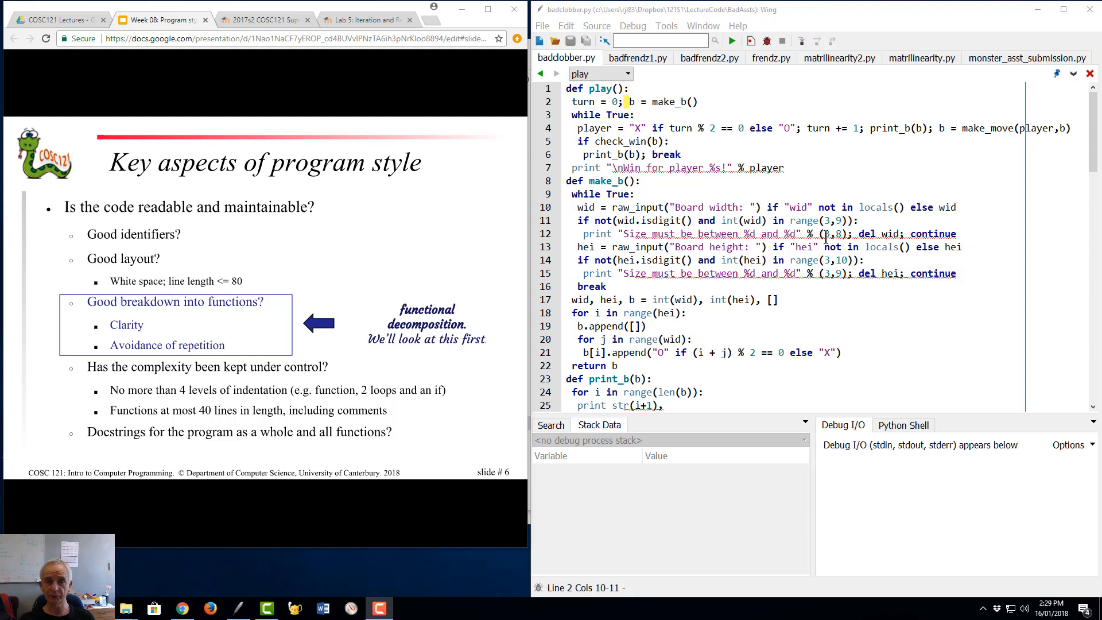
{"action": "mouse_move", "coordinate": [280, 220]}
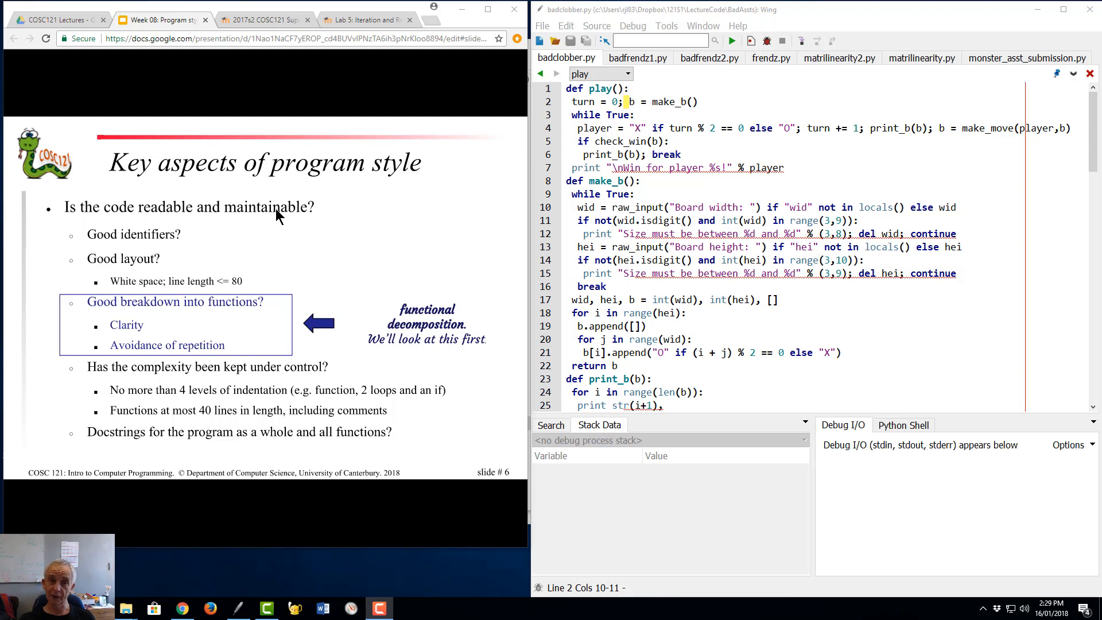
{"action": "mouse_move", "coordinate": [643, 198]}
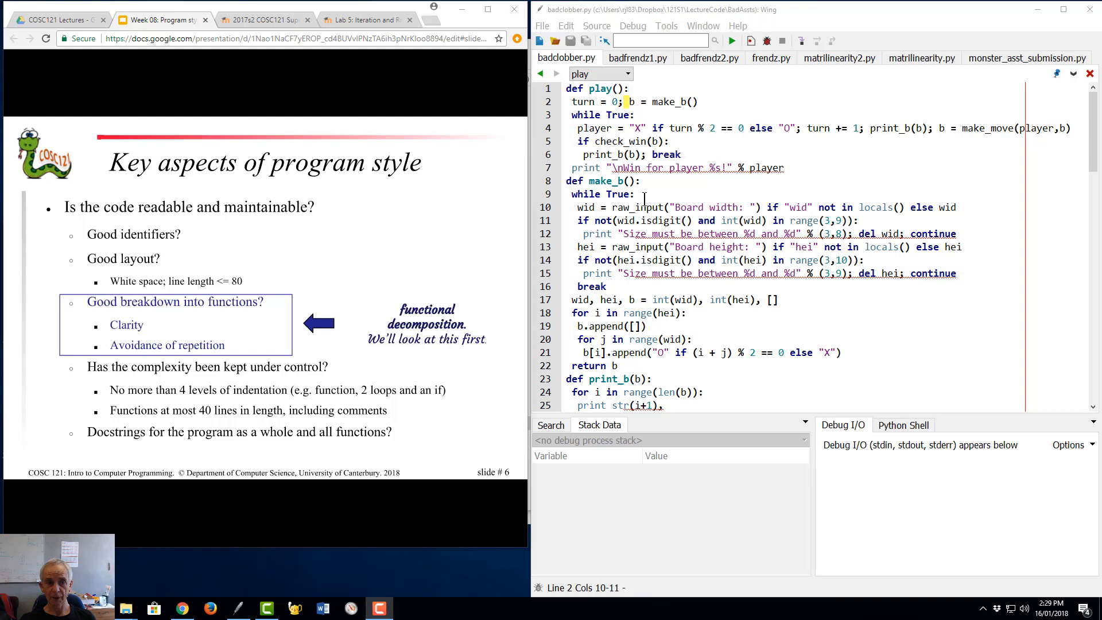
{"action": "mouse_move", "coordinate": [410, 226]}
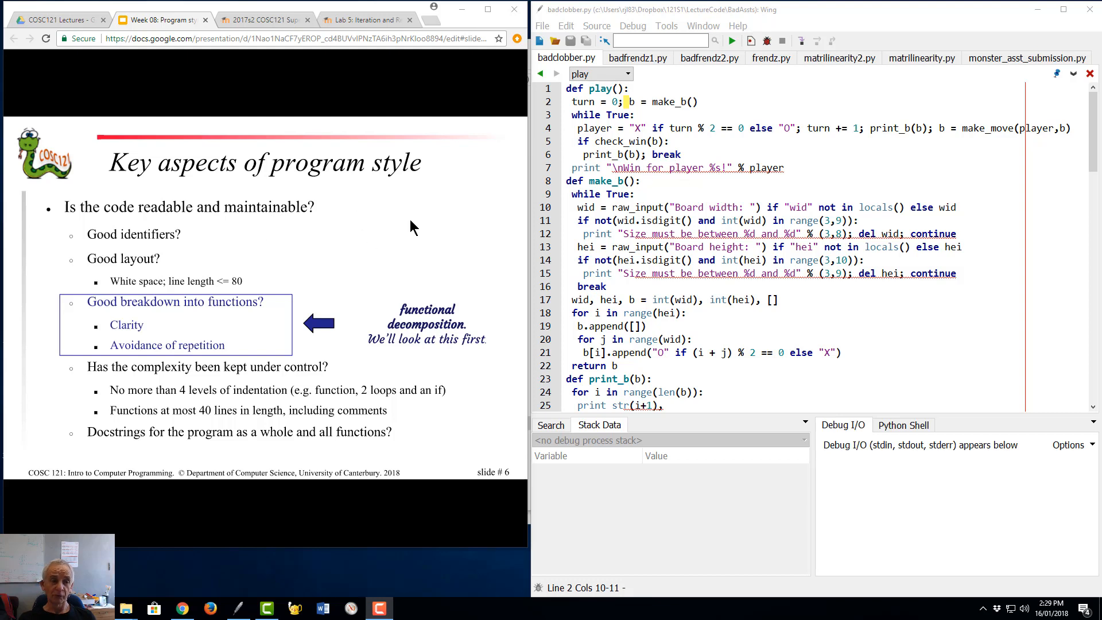
{"action": "mouse_move", "coordinate": [725, 161]}
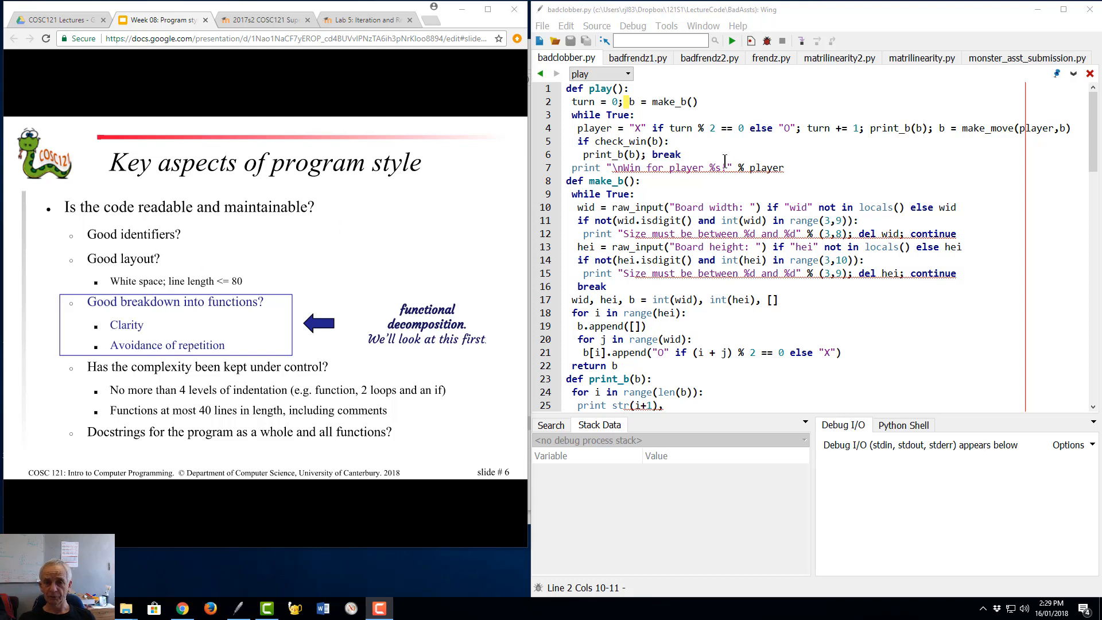
{"action": "mouse_move", "coordinate": [789, 303]}
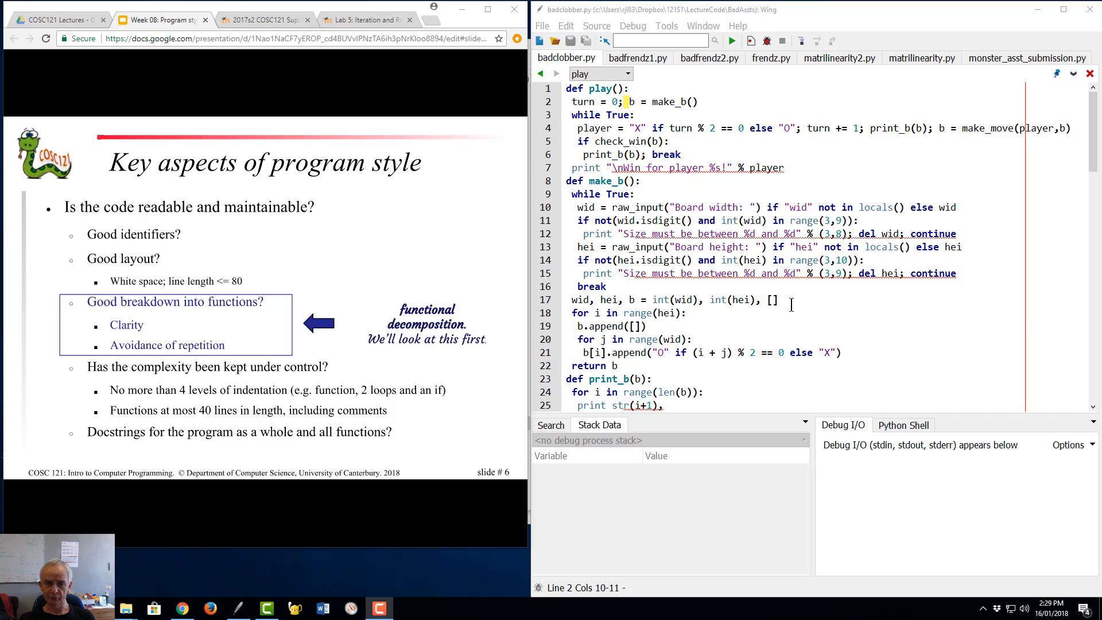
{"action": "scroll", "scroll_direction": "down", "scroll_amount": 3}
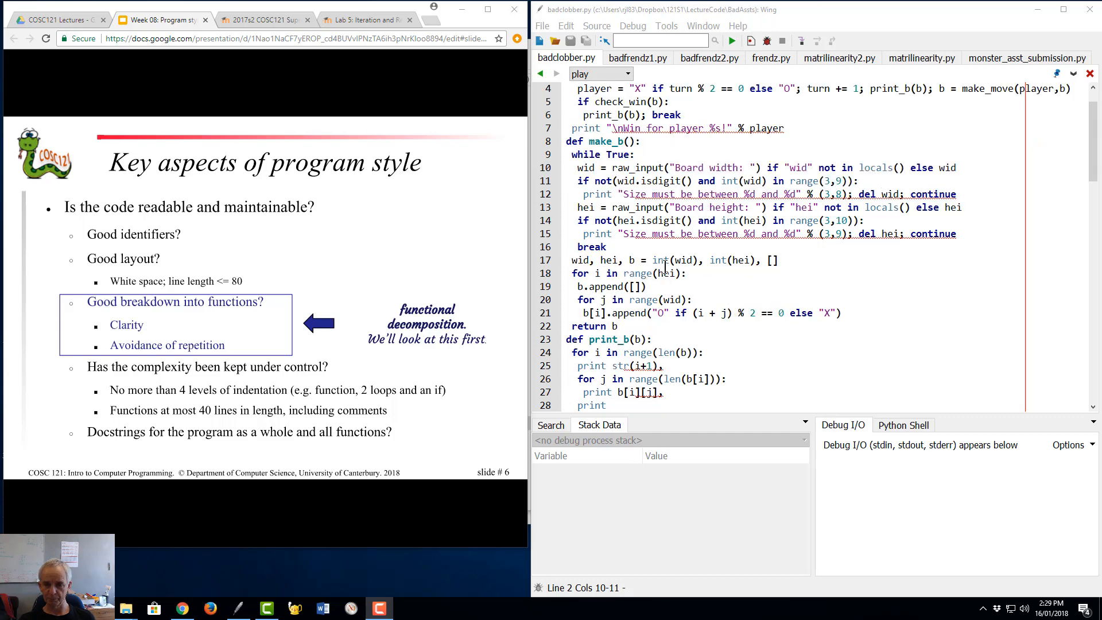
{"action": "scroll", "scroll_direction": "down", "scroll_amount": 3}
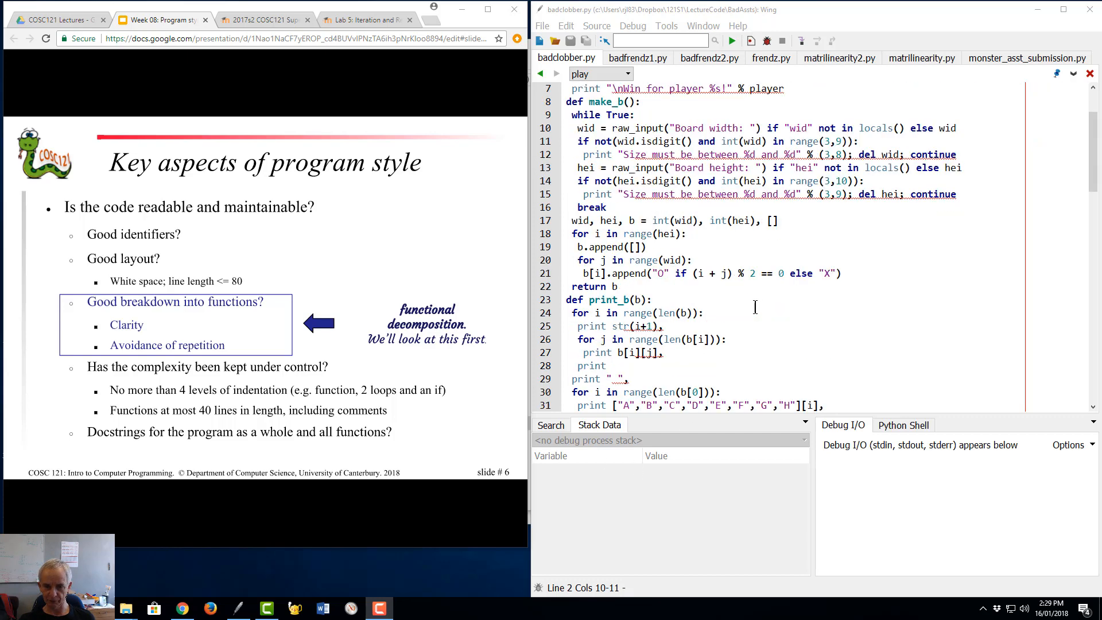
{"action": "scroll", "scroll_direction": "down", "scroll_amount": 3}
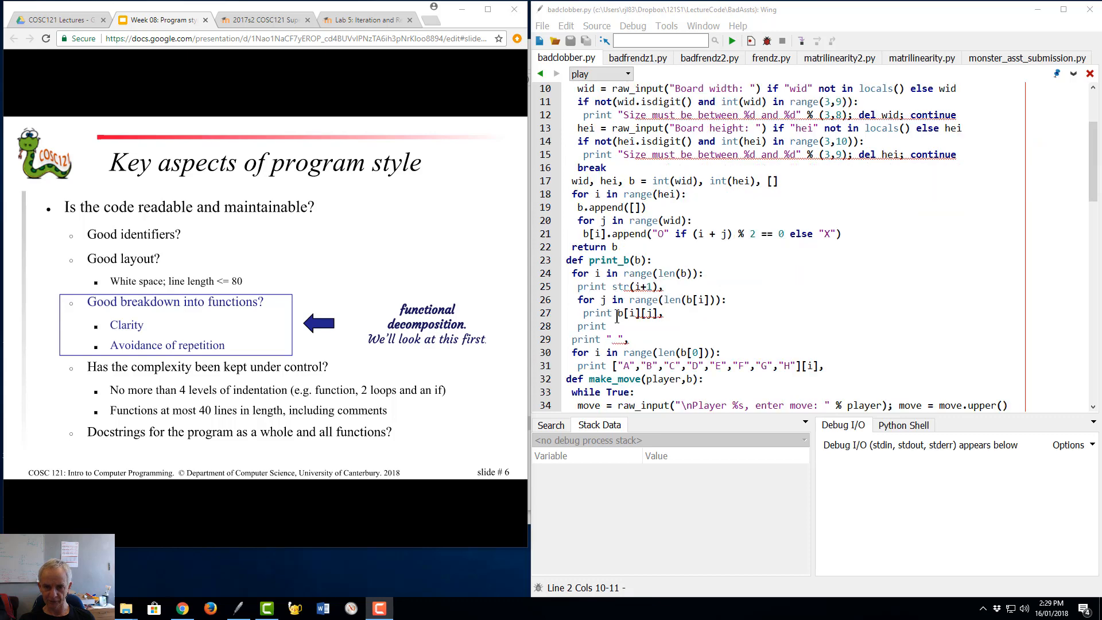
{"action": "scroll", "scroll_direction": "down", "scroll_amount": 3}
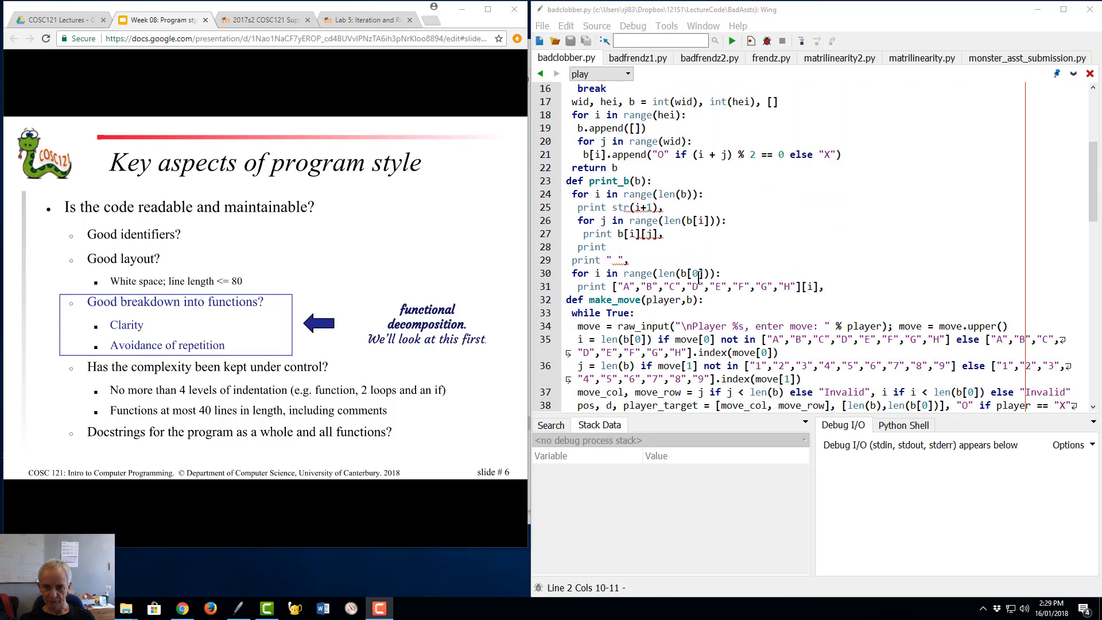
{"action": "scroll", "scroll_direction": "down", "scroll_amount": 3}
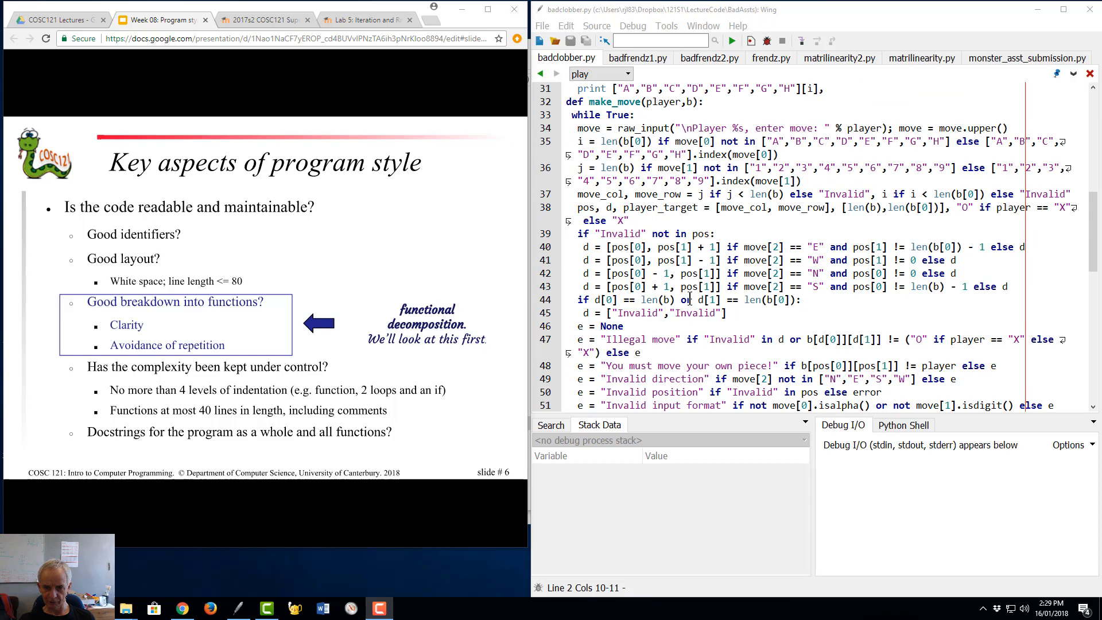
{"action": "scroll", "scroll_direction": "down", "scroll_amount": 3}
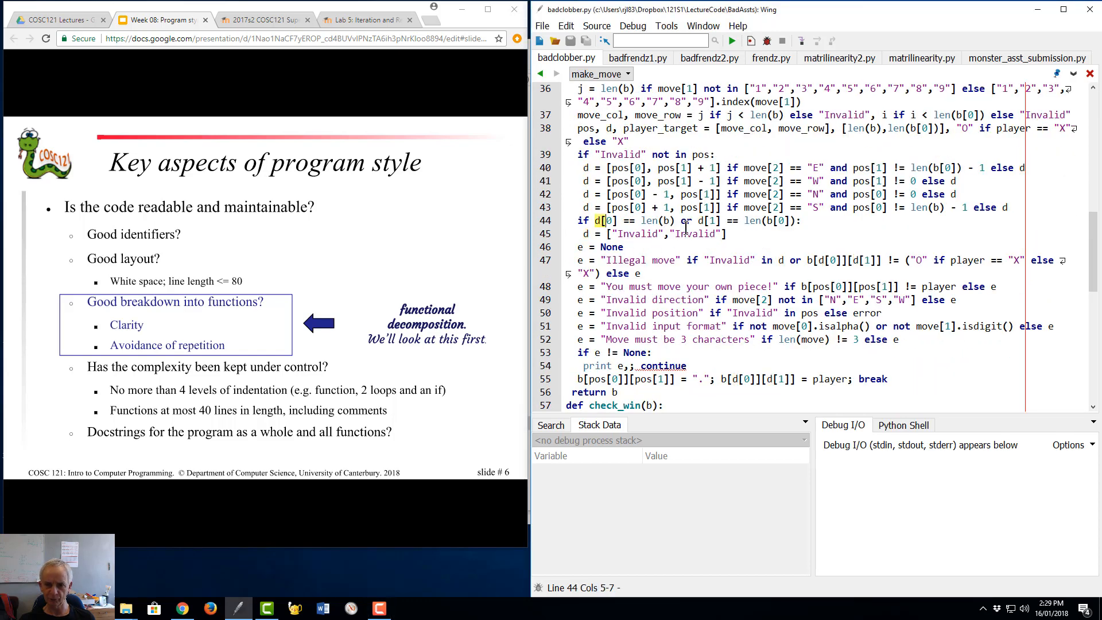
{"action": "left_click", "coordinate": [696, 221]}
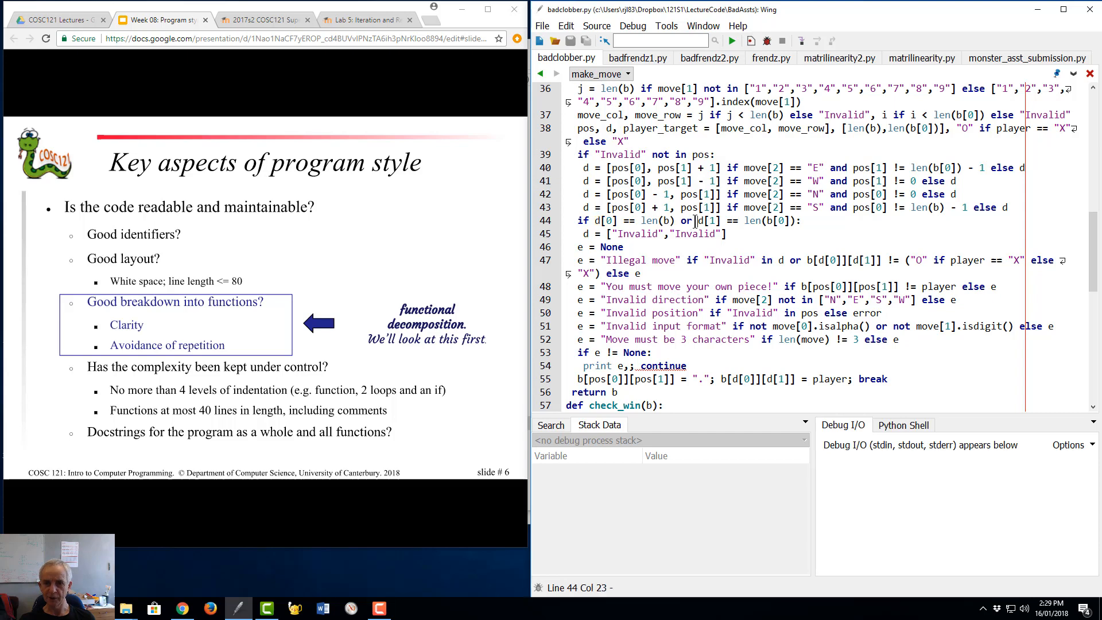
{"action": "scroll", "scroll_direction": "down", "scroll_amount": 3}
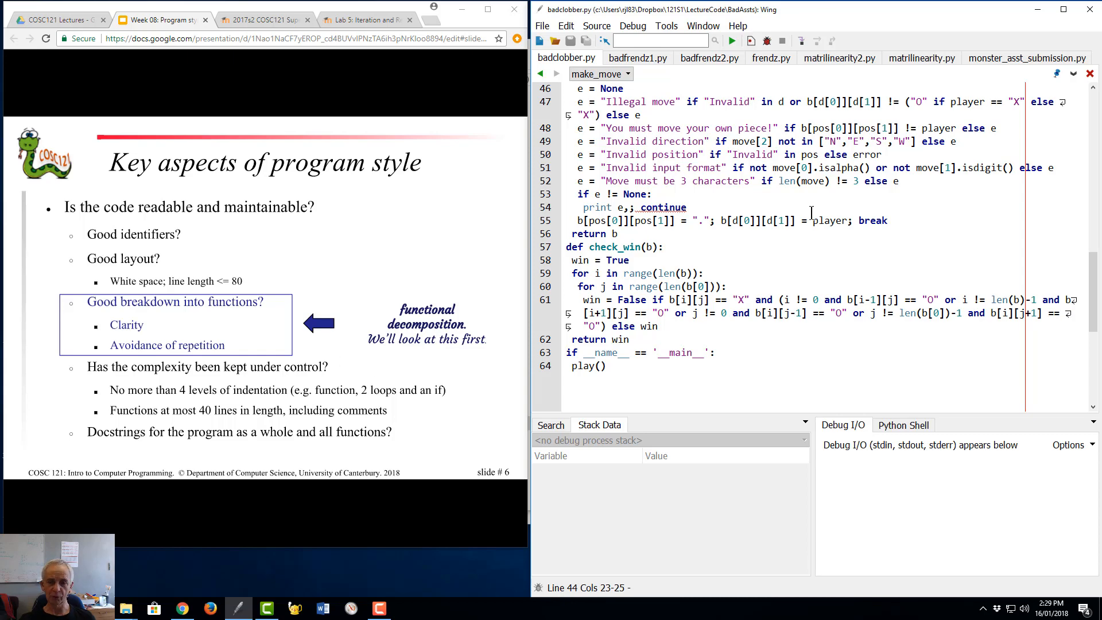
{"action": "scroll", "scroll_direction": "up", "scroll_amount": 3}
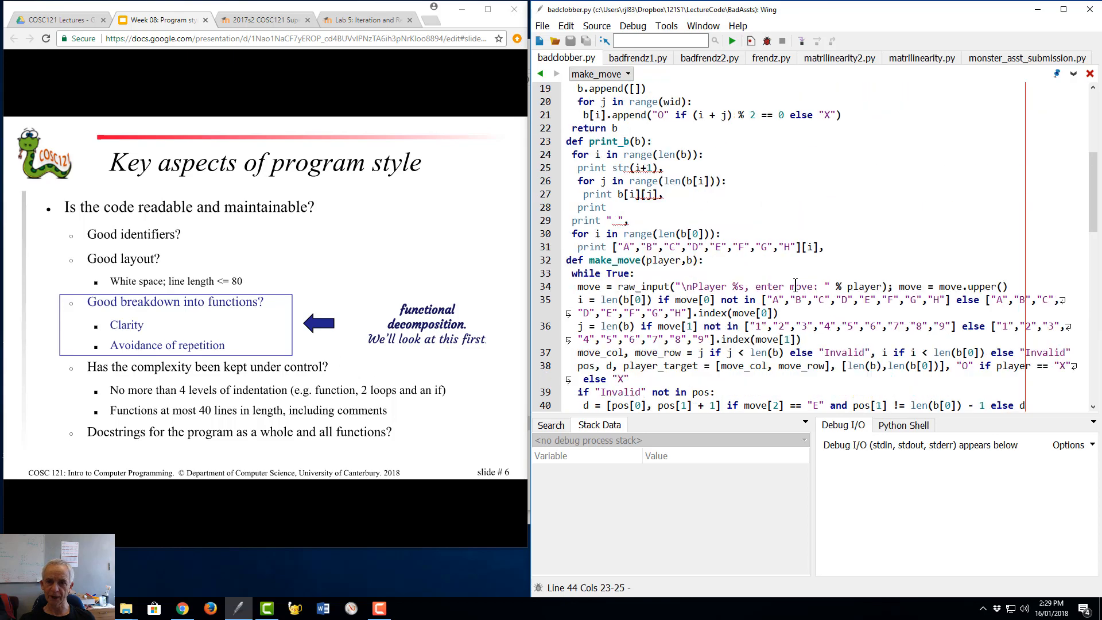
{"action": "scroll", "scroll_direction": "up", "scroll_amount": 3}
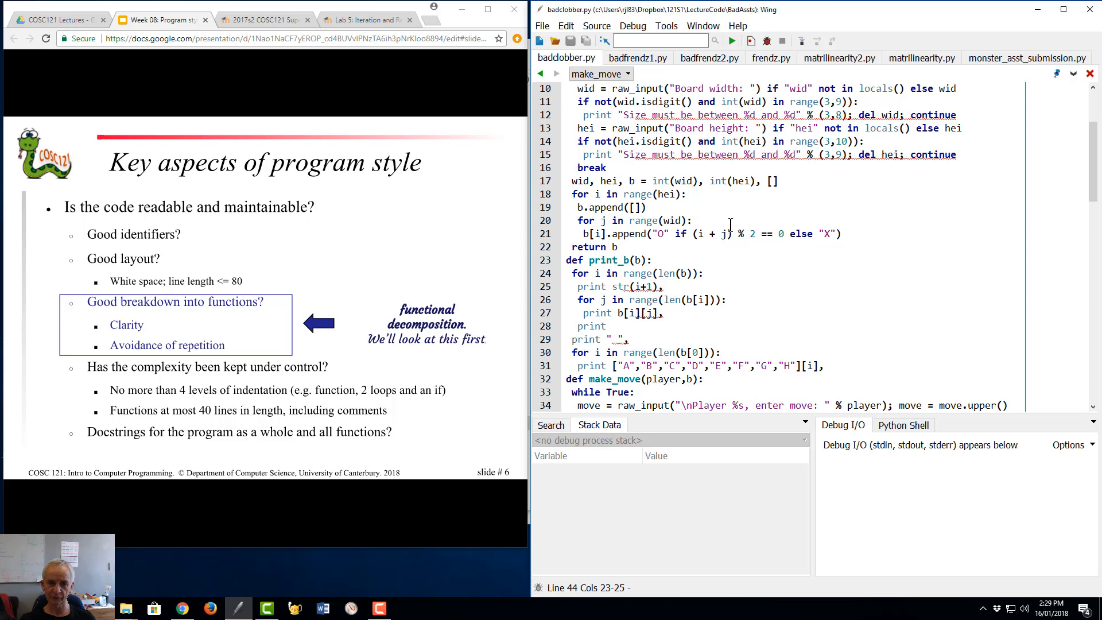
{"action": "scroll", "scroll_direction": "up", "scroll_amount": 3}
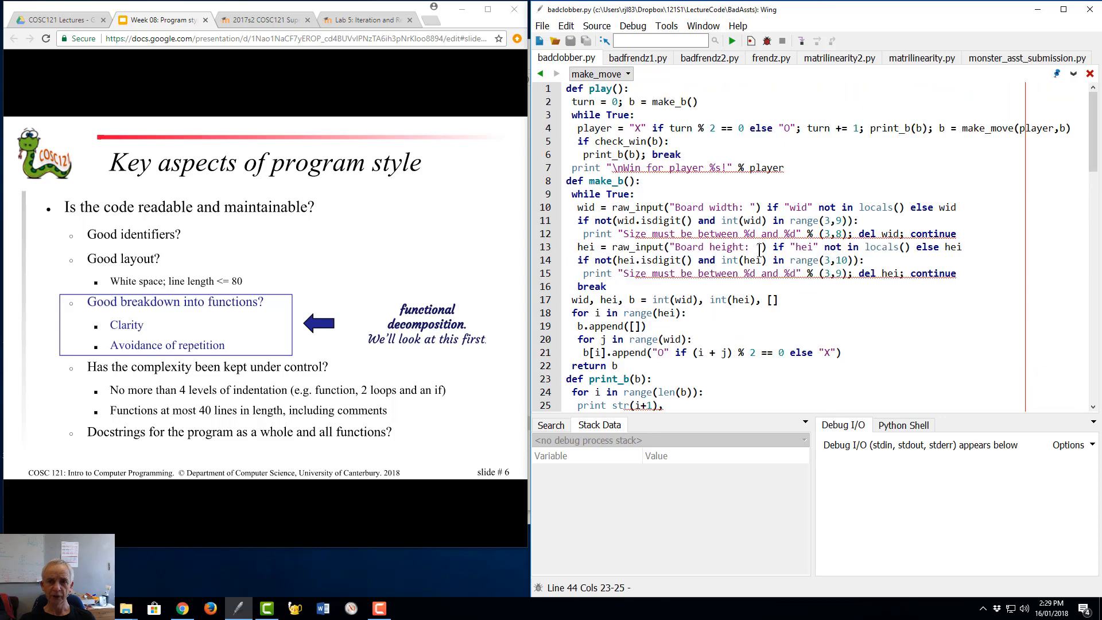
{"action": "left_click", "coordinate": [578, 128]}
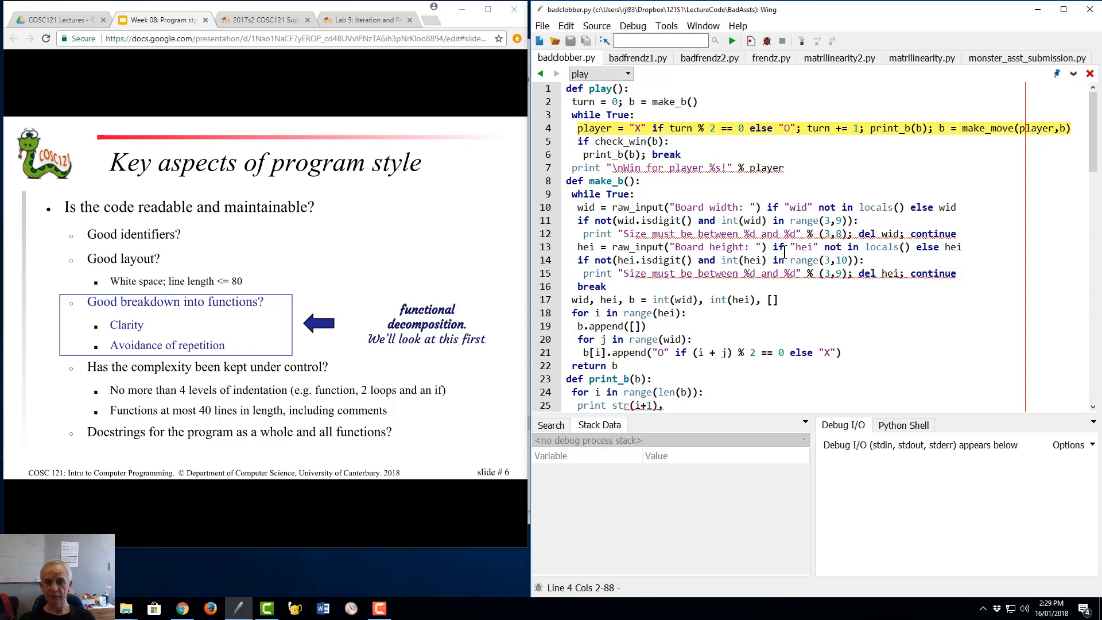
{"action": "mouse_move", "coordinate": [252, 339]}
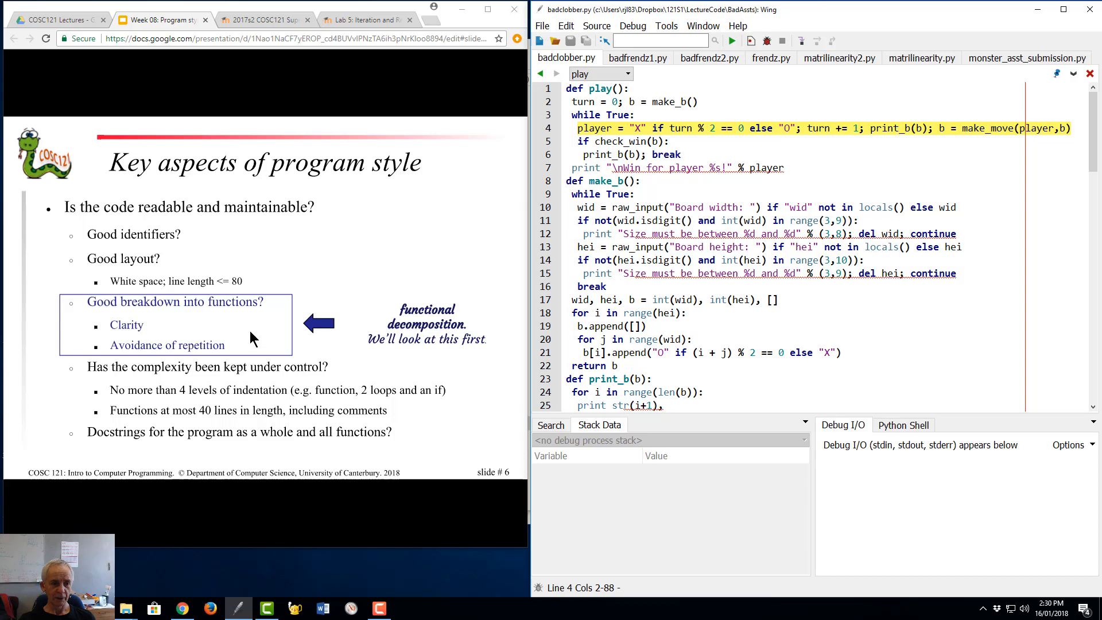
{"action": "scroll", "scroll_direction": "down", "scroll_amount": 3}
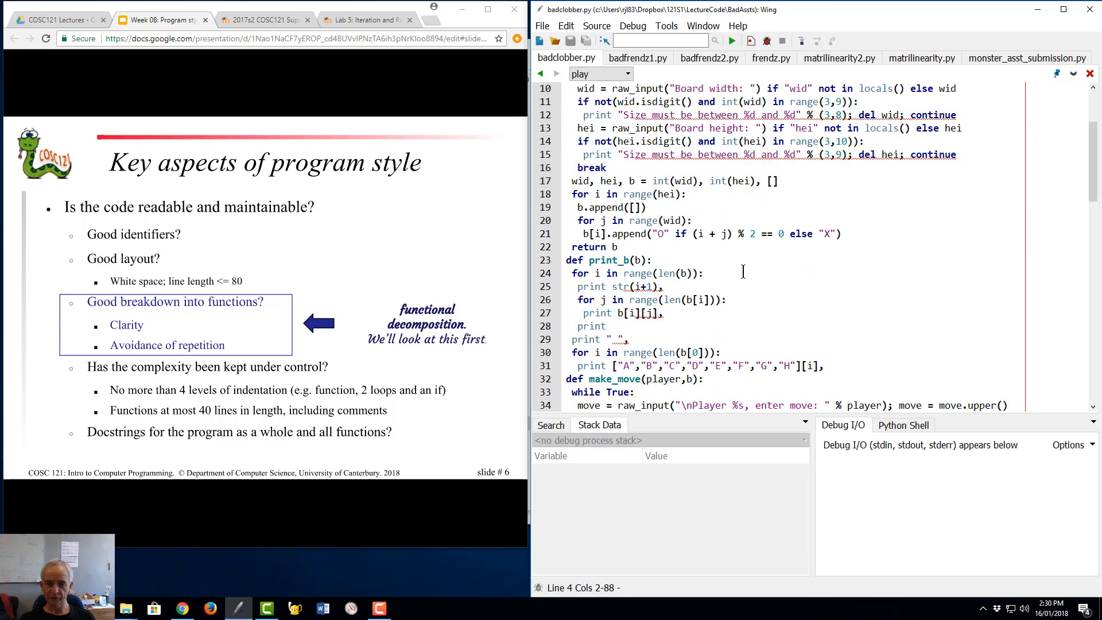
{"action": "scroll", "scroll_direction": "down", "scroll_amount": 3}
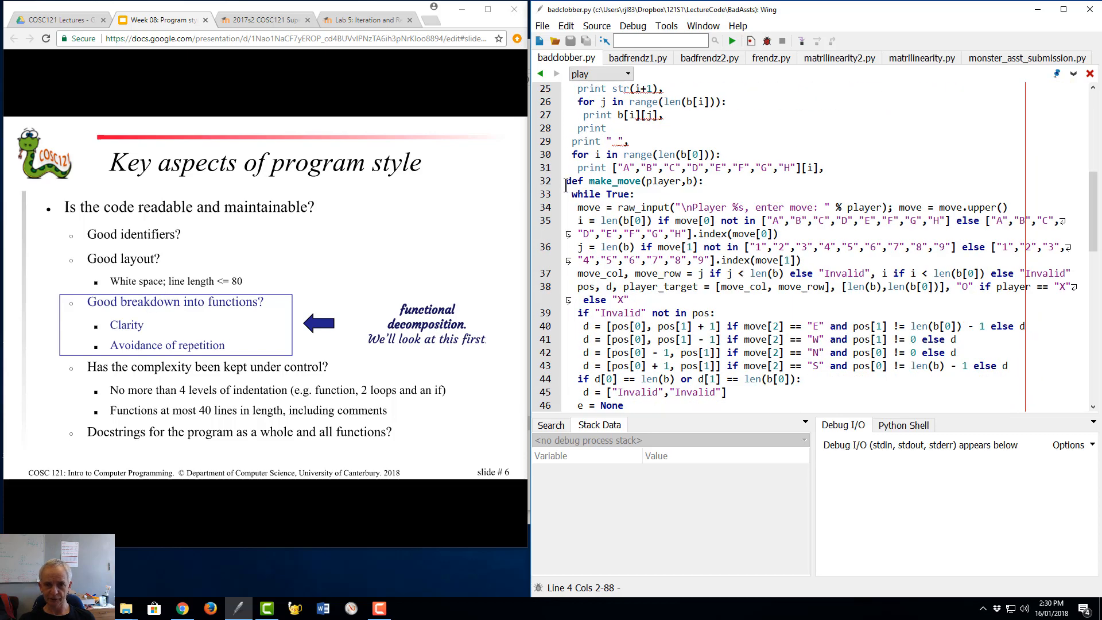
{"action": "scroll", "scroll_direction": "down", "scroll_amount": 3}
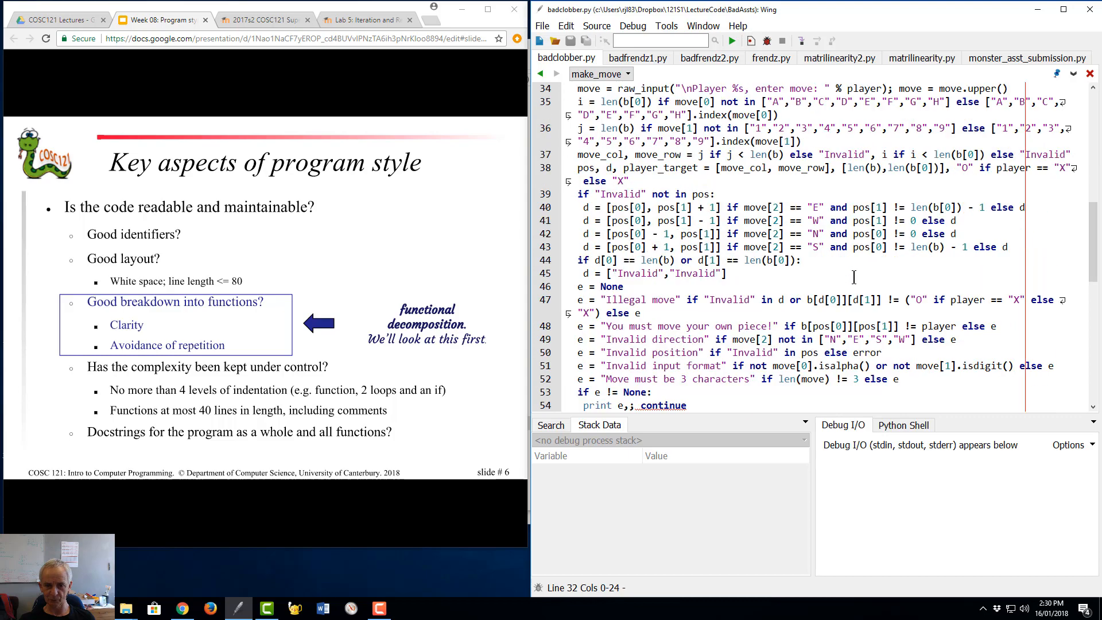
{"action": "scroll", "scroll_direction": "down", "scroll_amount": 3}
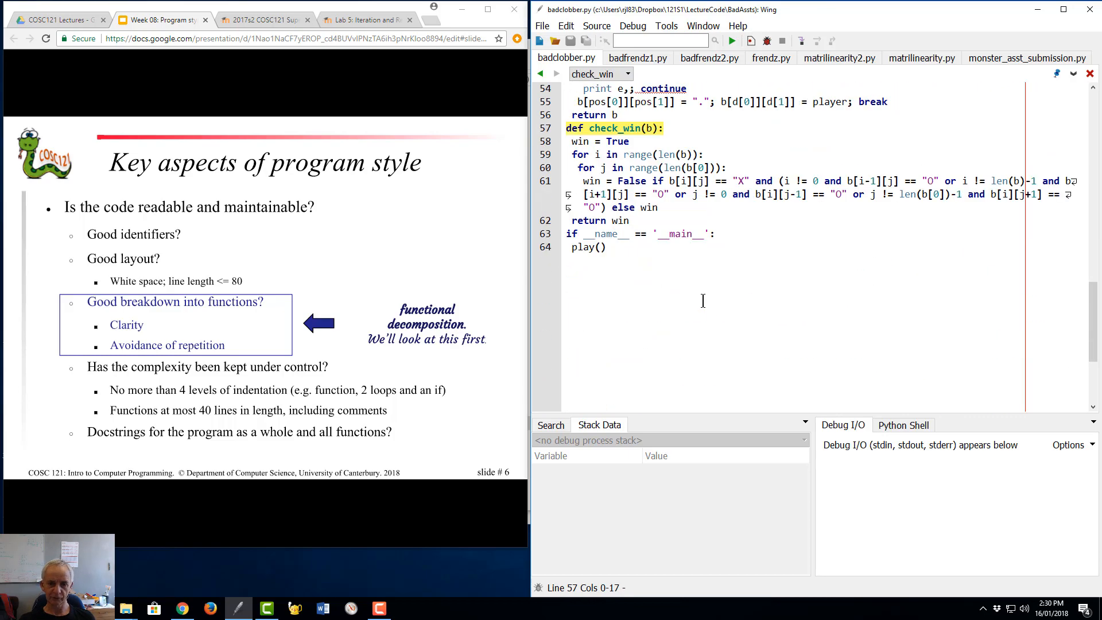
{"action": "scroll", "scroll_direction": "up", "scroll_amount": 3}
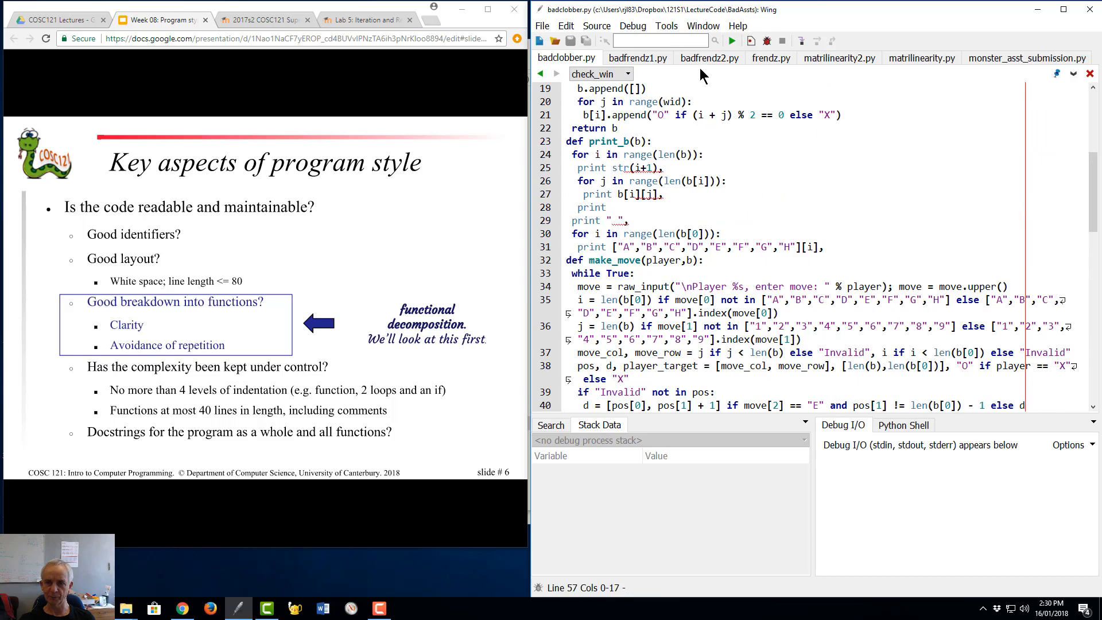
Step: Bring up badfrendz1.py and move down to the nested while-loop blocks of enclosing_xy near line 505
{"action": "left_click", "coordinate": [709, 57]}
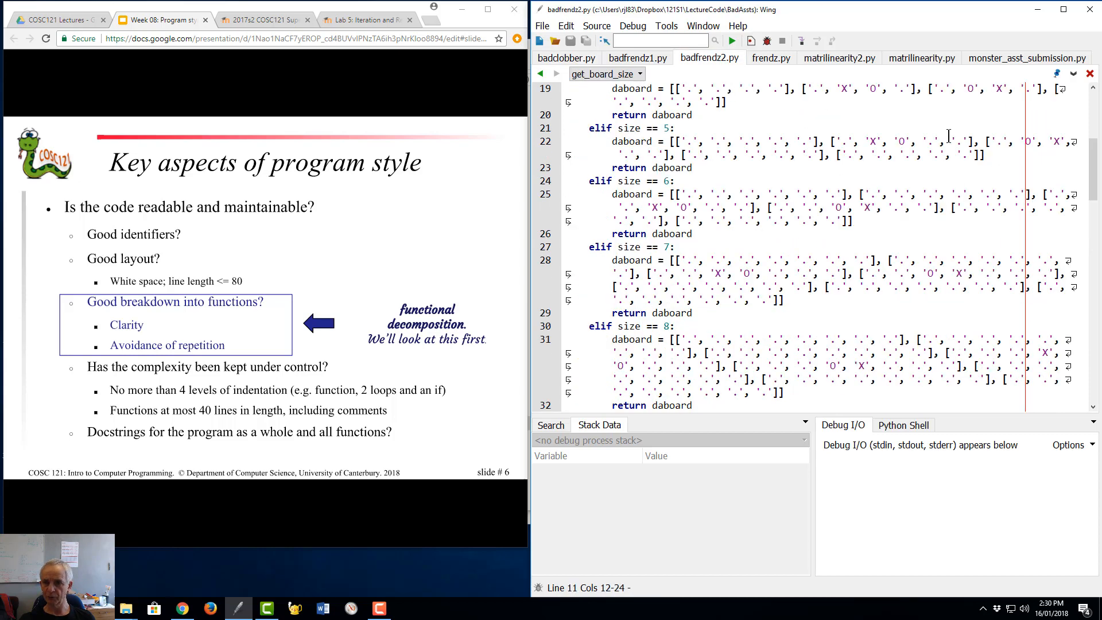
{"action": "left_click", "coordinate": [636, 57]}
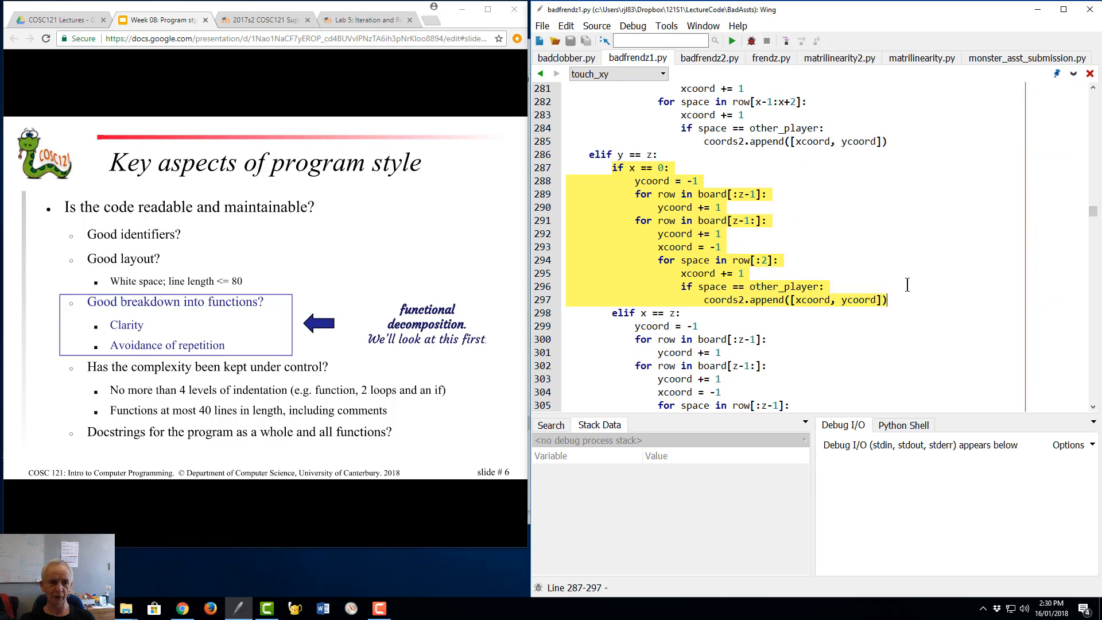
{"action": "scroll", "scroll_direction": "down", "scroll_amount": 3}
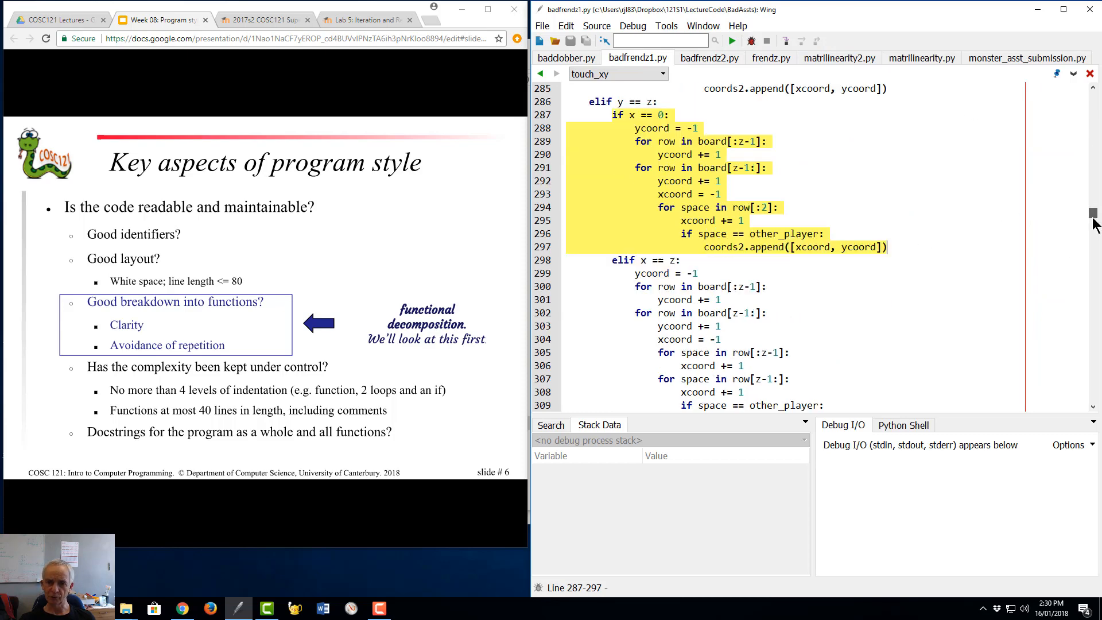
{"action": "scroll", "scroll_direction": "down", "scroll_amount": 3}
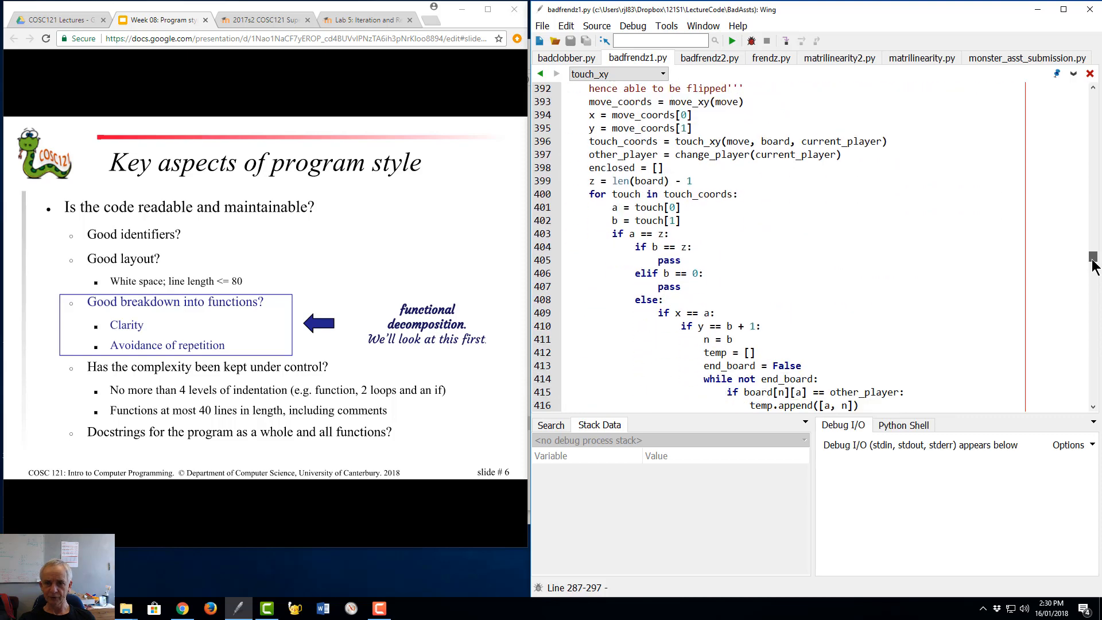
{"action": "scroll", "scroll_direction": "down", "scroll_amount": 3}
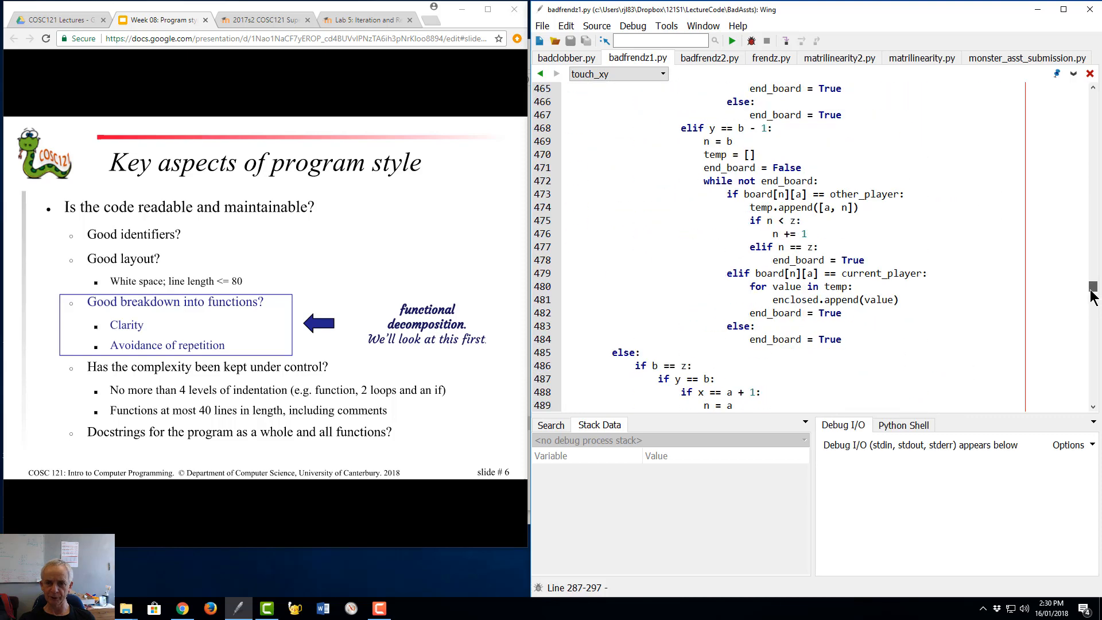
{"action": "scroll", "scroll_direction": "down", "scroll_amount": 3}
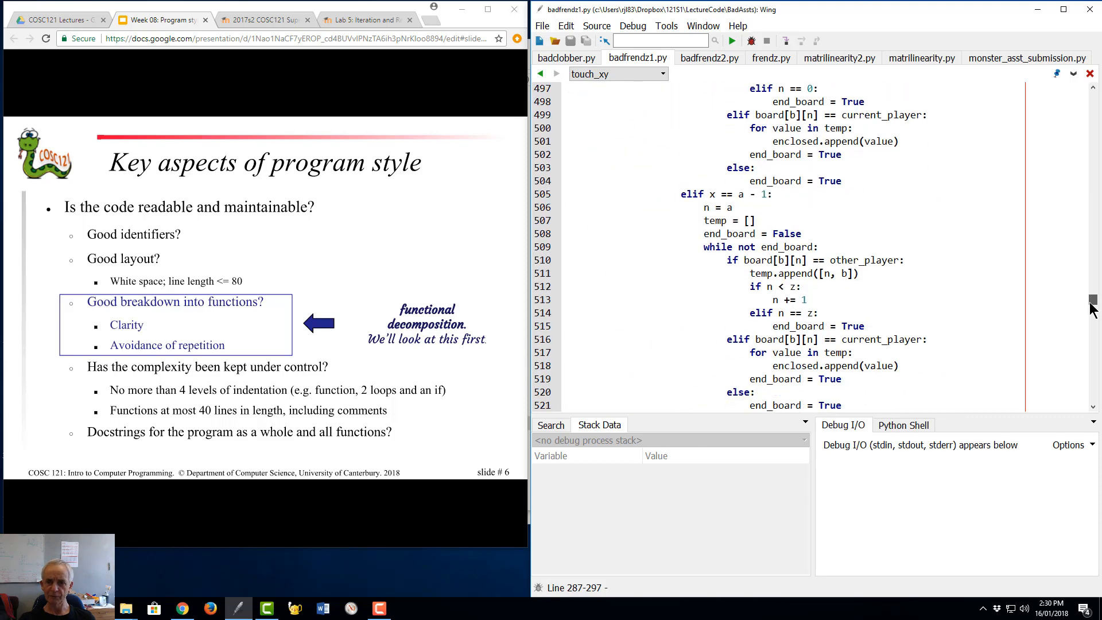
{"action": "scroll", "scroll_direction": "down", "scroll_amount": 3}
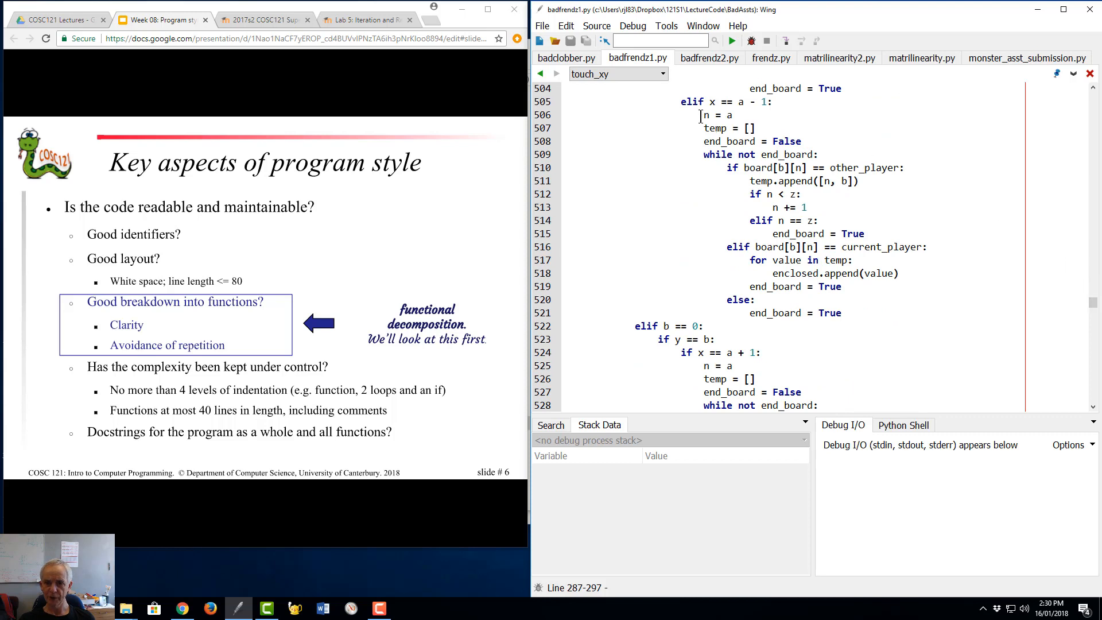
Step: Highlight the repeated setup lines 506–509 inside enclosing_xy
{"action": "double_click", "coordinate": [705, 115]}
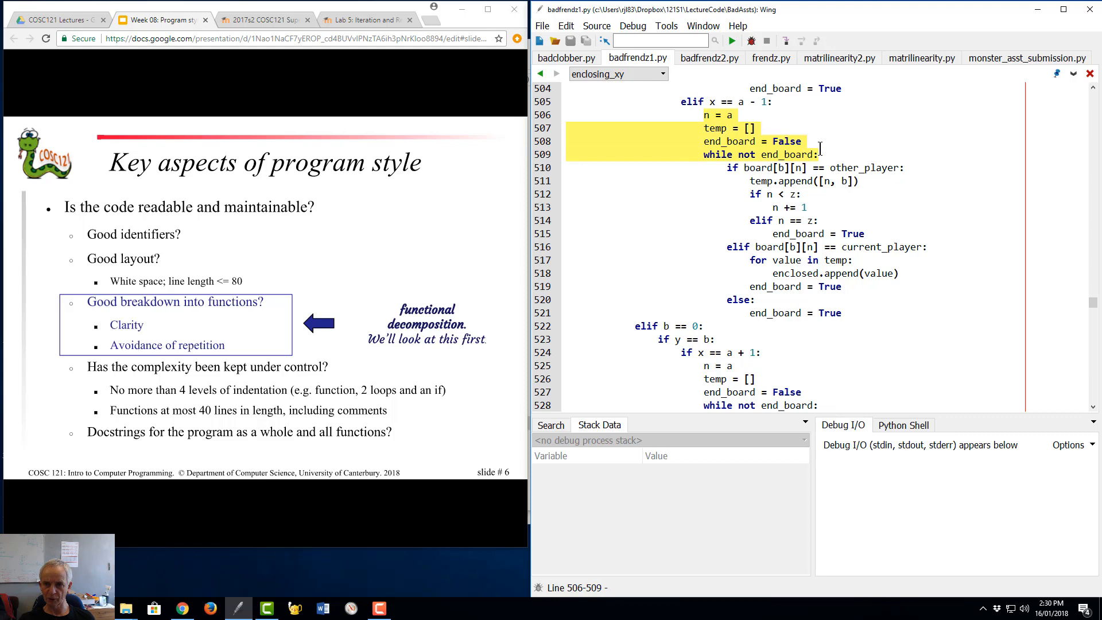
{"action": "scroll", "scroll_direction": "down", "scroll_amount": 3}
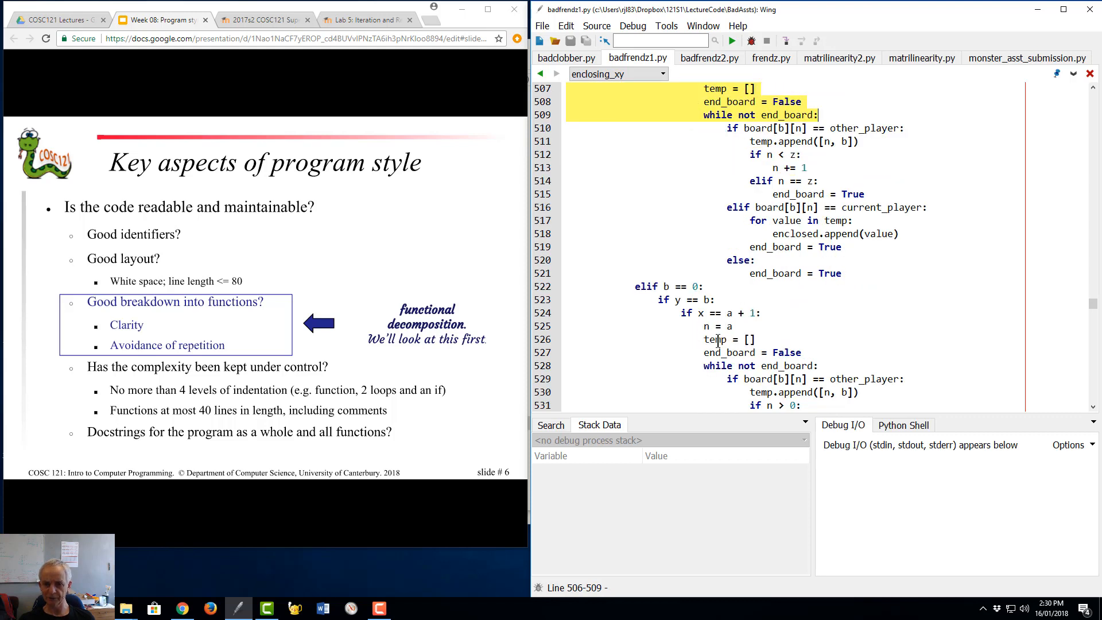
{"action": "mouse_move", "coordinate": [797, 360]}
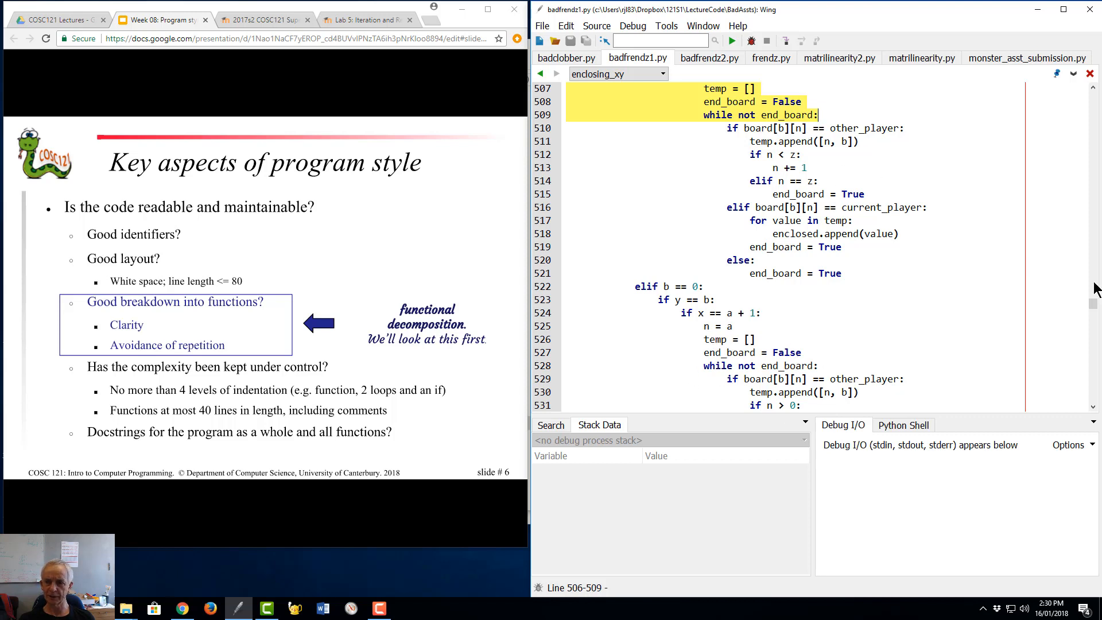
{"action": "mouse_move", "coordinate": [805, 282]}
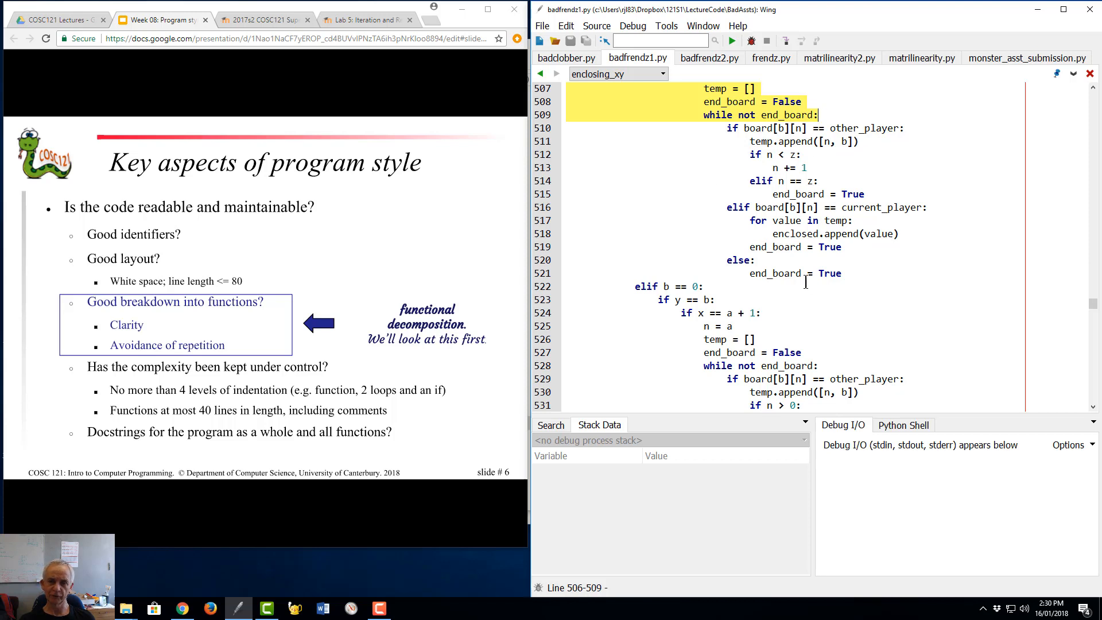
{"action": "mouse_move", "coordinate": [731, 171]}
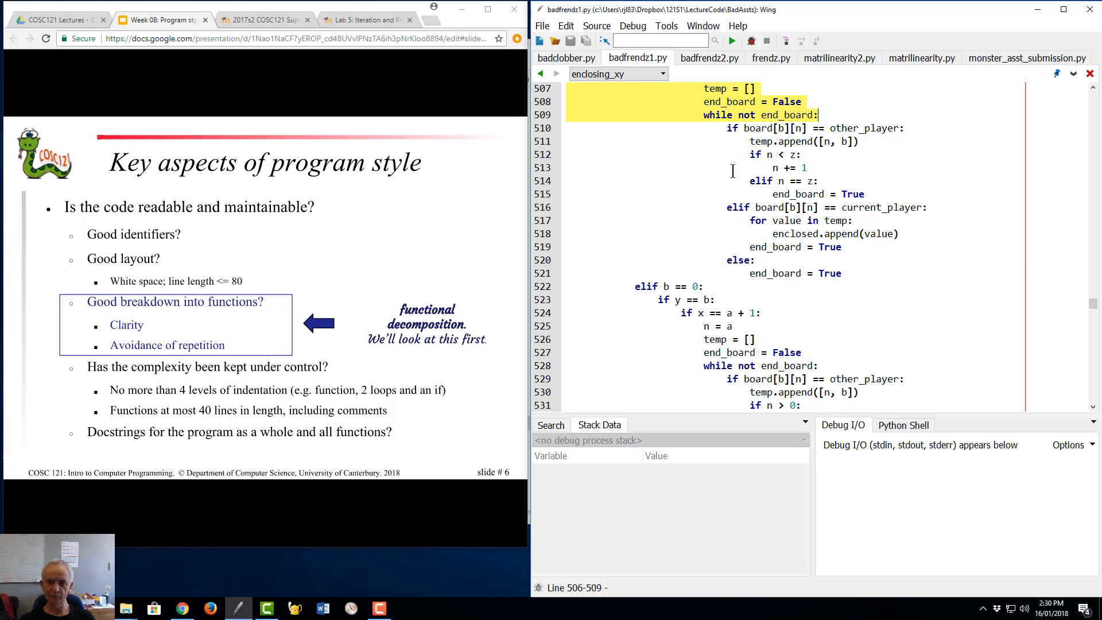
{"action": "mouse_move", "coordinate": [441, 278]}
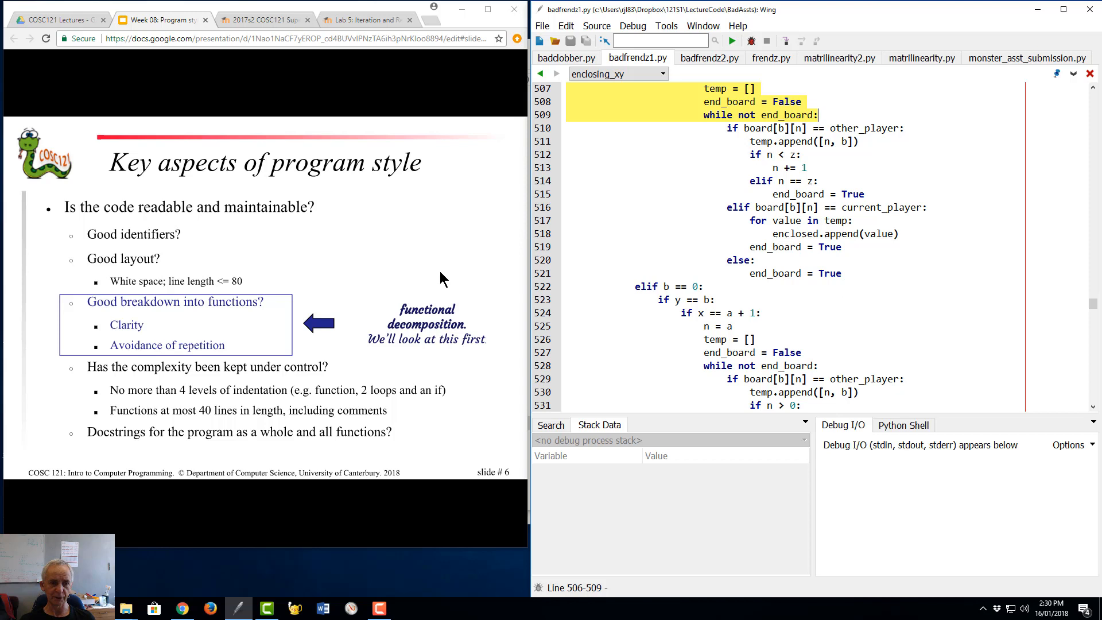
{"action": "mouse_move", "coordinate": [204, 321]}
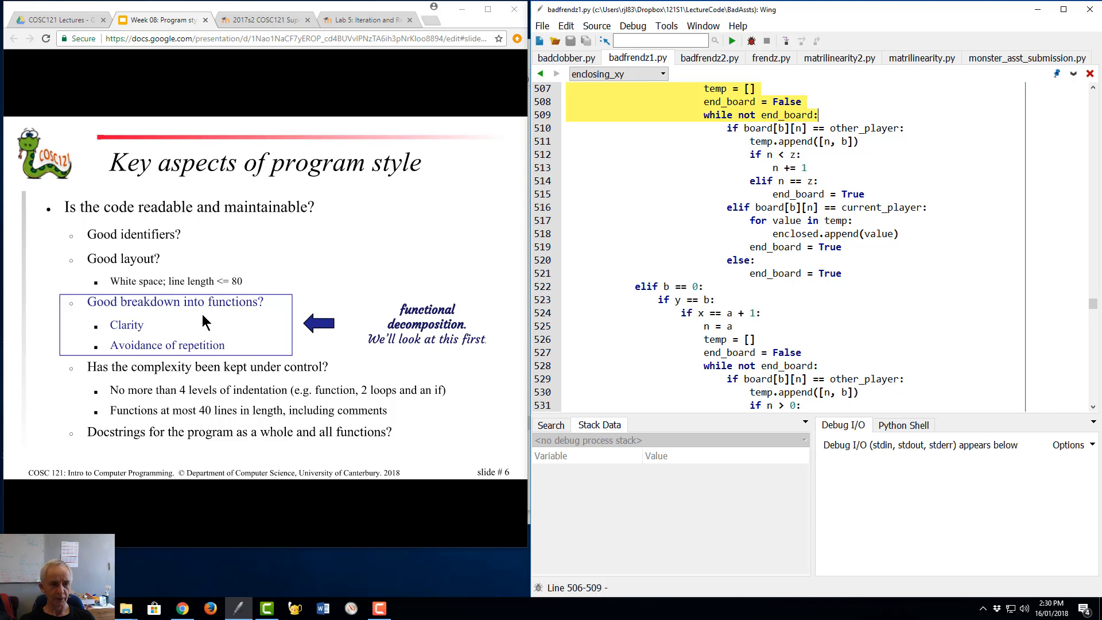
{"action": "mouse_move", "coordinate": [135, 338]}
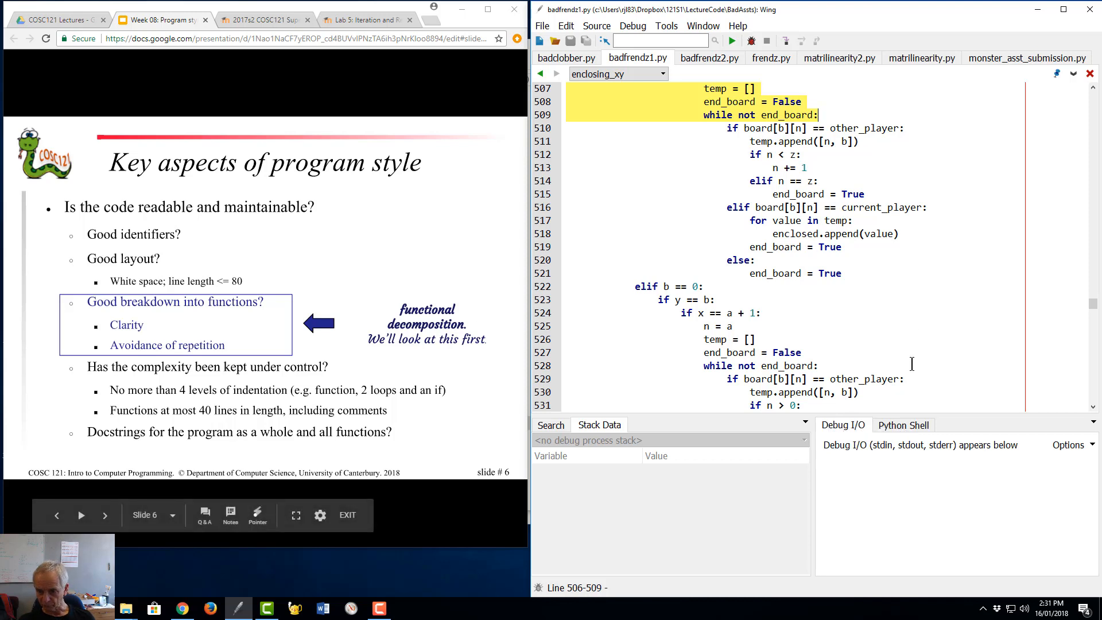
{"action": "mouse_move", "coordinate": [904, 352]}
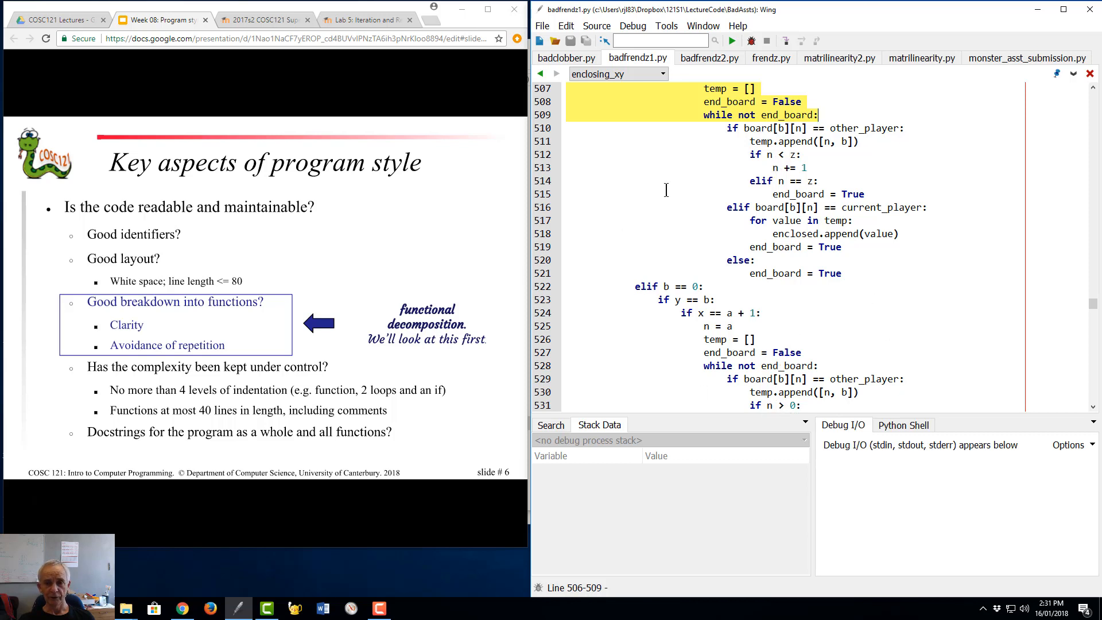
{"action": "mouse_move", "coordinate": [265, 367]}
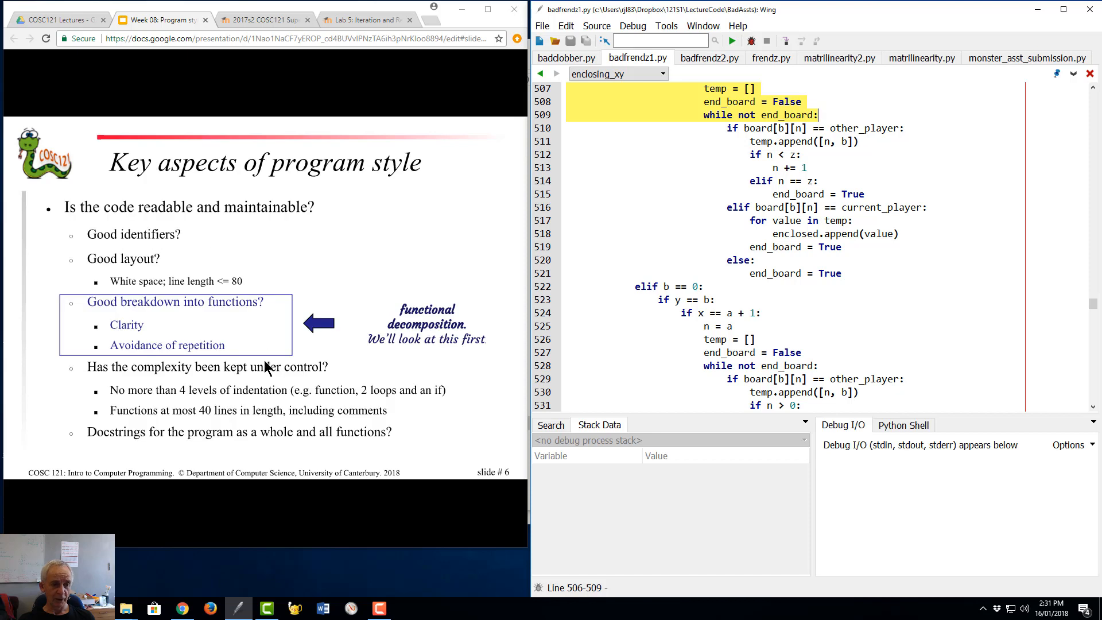
{"action": "mouse_move", "coordinate": [133, 355]}
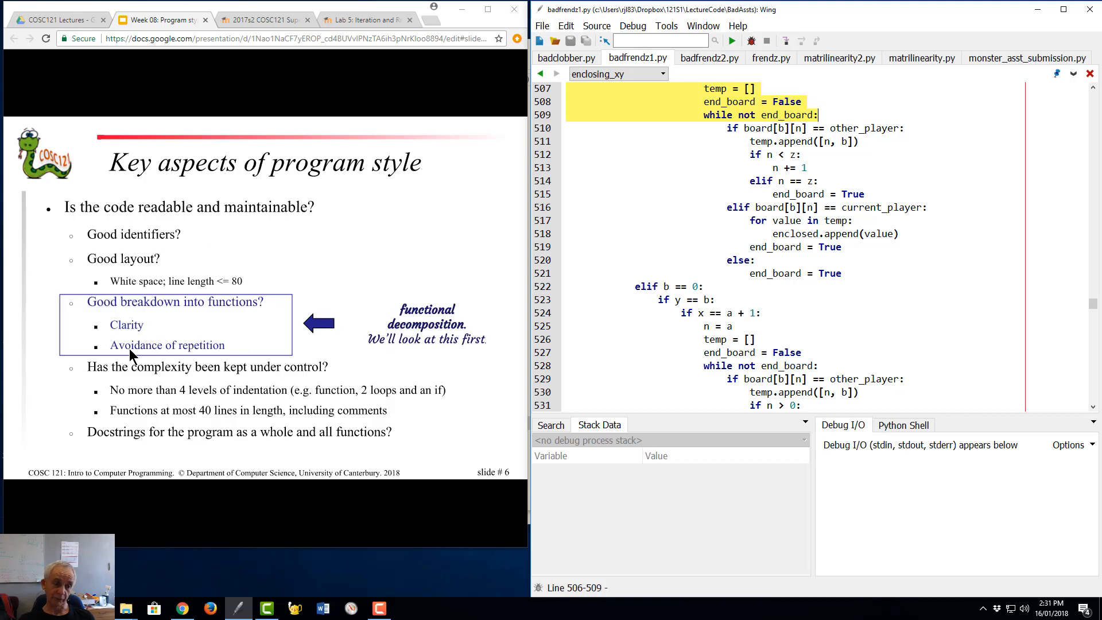
{"action": "mouse_move", "coordinate": [492, 344]}
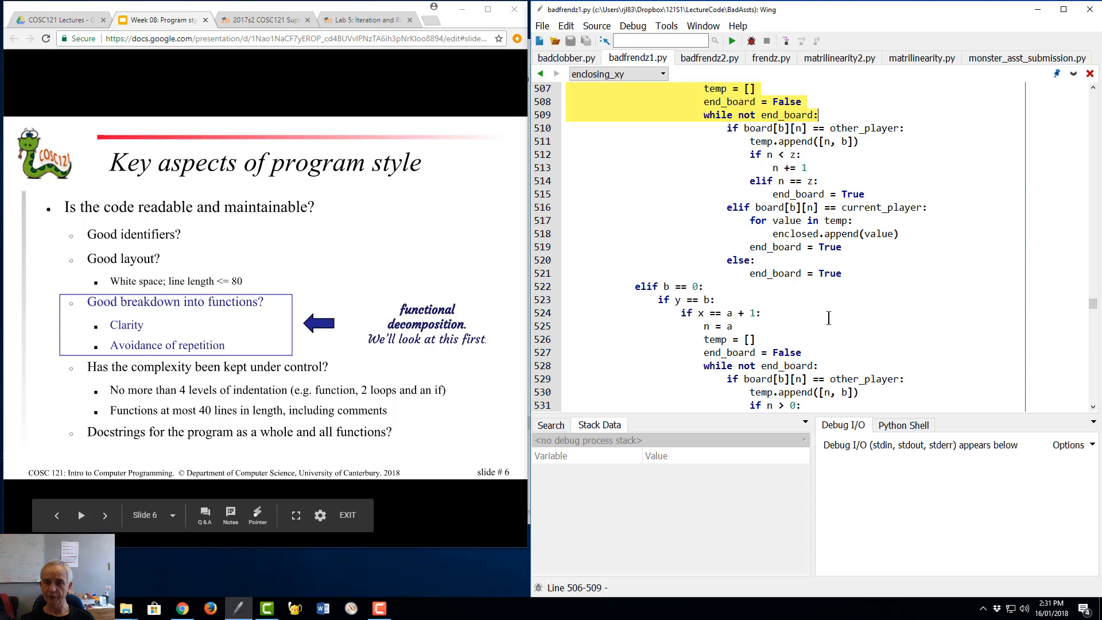
{"action": "mouse_move", "coordinate": [1093, 308]}
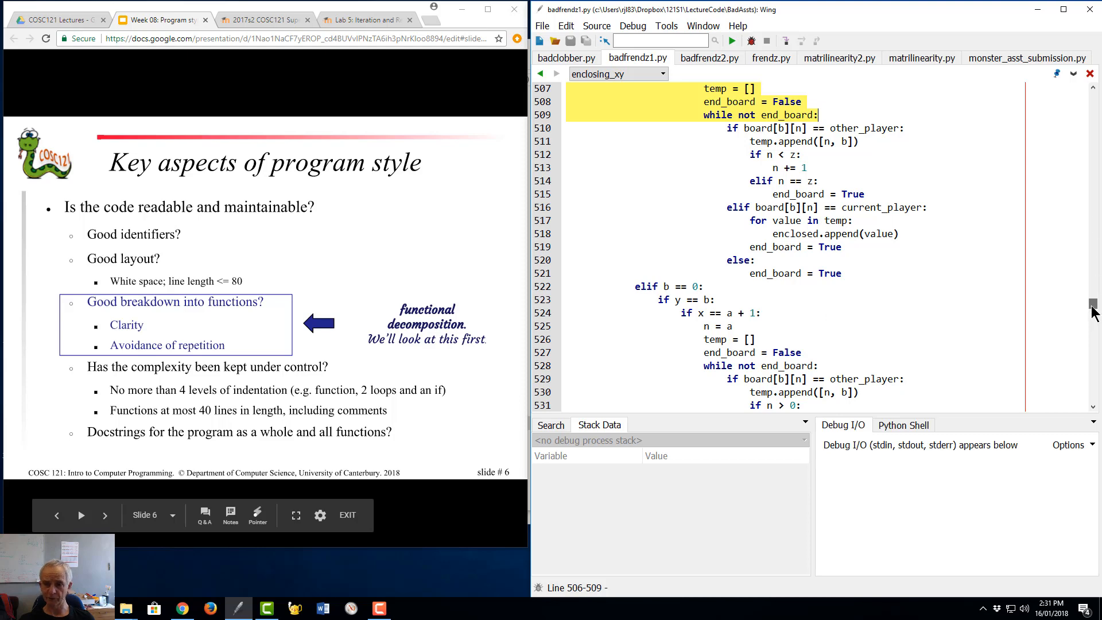
{"action": "scroll", "scroll_direction": "down", "scroll_amount": 3}
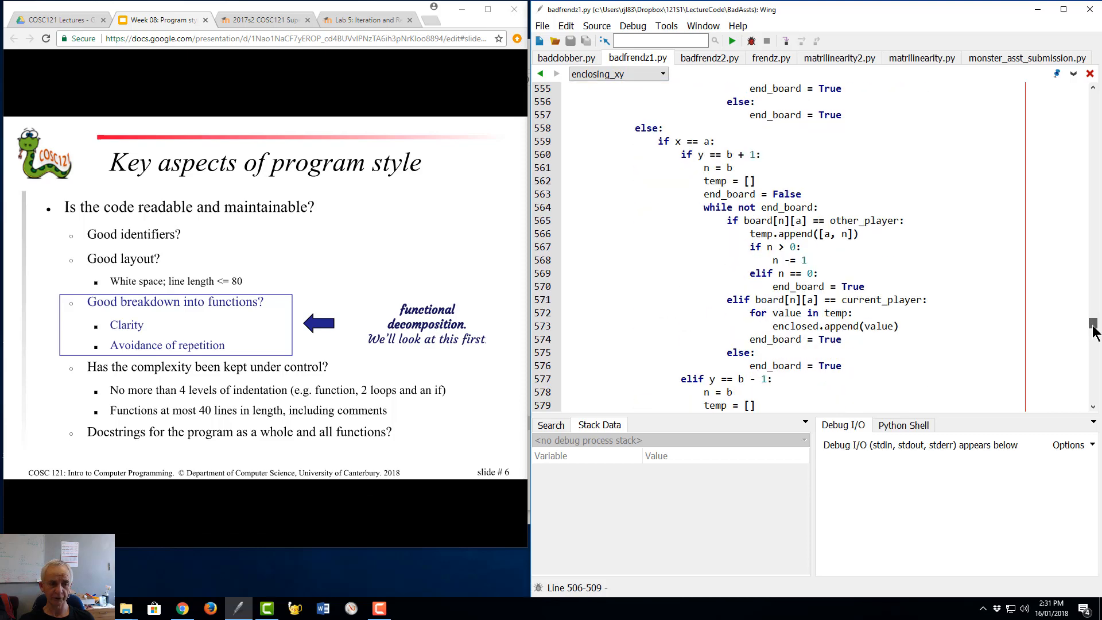
{"action": "scroll", "scroll_direction": "up", "scroll_amount": 3}
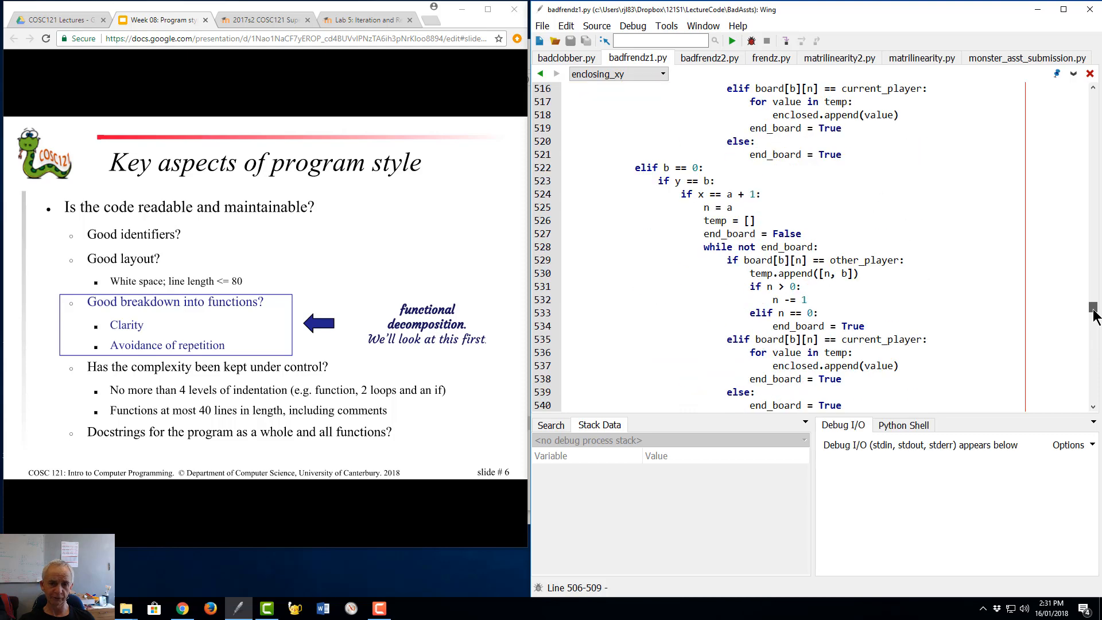
{"action": "scroll", "scroll_direction": "down", "scroll_amount": 3}
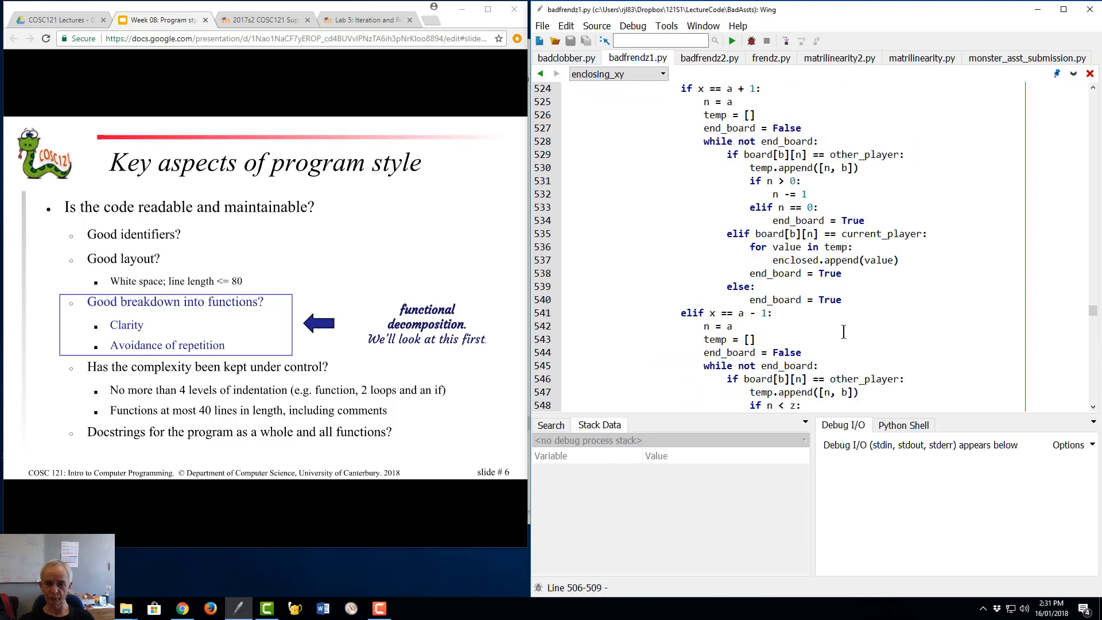
{"action": "mouse_move", "coordinate": [325, 398]}
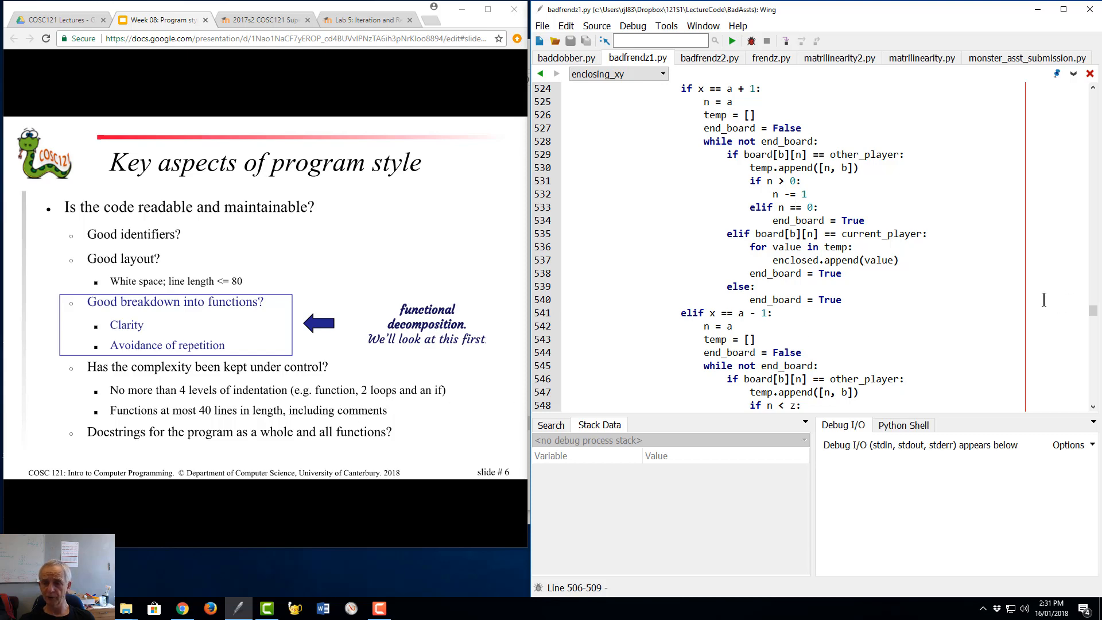
{"action": "scroll", "scroll_direction": "down", "scroll_amount": 3}
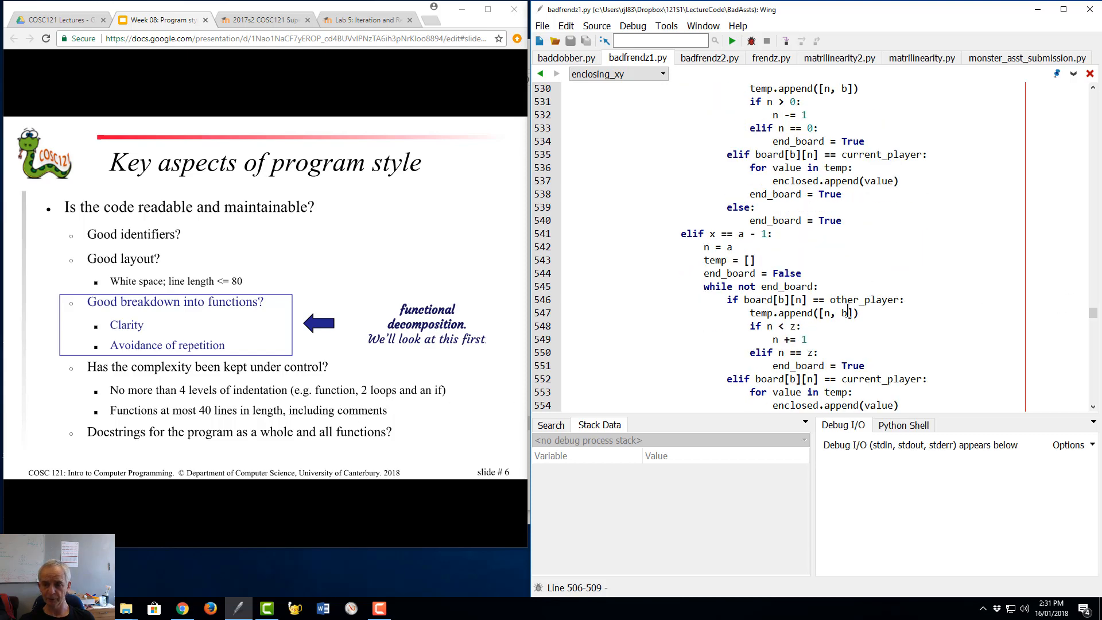
{"action": "left_click", "coordinate": [772, 365]}
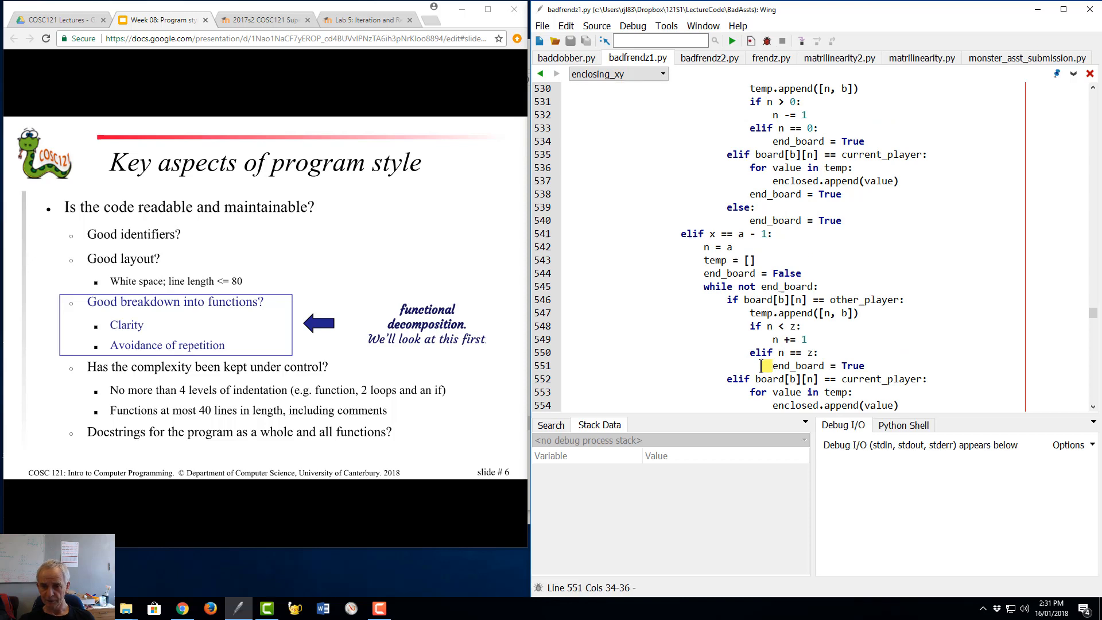
{"action": "left_click", "coordinate": [751, 365]}
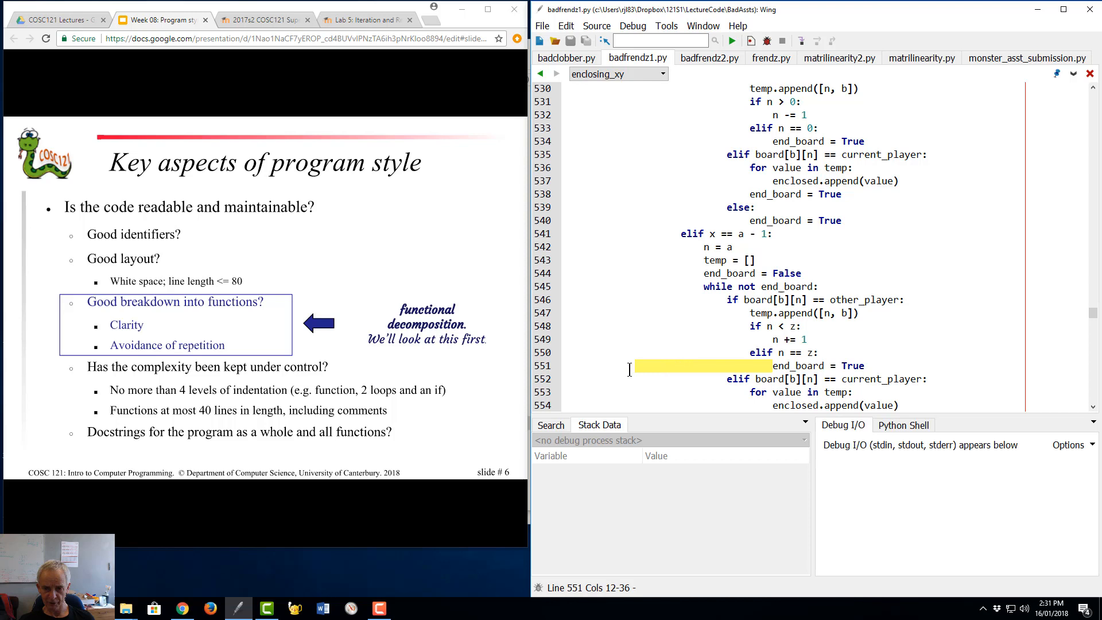
{"action": "left_click", "coordinate": [583, 367]}
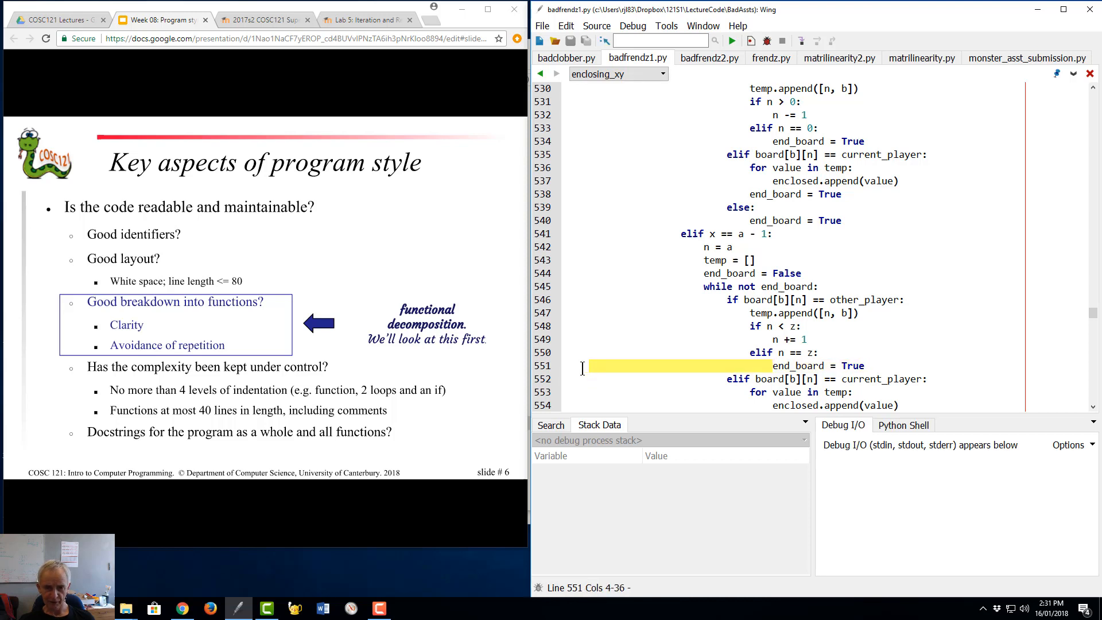
{"action": "left_click", "coordinate": [582, 365]}
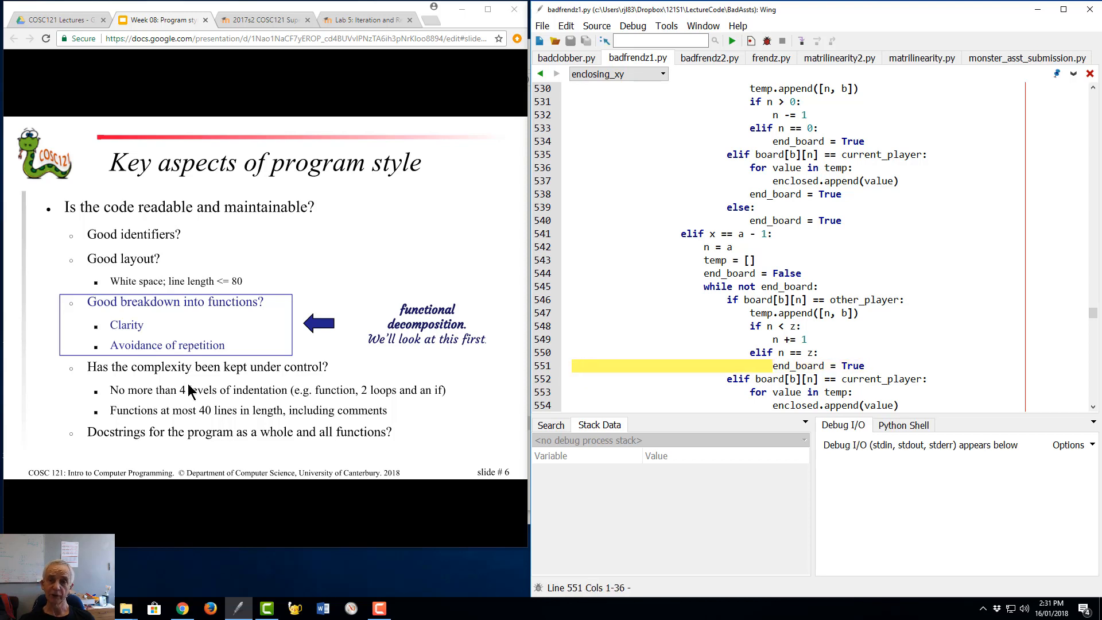
{"action": "mouse_move", "coordinate": [467, 404]}
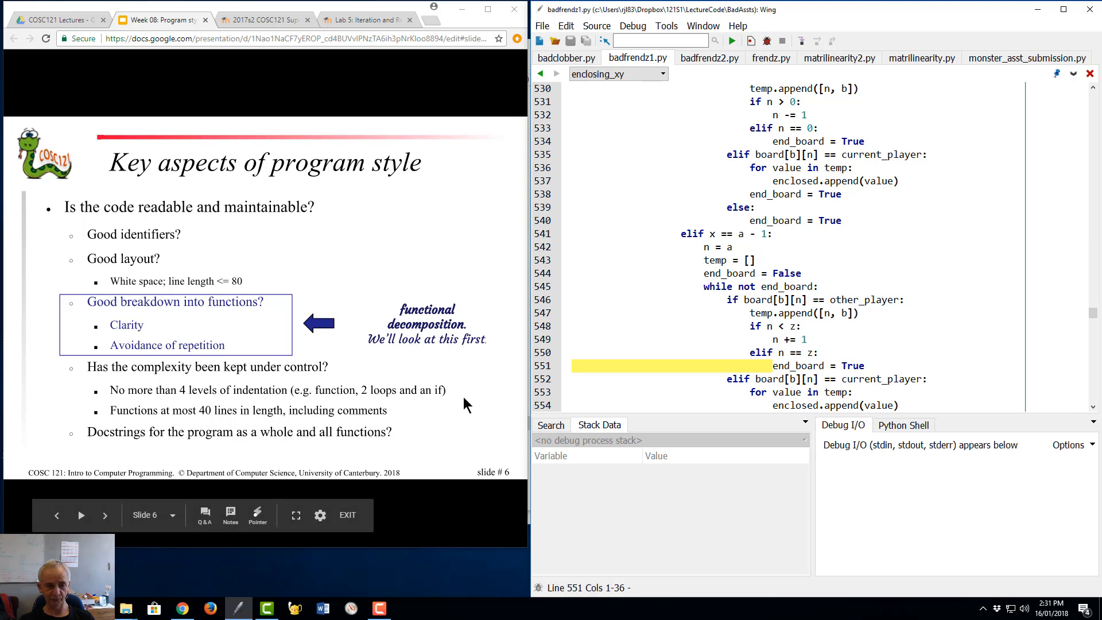
{"action": "mouse_move", "coordinate": [632, 328]}
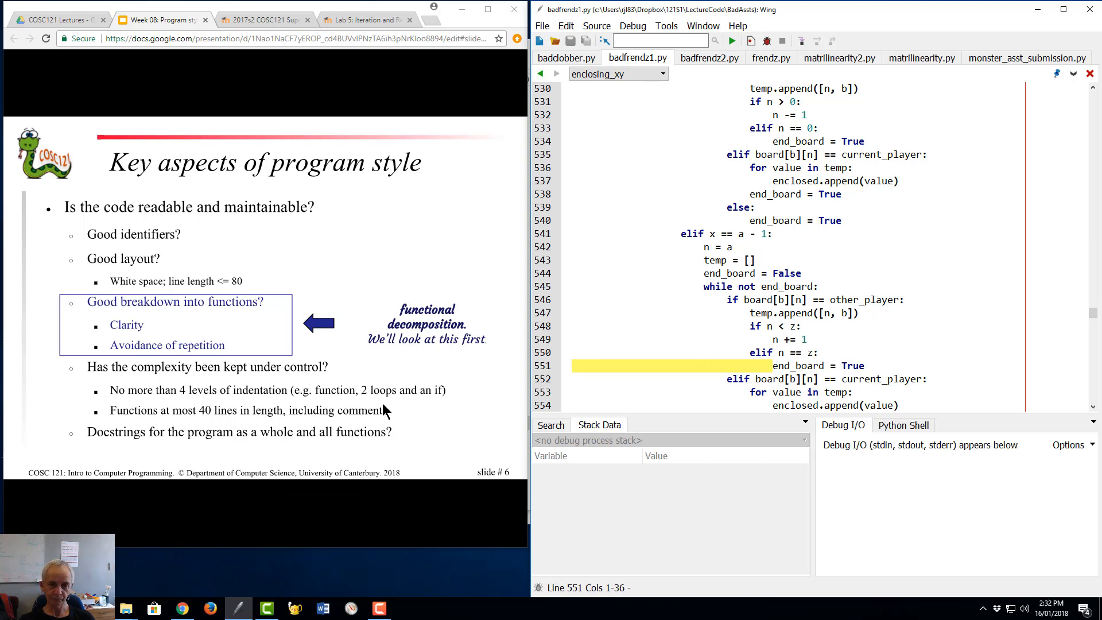
Step: Scroll badclobber.py back to its first lines so play and make_b are in view
{"action": "scroll", "scroll_direction": "up", "scroll_amount": 3}
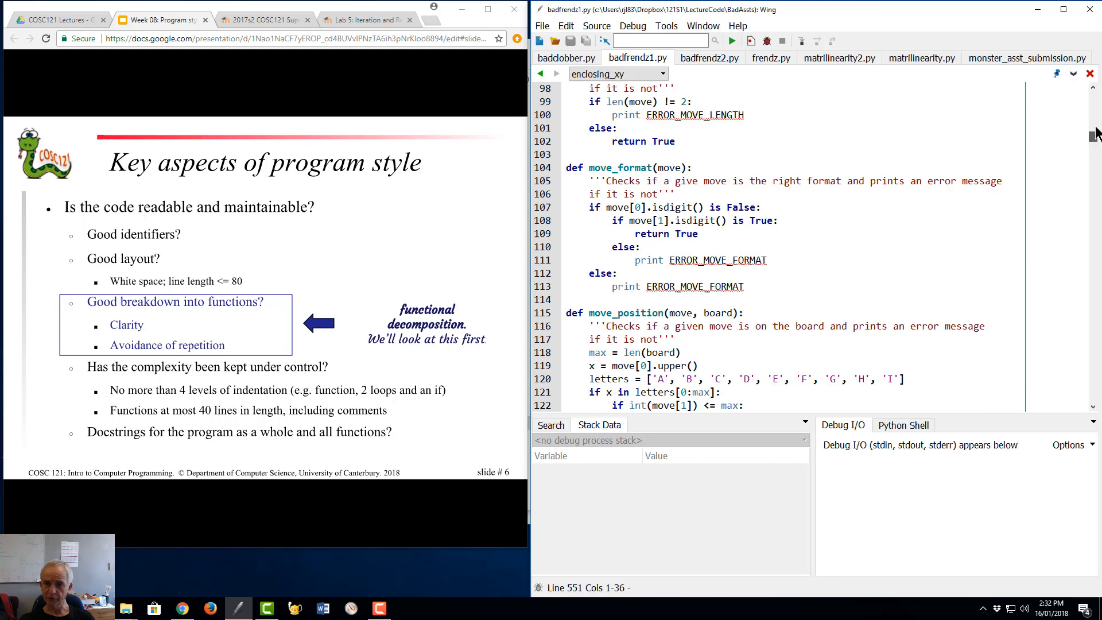
{"action": "scroll", "scroll_direction": "up", "scroll_amount": 3}
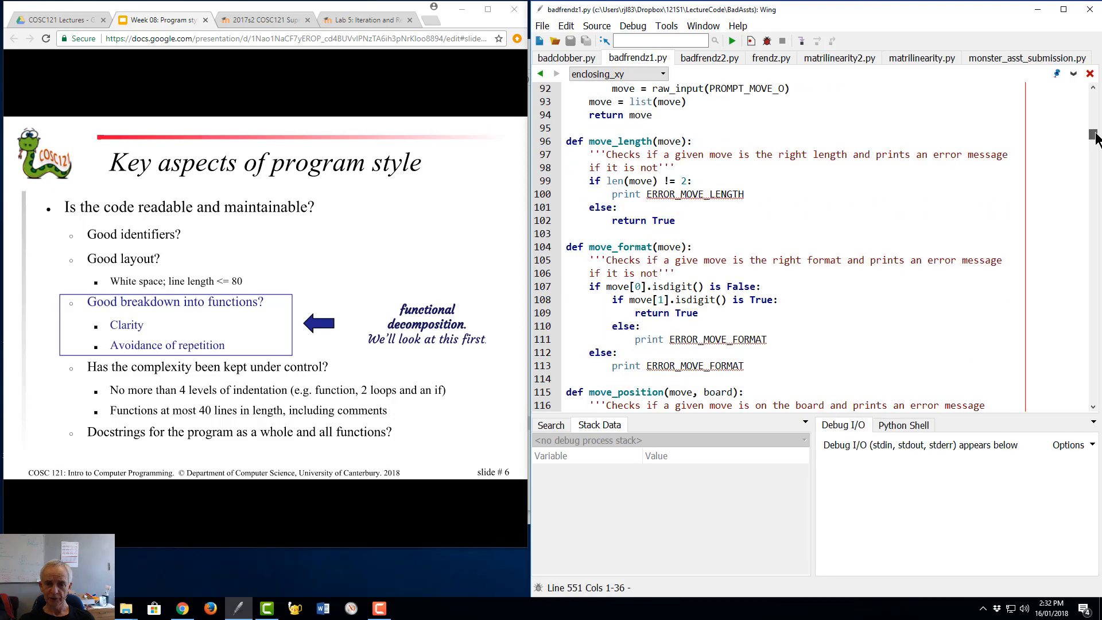
{"action": "scroll", "scroll_direction": "down", "scroll_amount": 3}
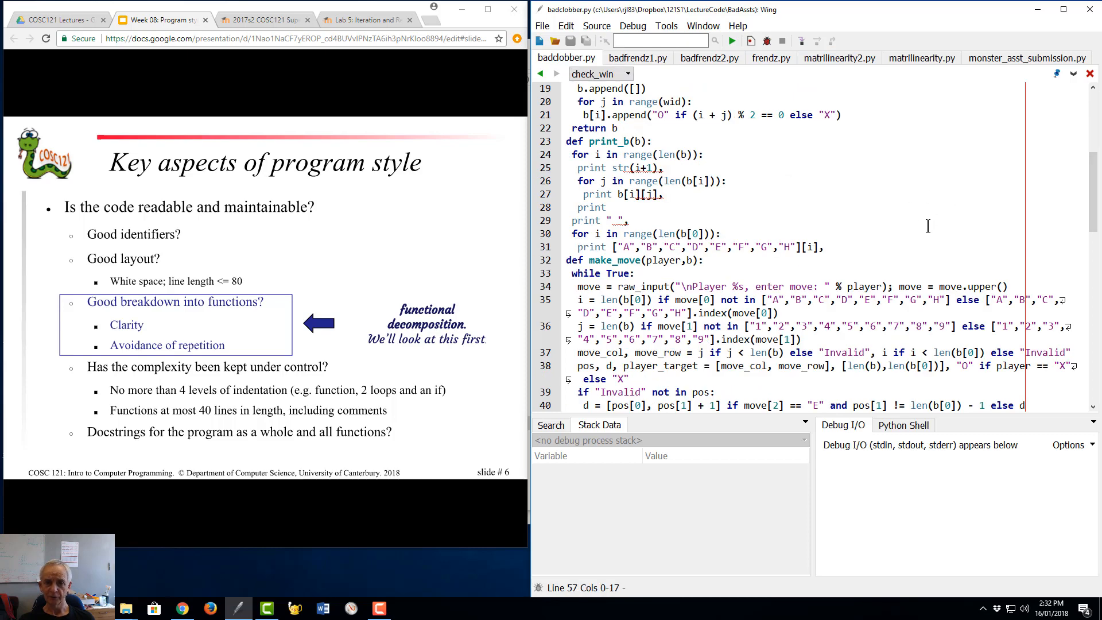
{"action": "scroll", "scroll_direction": "up", "scroll_amount": 3}
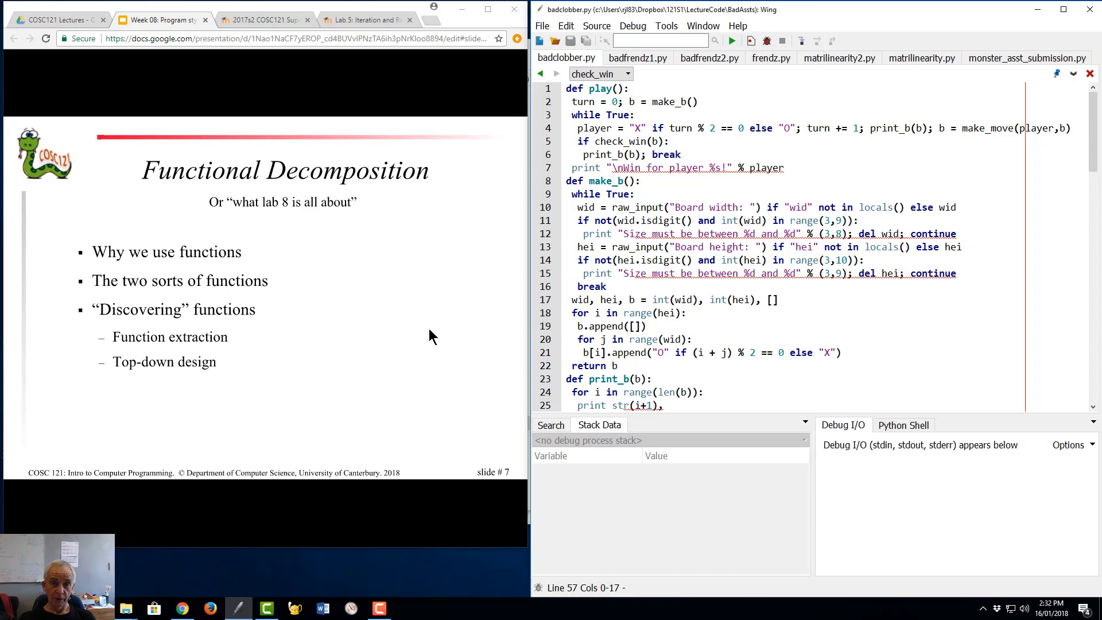
{"action": "mouse_move", "coordinate": [294, 327]}
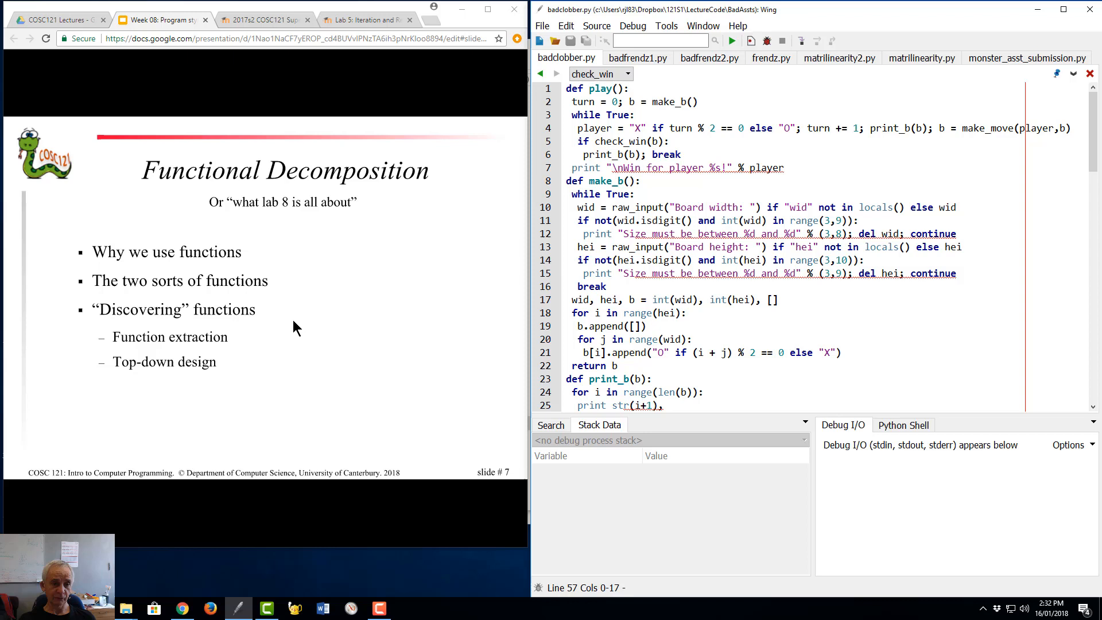
{"action": "mouse_move", "coordinate": [295, 311]}
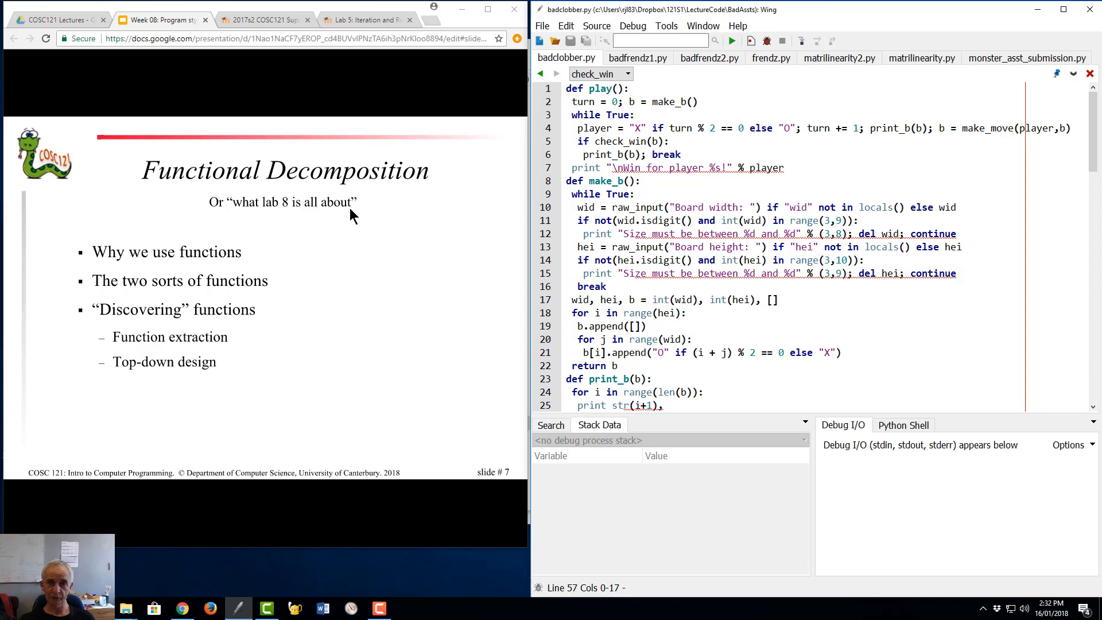
{"action": "mouse_move", "coordinate": [295, 224]}
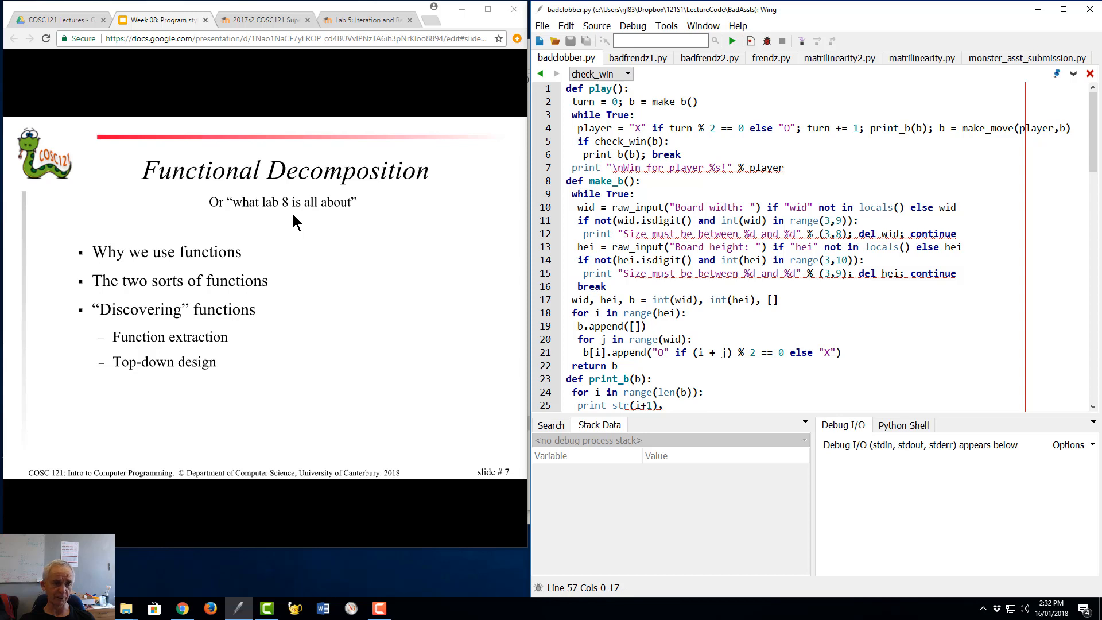
{"action": "mouse_move", "coordinate": [245, 307]}
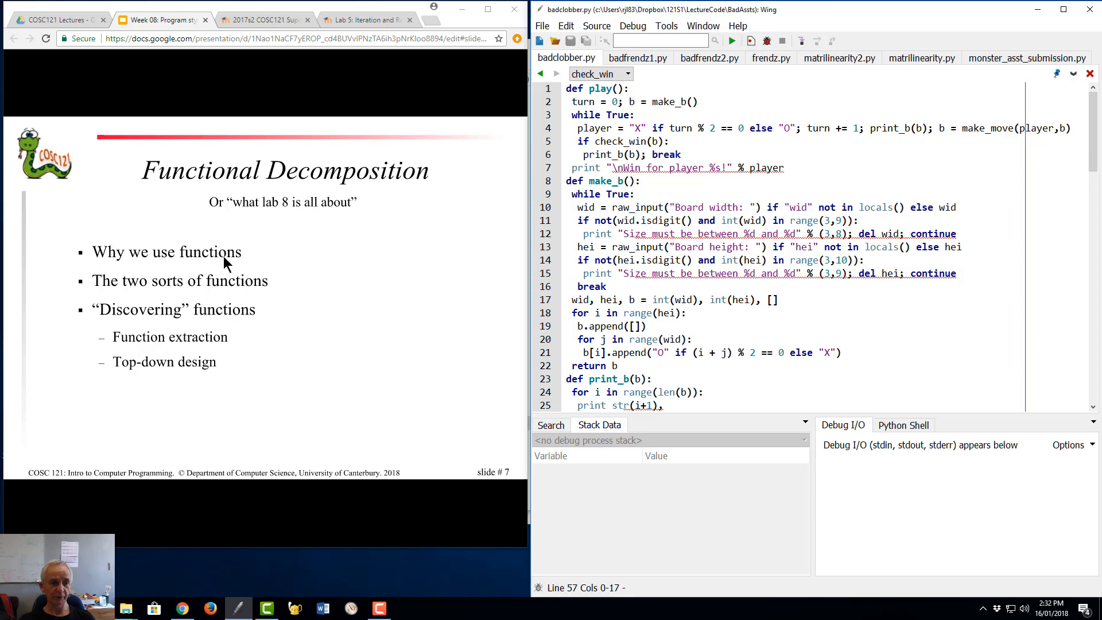
{"action": "mouse_move", "coordinate": [265, 292]}
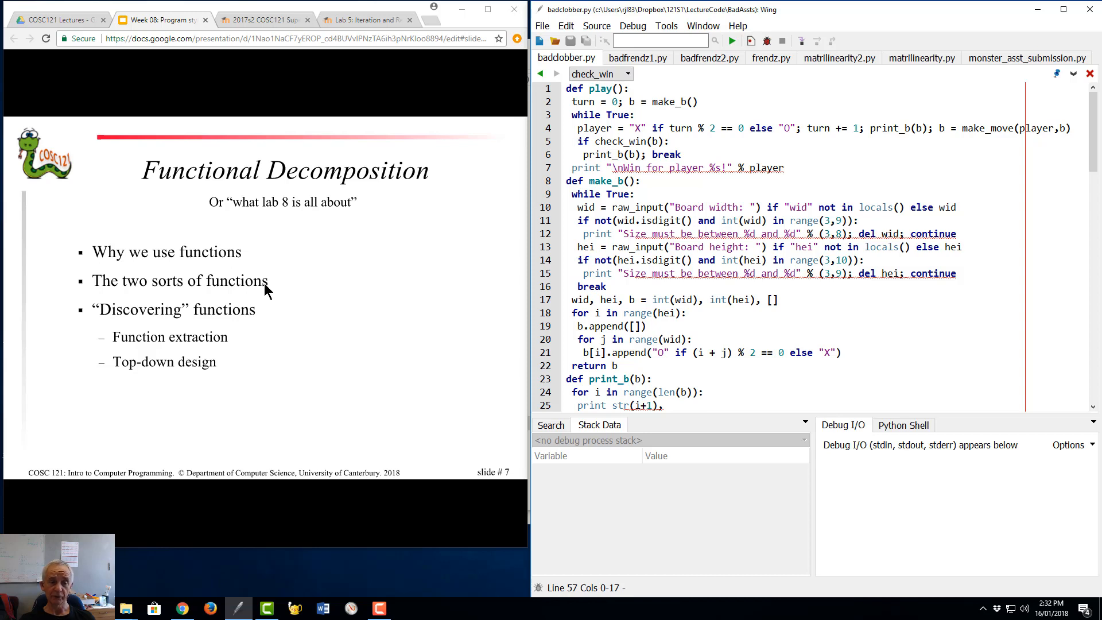
{"action": "mouse_move", "coordinate": [268, 277]}
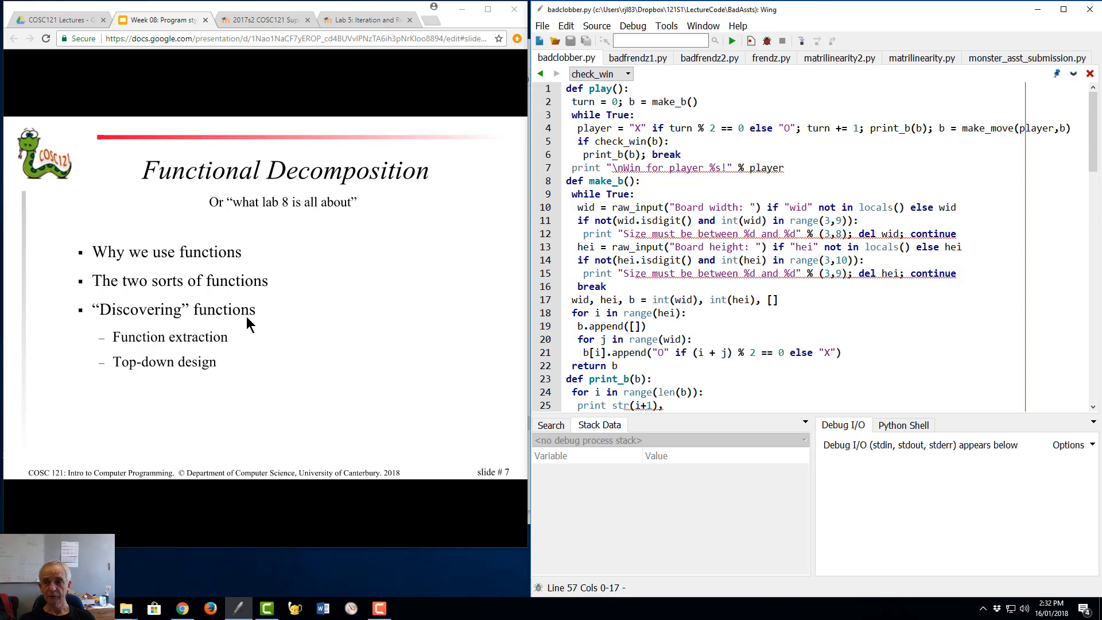
{"action": "mouse_move", "coordinate": [331, 320]}
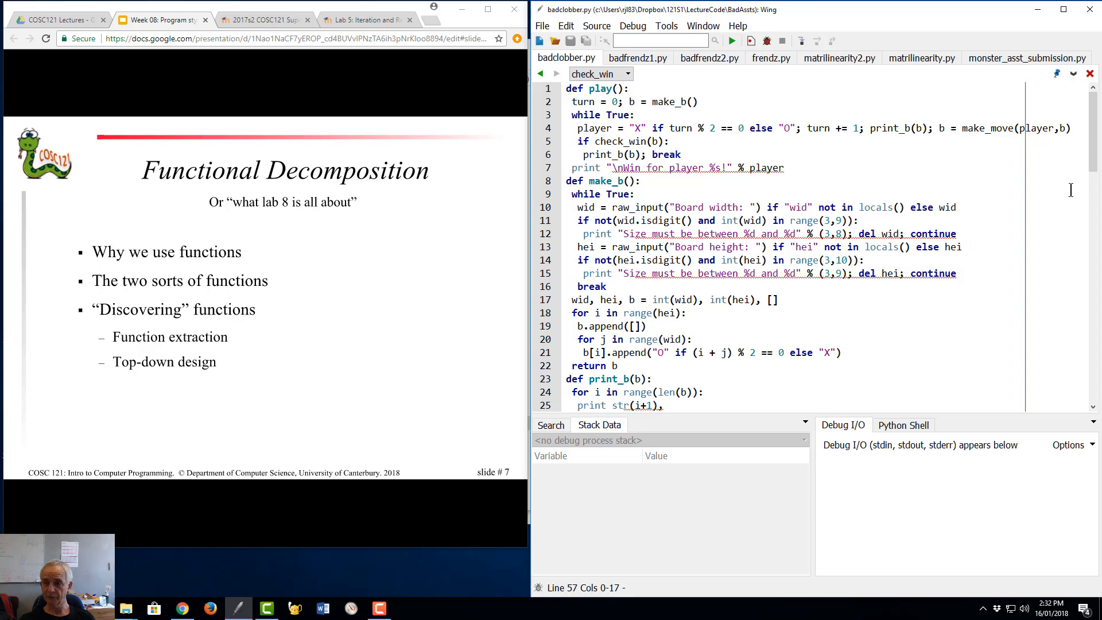
{"action": "mouse_move", "coordinate": [386, 299]}
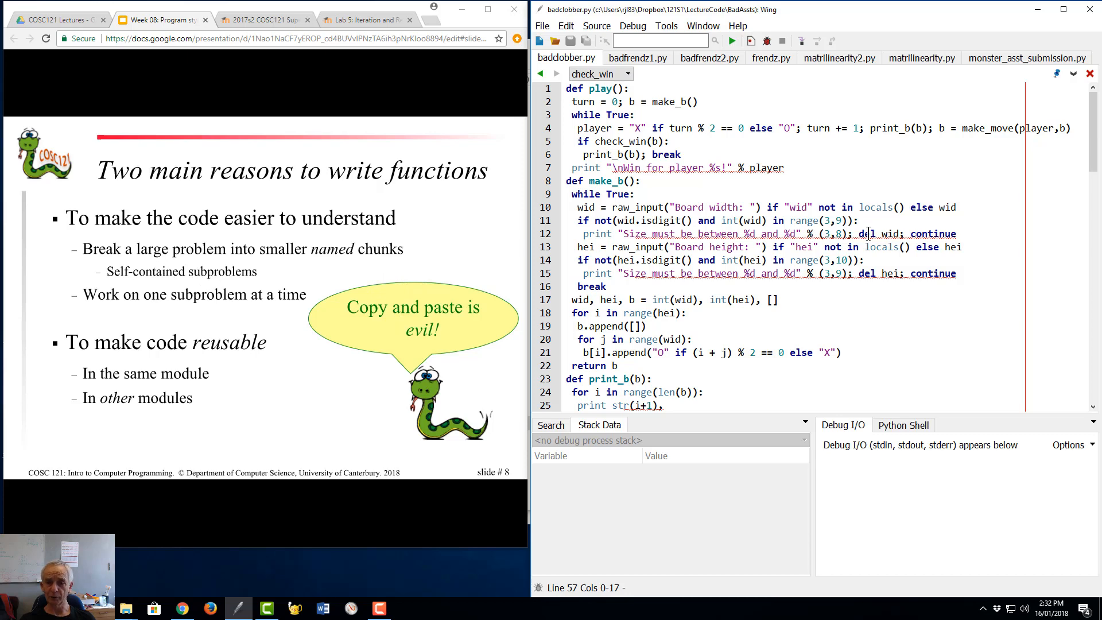
{"action": "scroll", "scroll_direction": "down", "scroll_amount": 3}
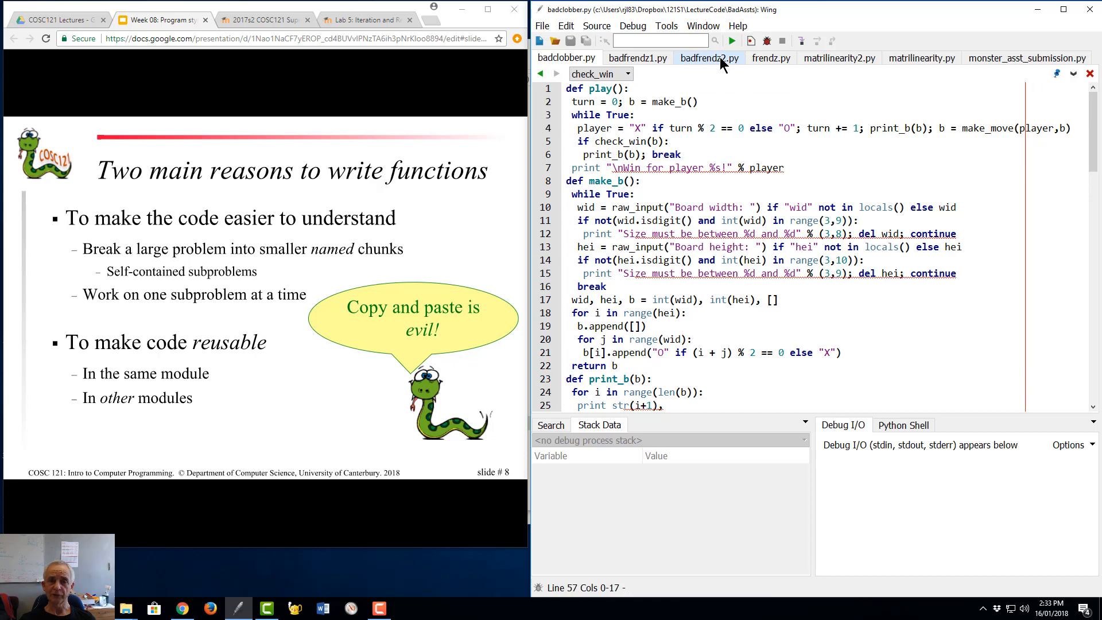
{"action": "mouse_move", "coordinate": [708, 57]}
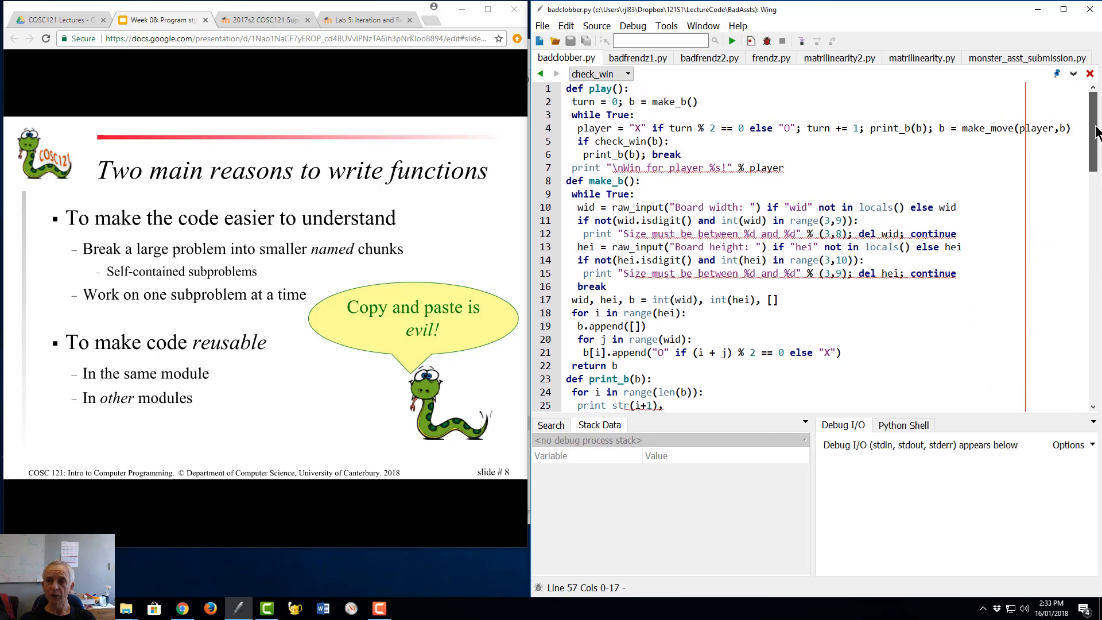
{"action": "mouse_move", "coordinate": [218, 252]}
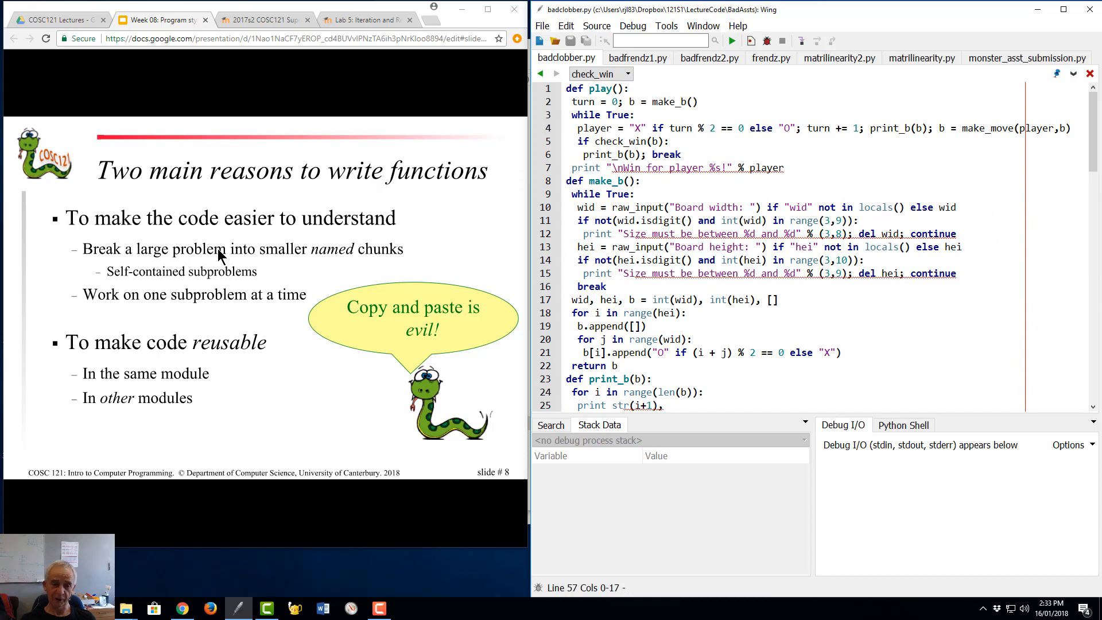
{"action": "mouse_move", "coordinate": [284, 265]}
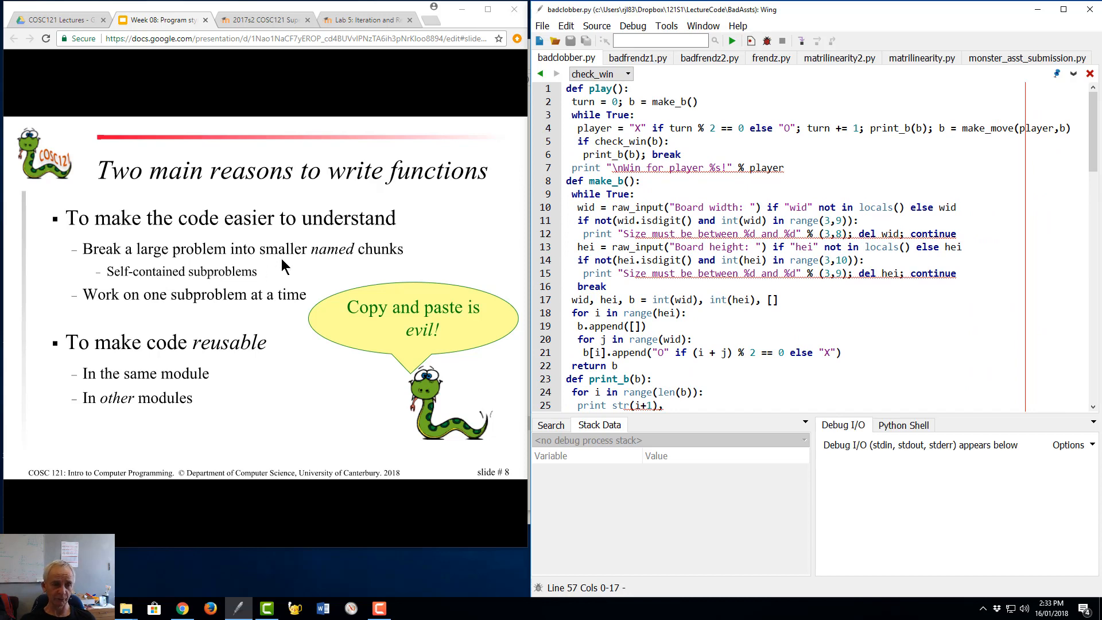
{"action": "mouse_move", "coordinate": [334, 262]}
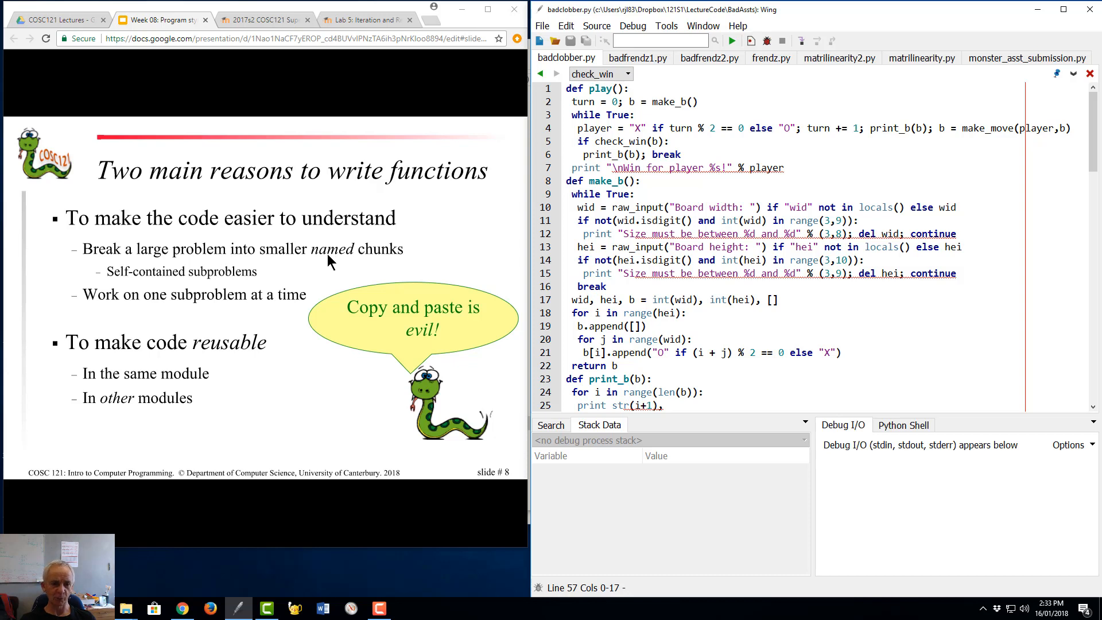
{"action": "mouse_move", "coordinate": [327, 261]}
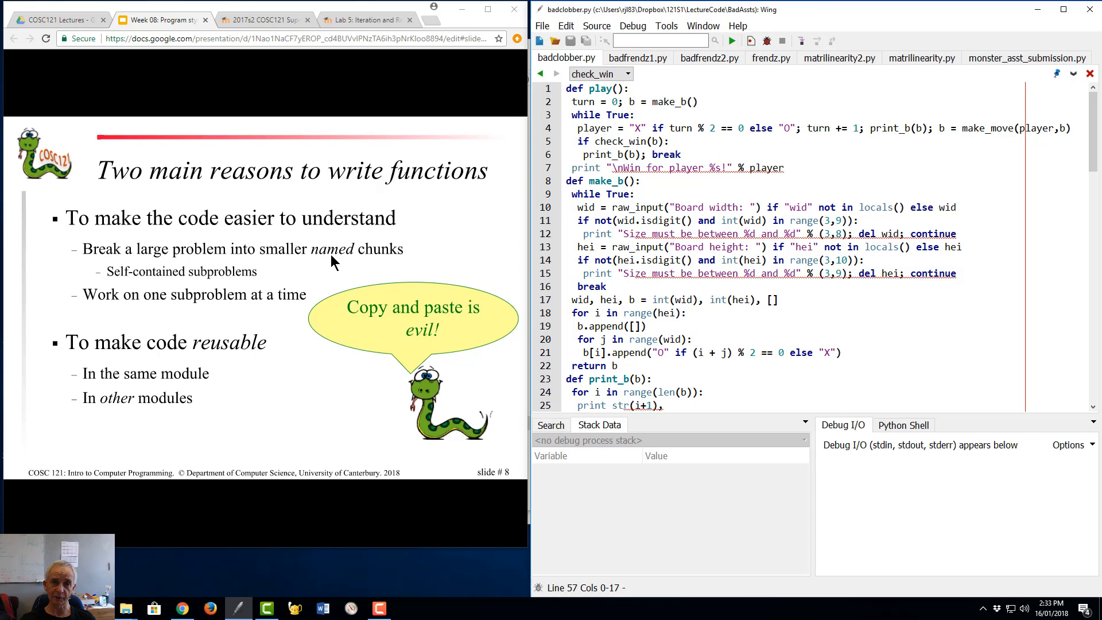
{"action": "mouse_move", "coordinate": [331, 261]}
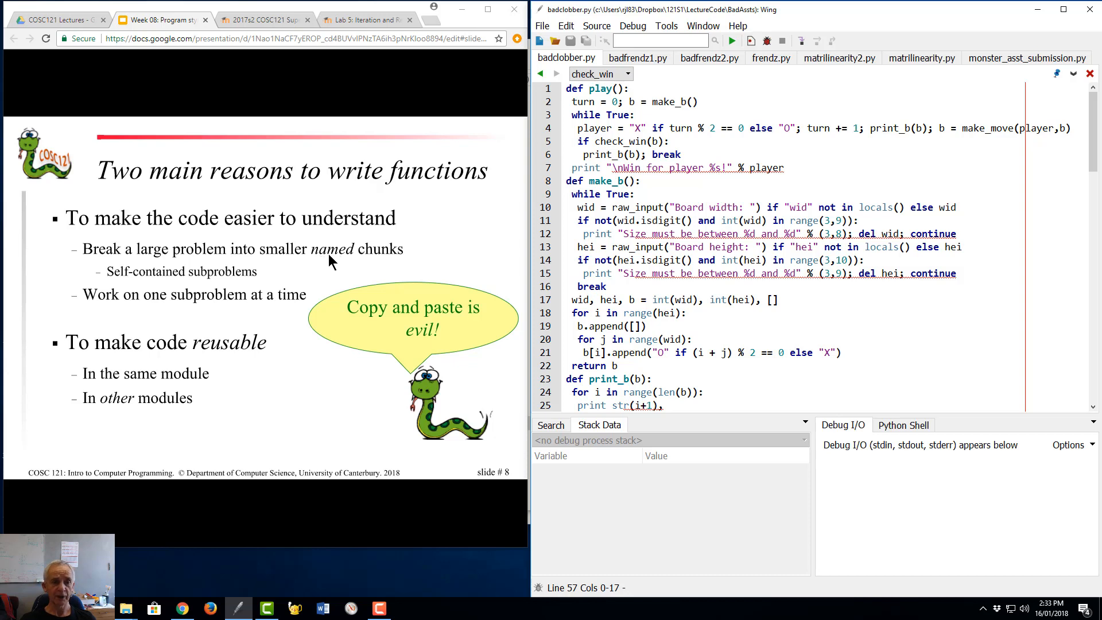
{"action": "mouse_move", "coordinate": [330, 264]}
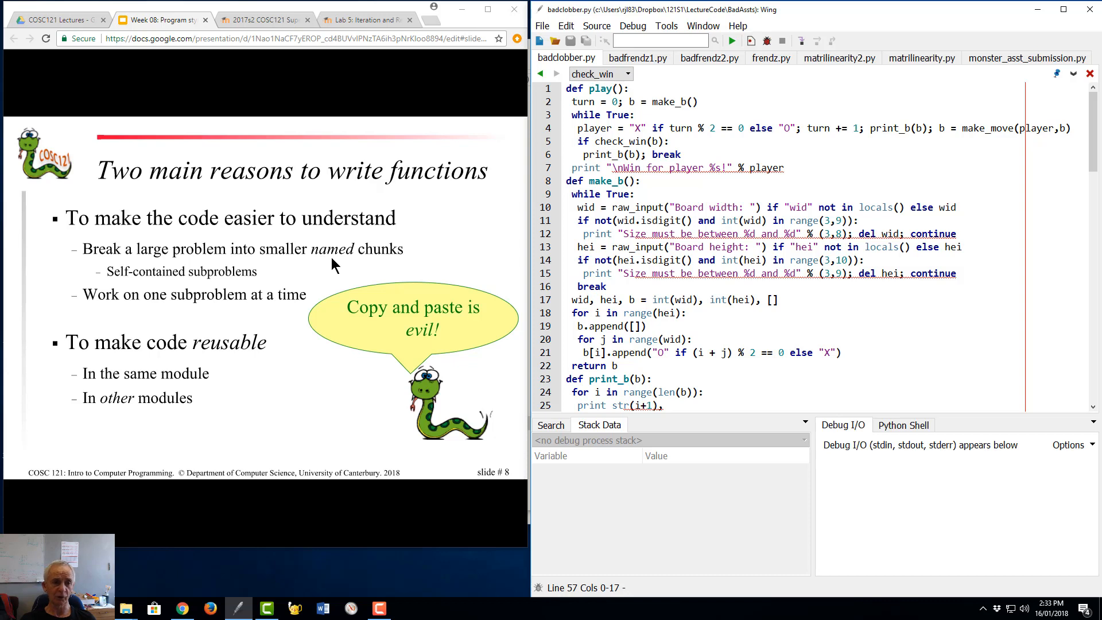
{"action": "mouse_move", "coordinate": [333, 278]}
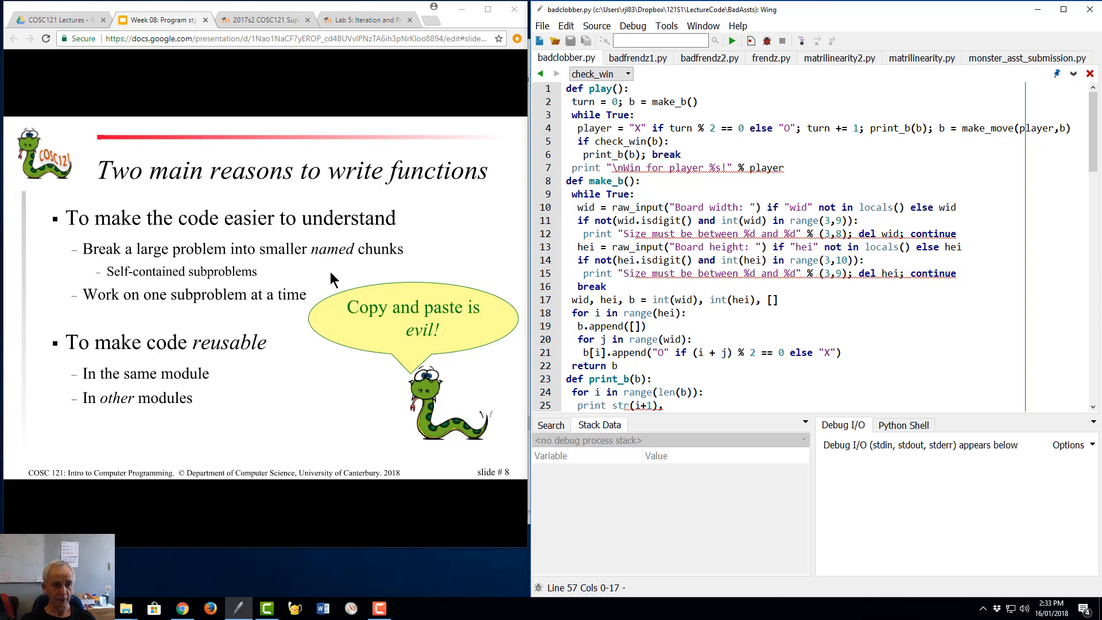
{"action": "mouse_move", "coordinate": [743, 270]}
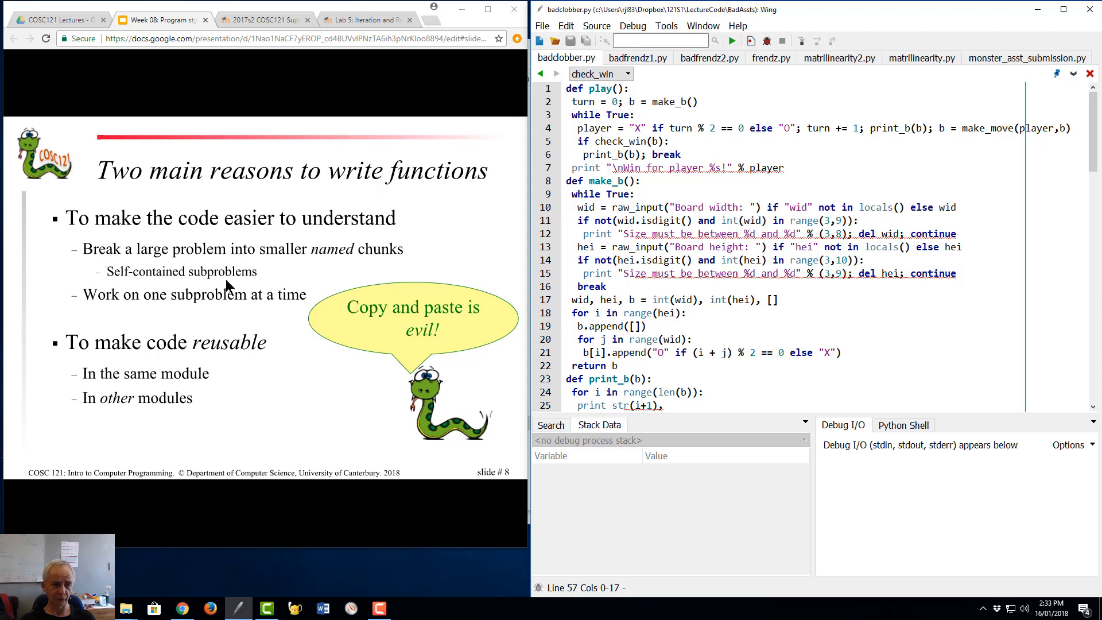
{"action": "mouse_move", "coordinate": [268, 283]}
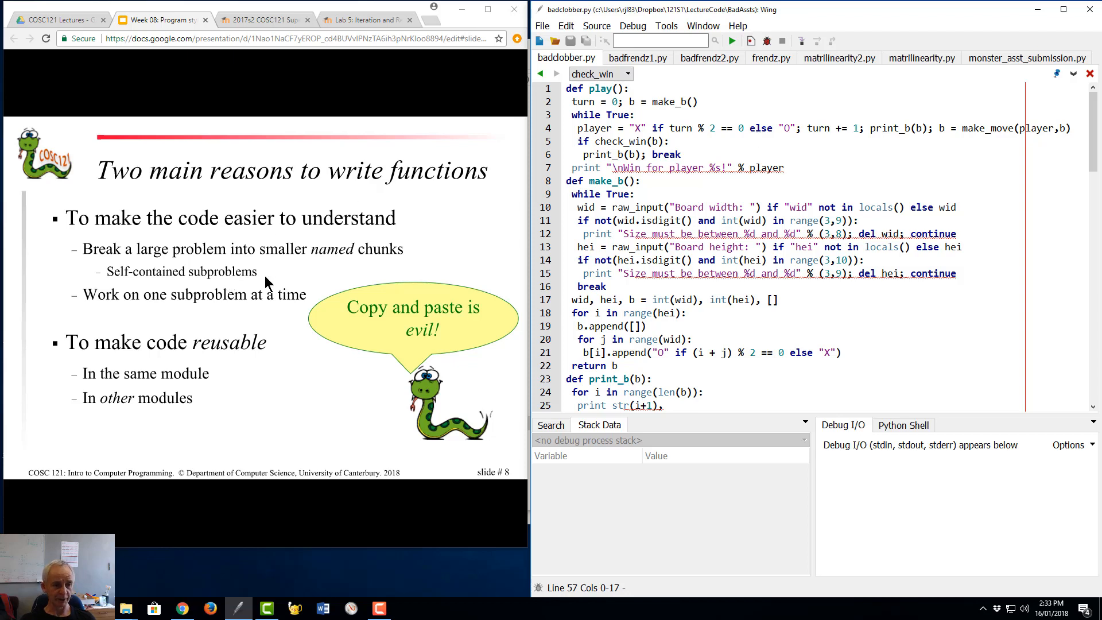
{"action": "mouse_move", "coordinate": [268, 301]}
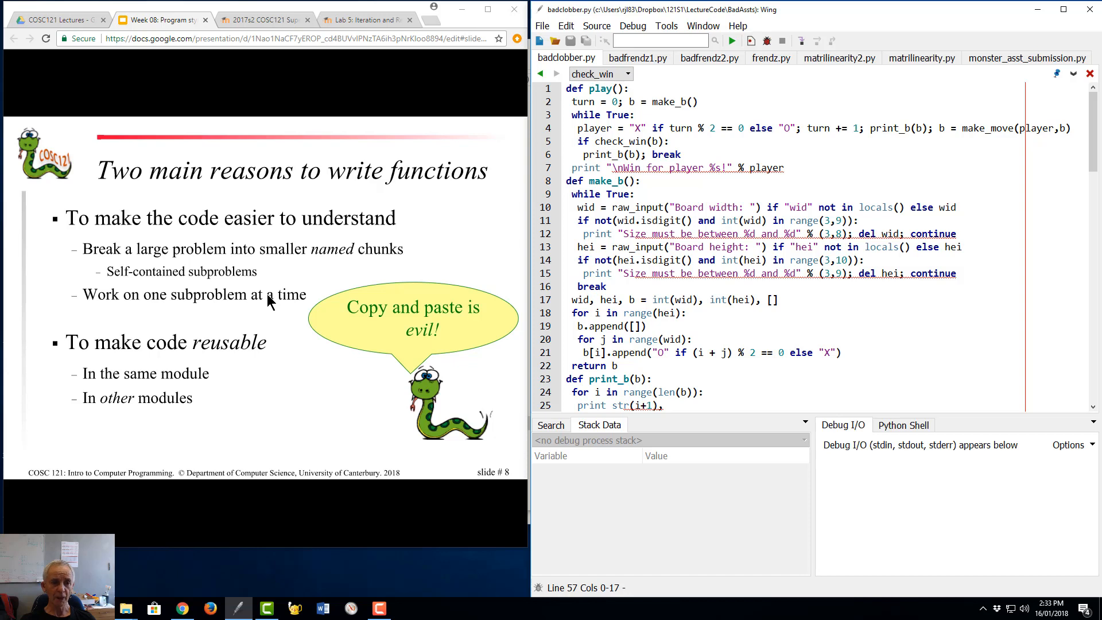
{"action": "mouse_move", "coordinate": [215, 303]}
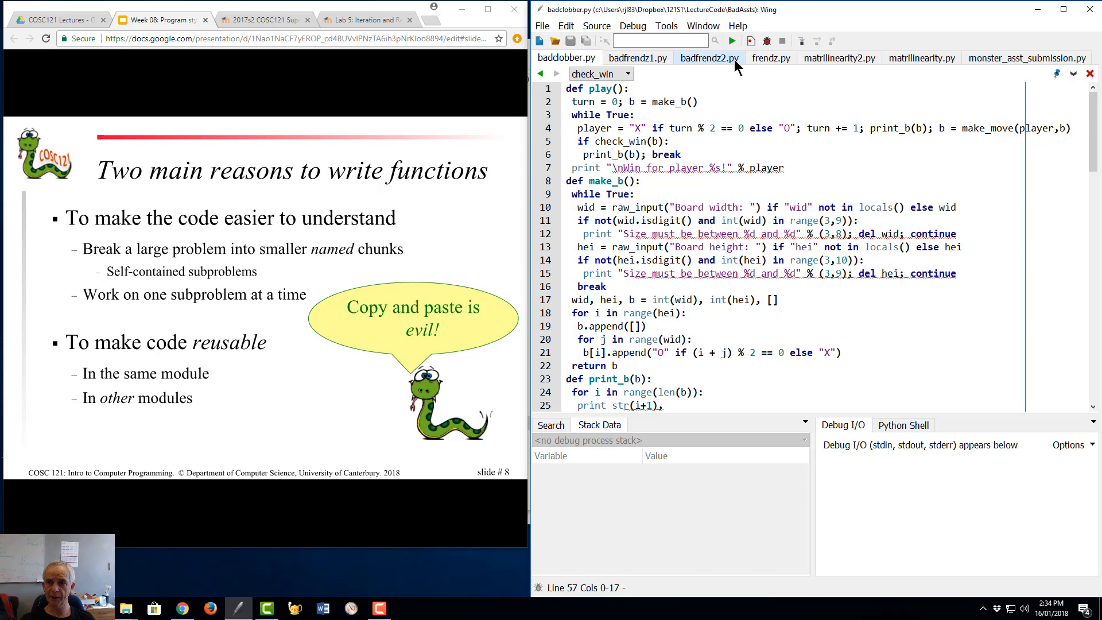
Step: Show monster_asst_submission.py at its repeated move_legal checks around line 7420
{"action": "left_click", "coordinate": [1024, 57]}
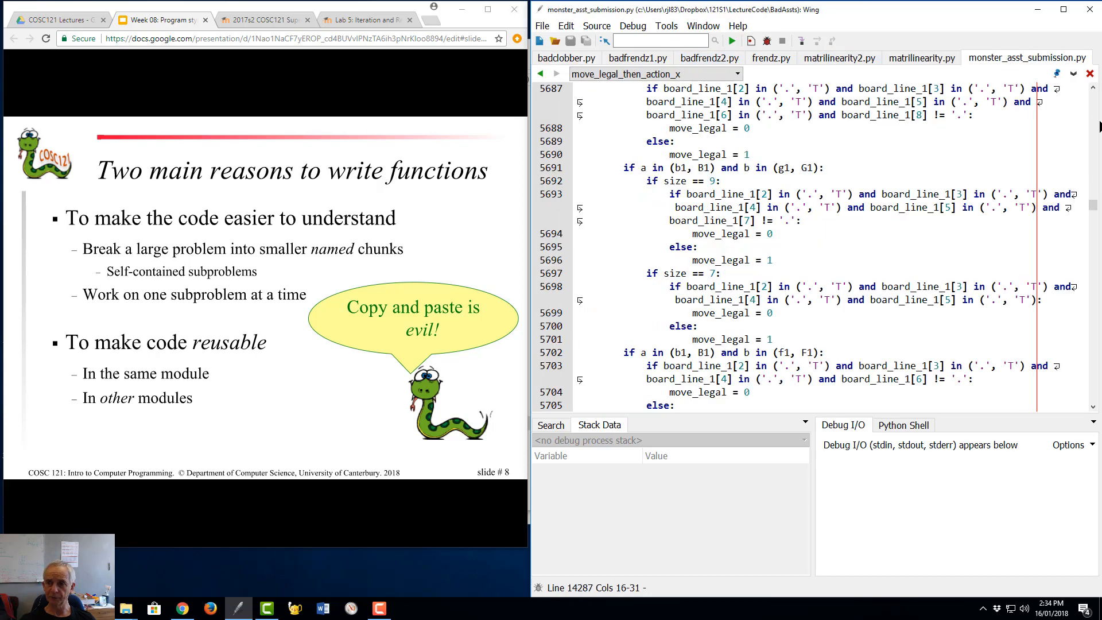
{"action": "scroll", "scroll_direction": "down", "scroll_amount": 3}
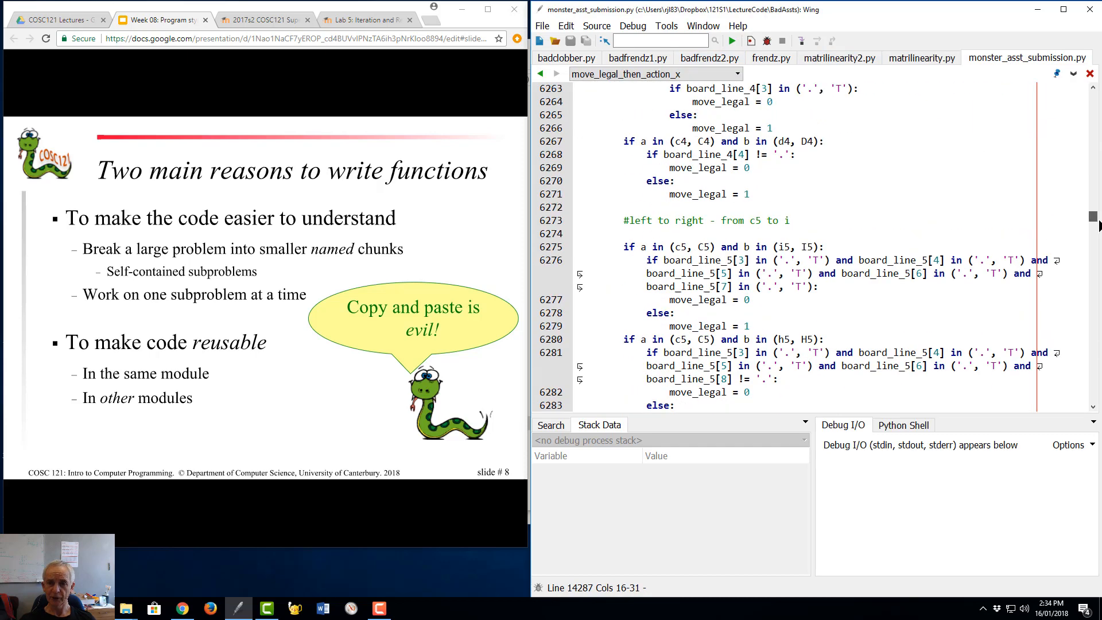
{"action": "scroll", "scroll_direction": "down", "scroll_amount": 3}
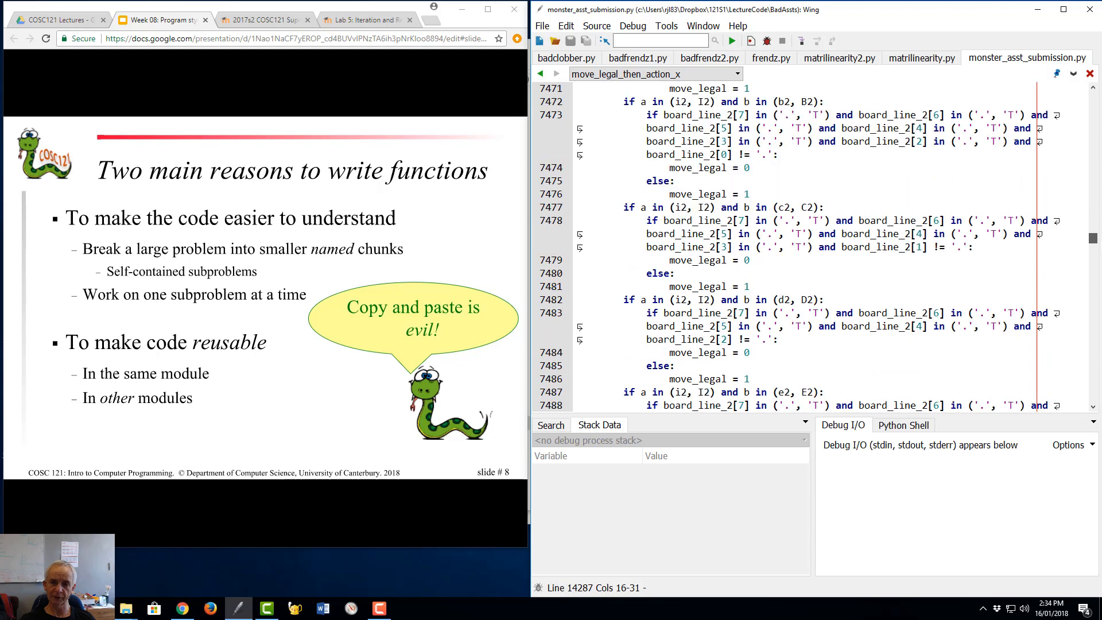
{"action": "scroll", "scroll_direction": "up", "scroll_amount": 3}
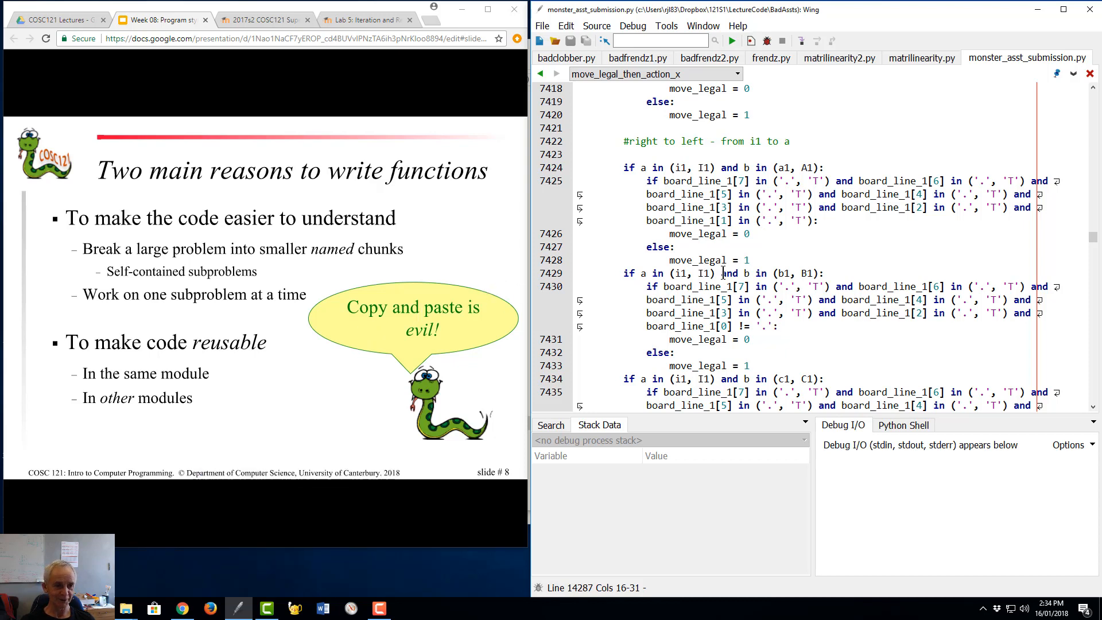
{"action": "mouse_move", "coordinate": [434, 372]}
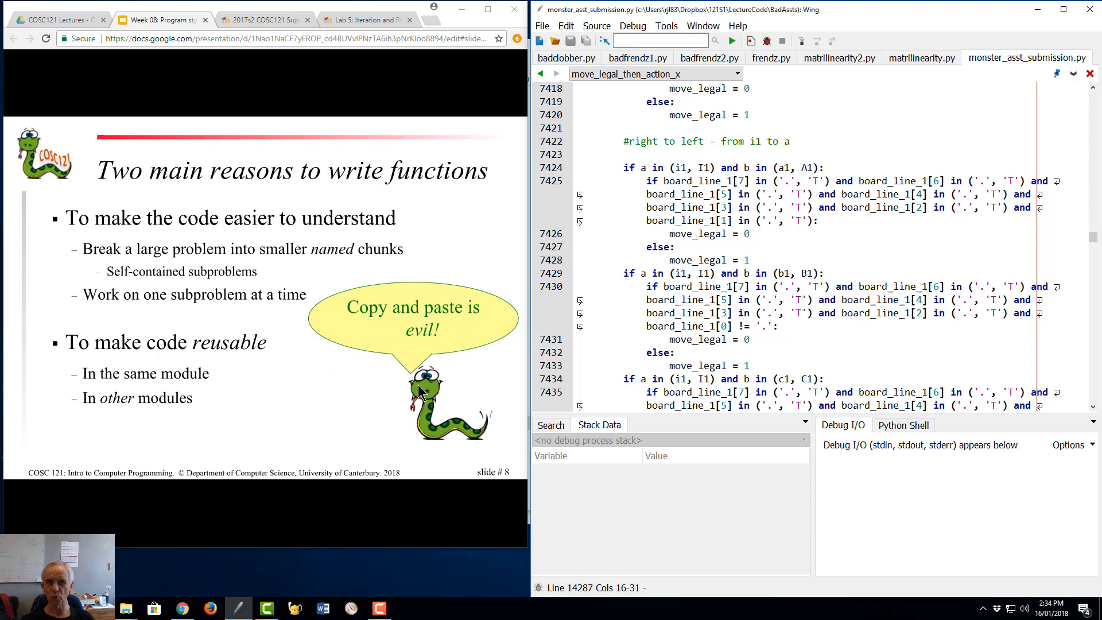
{"action": "mouse_move", "coordinate": [391, 333]}
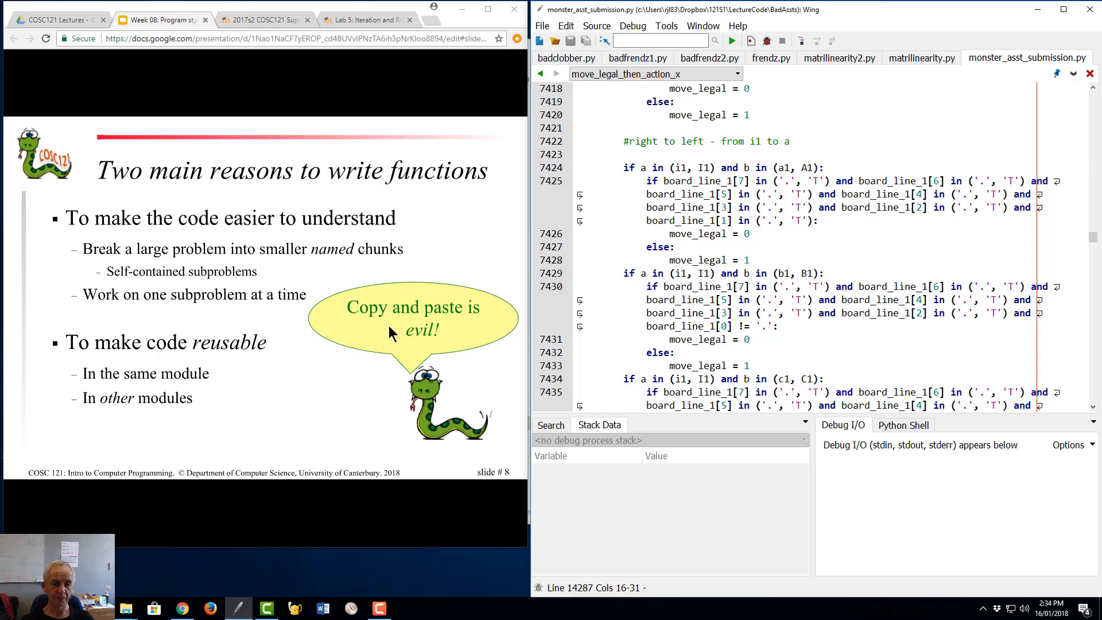
{"action": "mouse_move", "coordinate": [273, 381]}
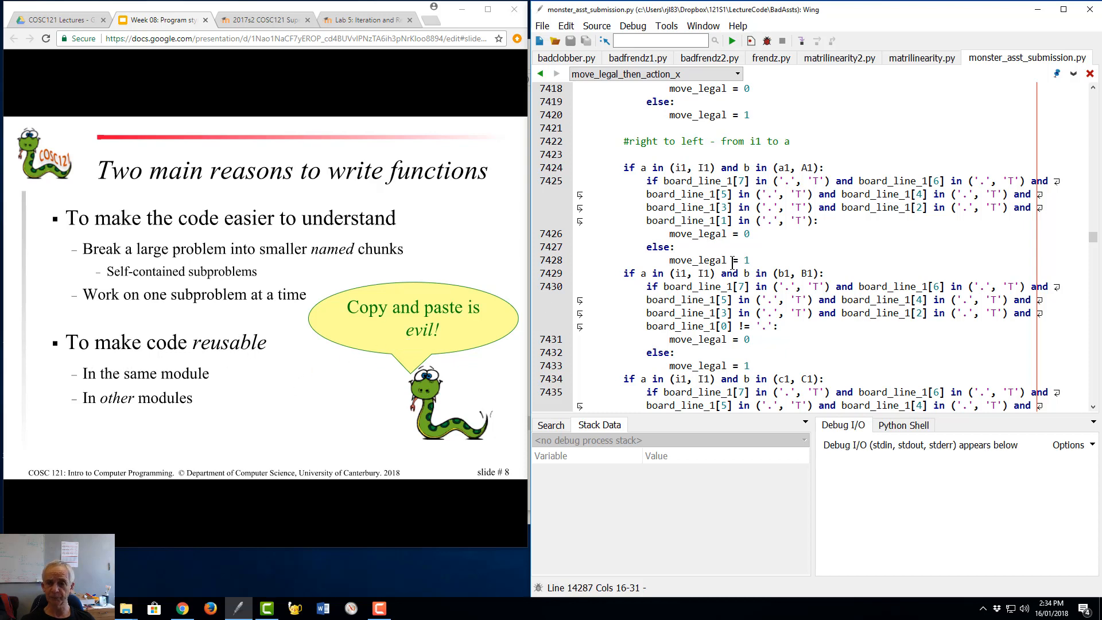
{"action": "mouse_move", "coordinate": [771, 57]}
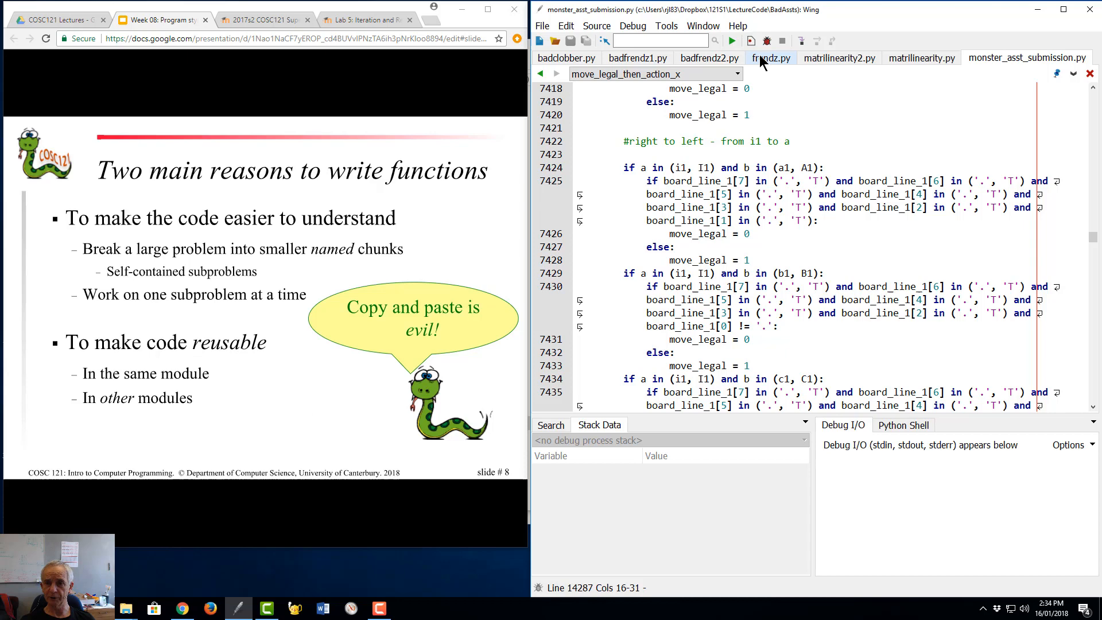
{"action": "left_click", "coordinate": [770, 57]}
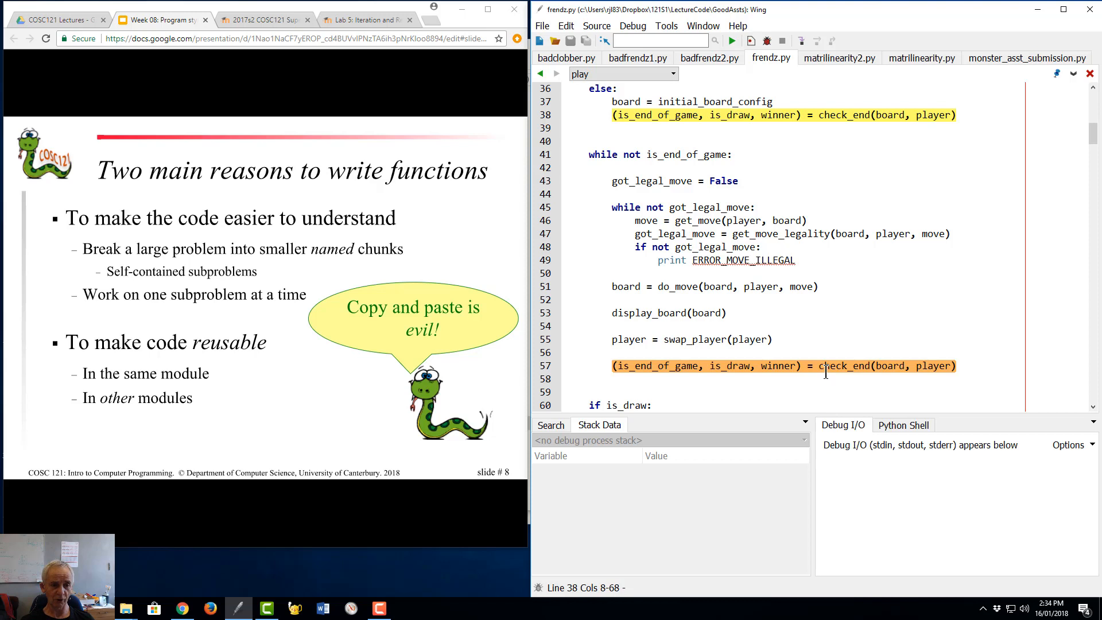
{"action": "mouse_move", "coordinate": [95, 415]}
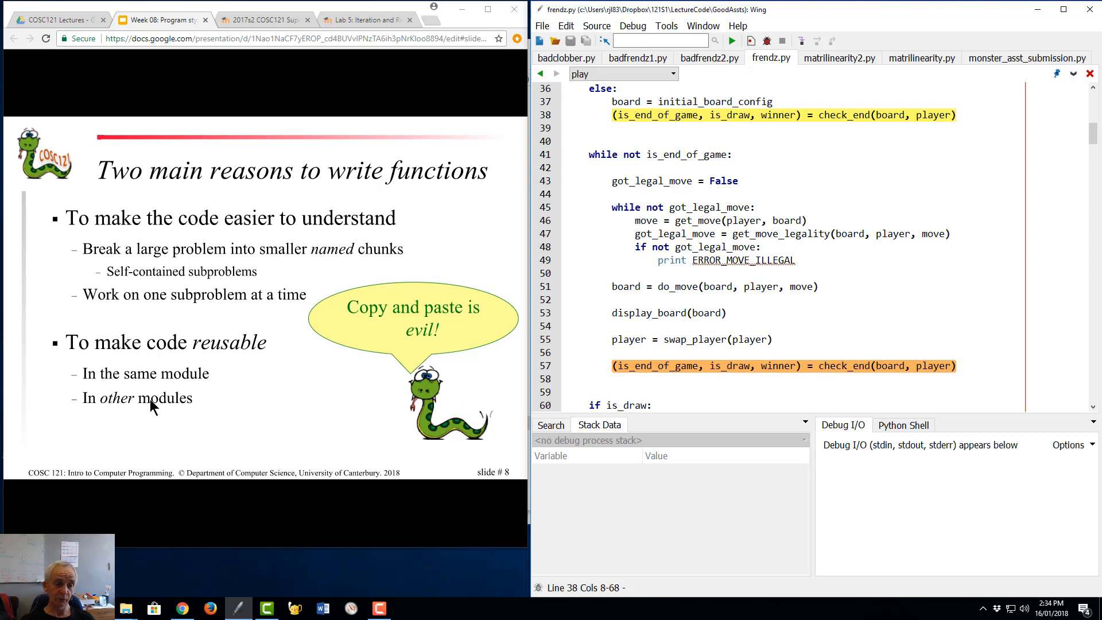
{"action": "mouse_move", "coordinate": [252, 399]}
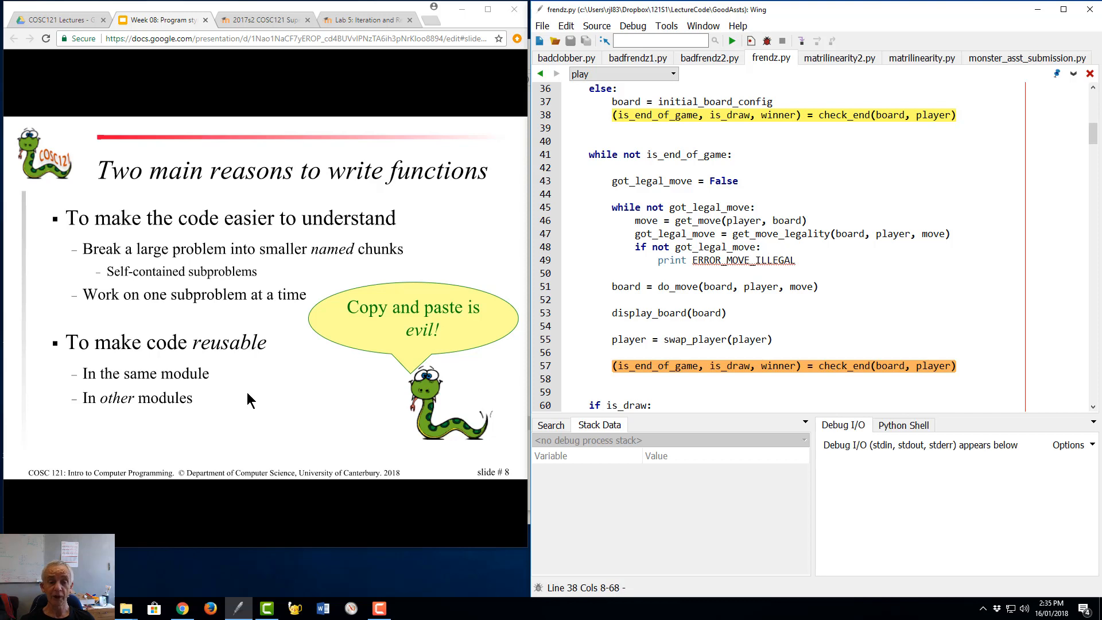
{"action": "mouse_move", "coordinate": [204, 410]}
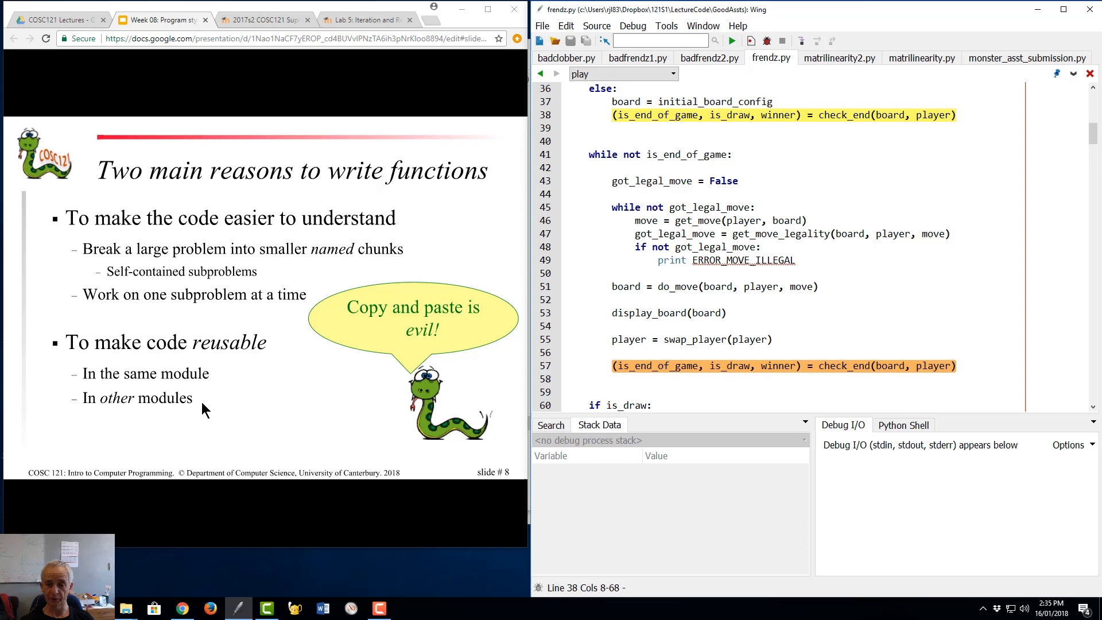
{"action": "mouse_move", "coordinate": [449, 321]}
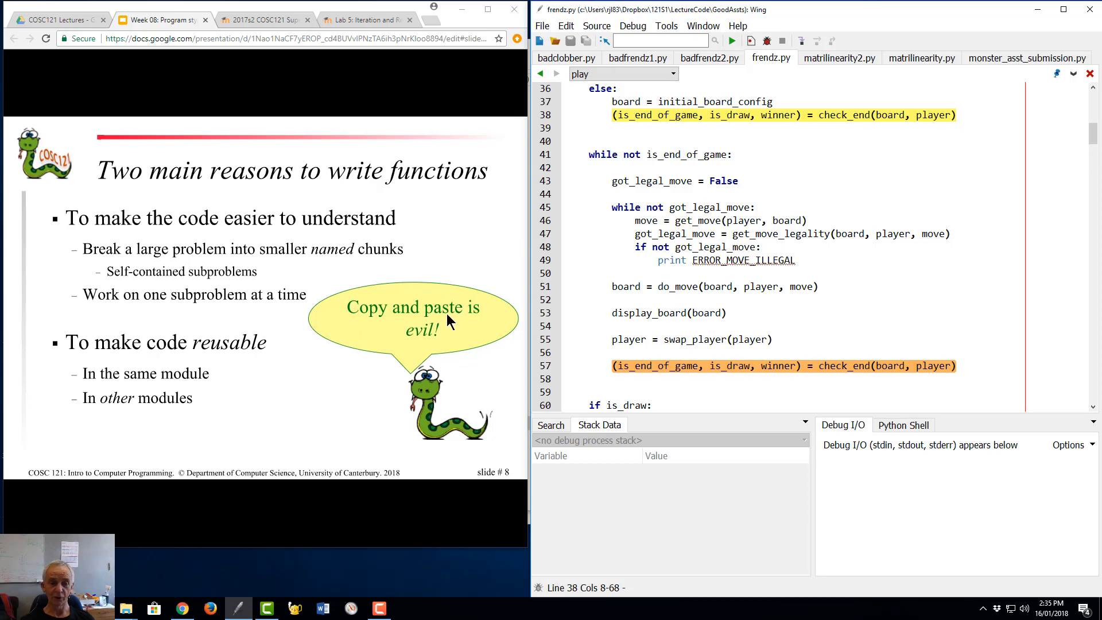
{"action": "mouse_move", "coordinate": [334, 398]}
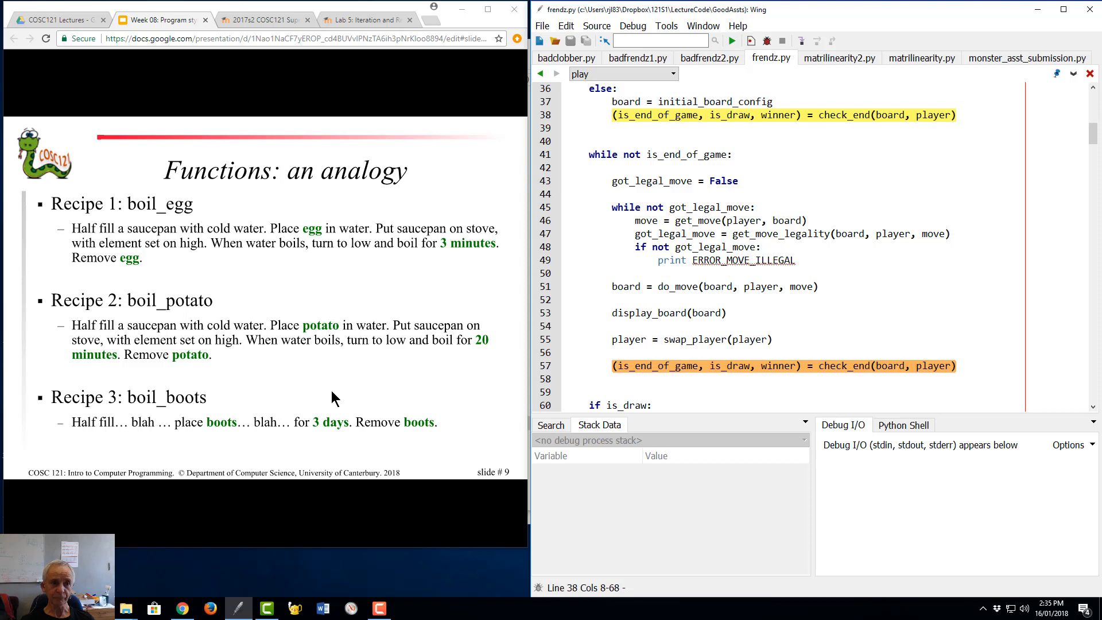
{"action": "mouse_move", "coordinate": [221, 237]}
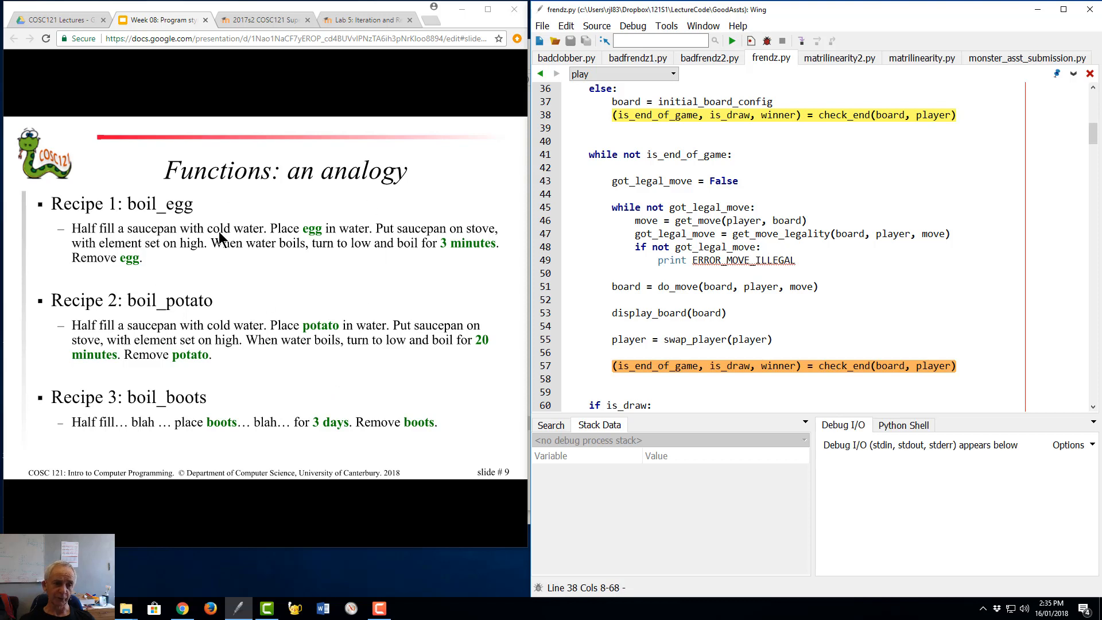
{"action": "mouse_move", "coordinate": [239, 376]}
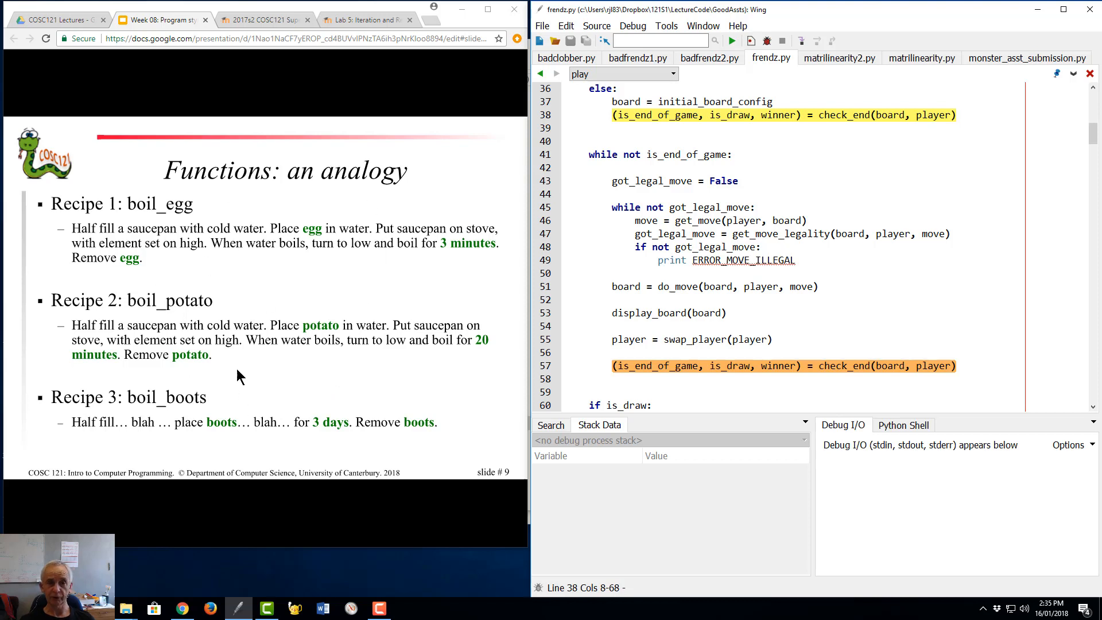
{"action": "mouse_move", "coordinate": [271, 330]}
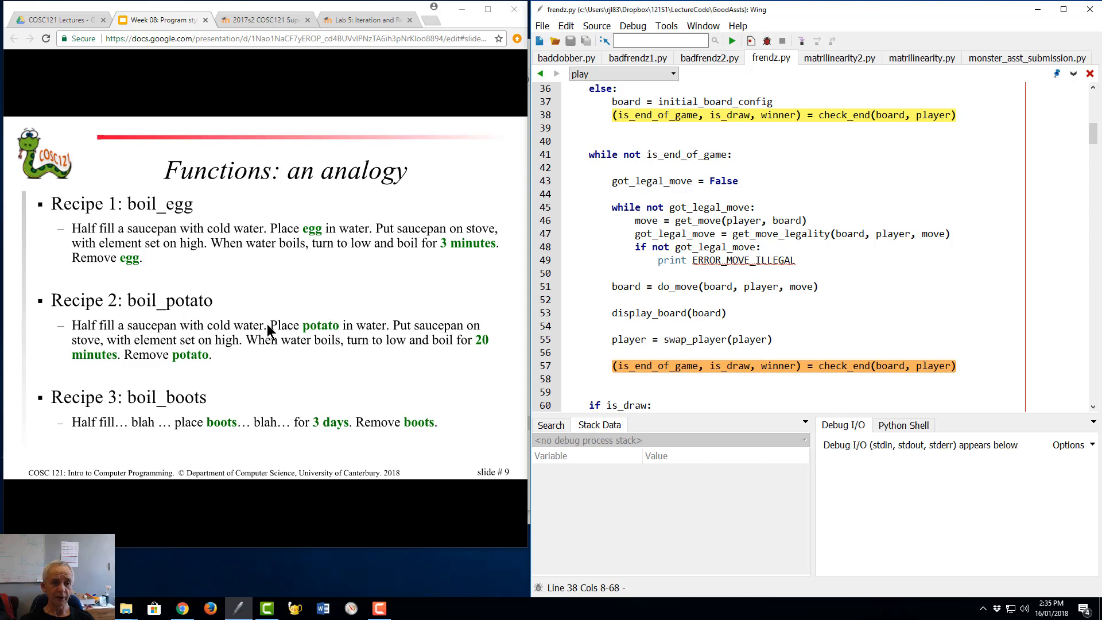
{"action": "mouse_move", "coordinate": [155, 228]}
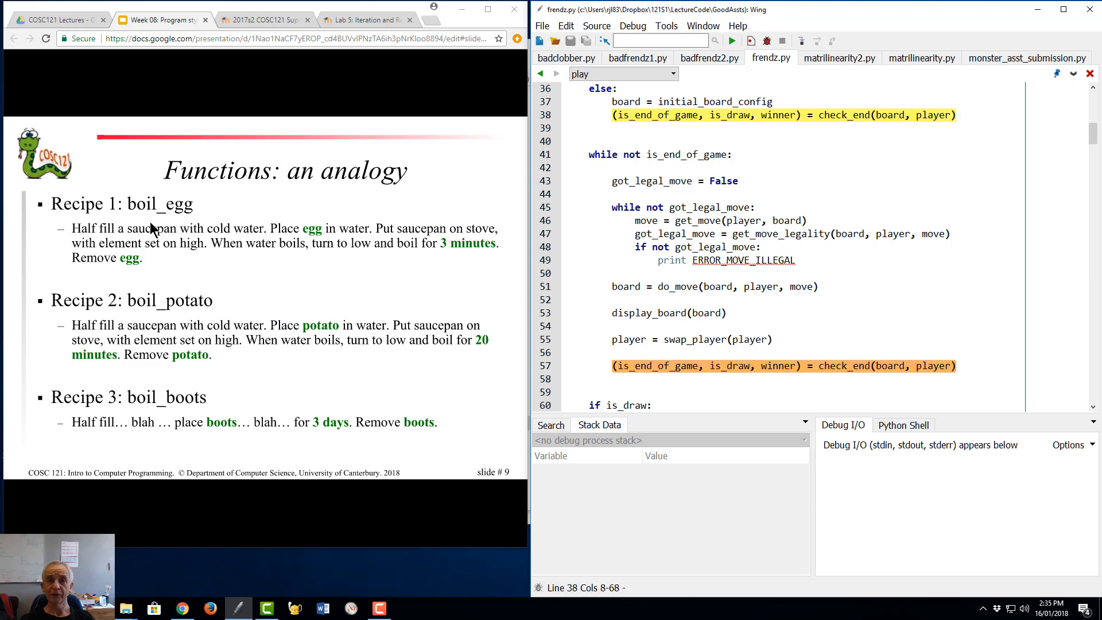
{"action": "mouse_move", "coordinate": [155, 221]}
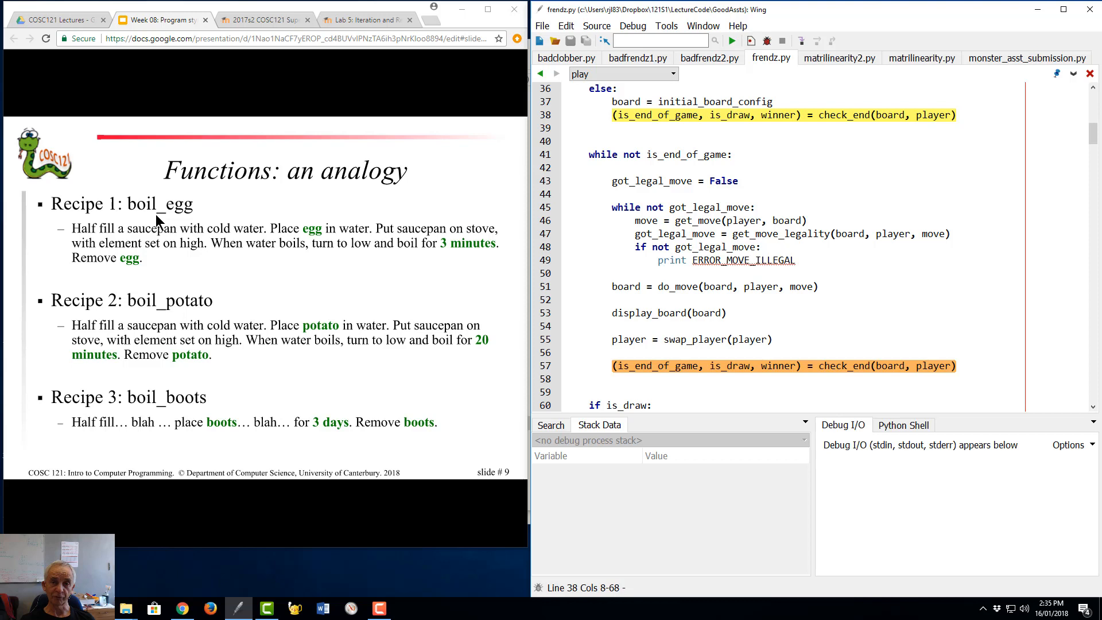
{"action": "mouse_move", "coordinate": [197, 280]}
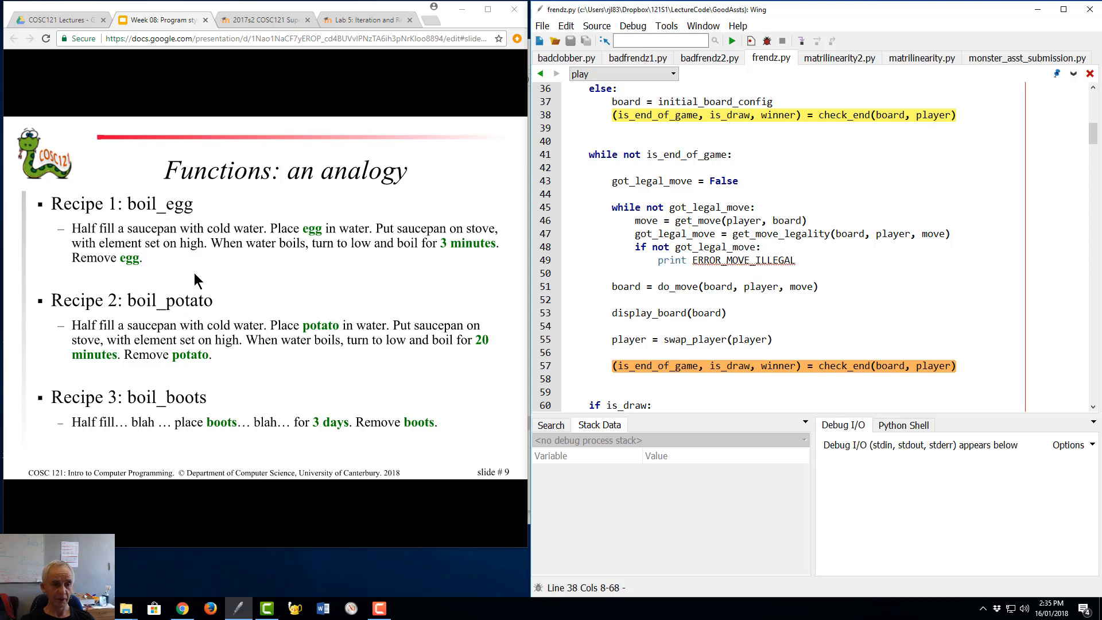
{"action": "mouse_move", "coordinate": [148, 261]}
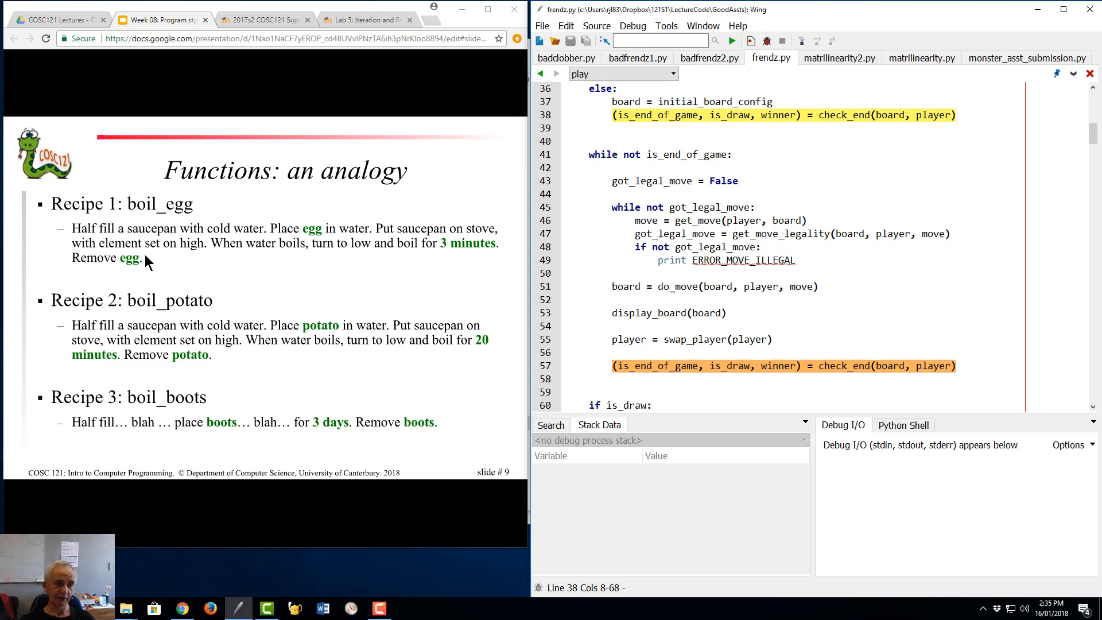
{"action": "mouse_move", "coordinate": [127, 249]}
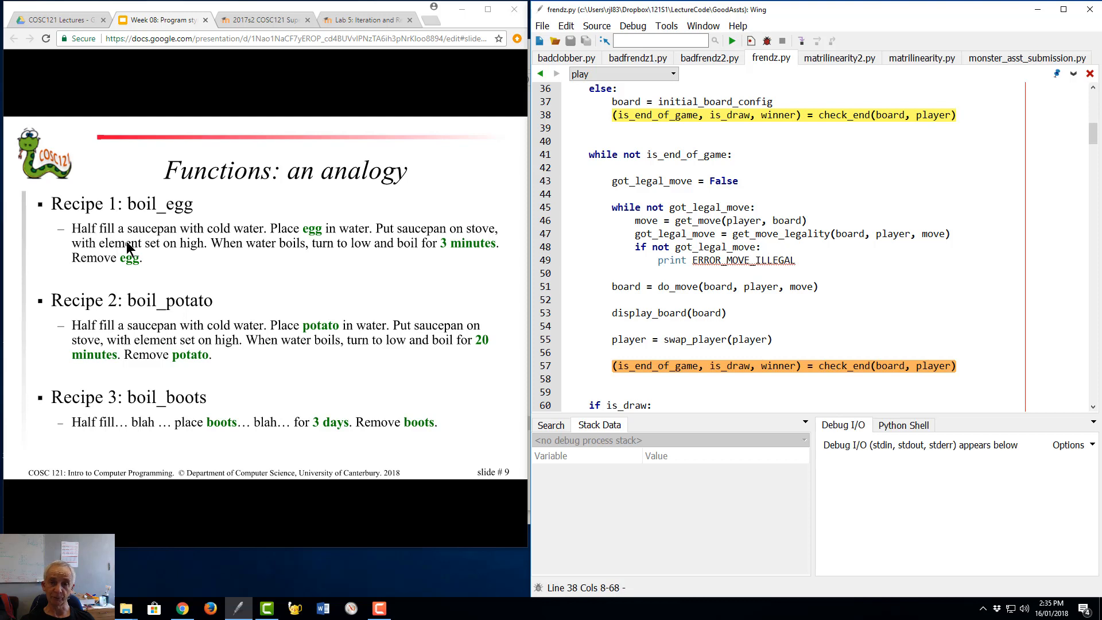
{"action": "mouse_move", "coordinate": [152, 214]}
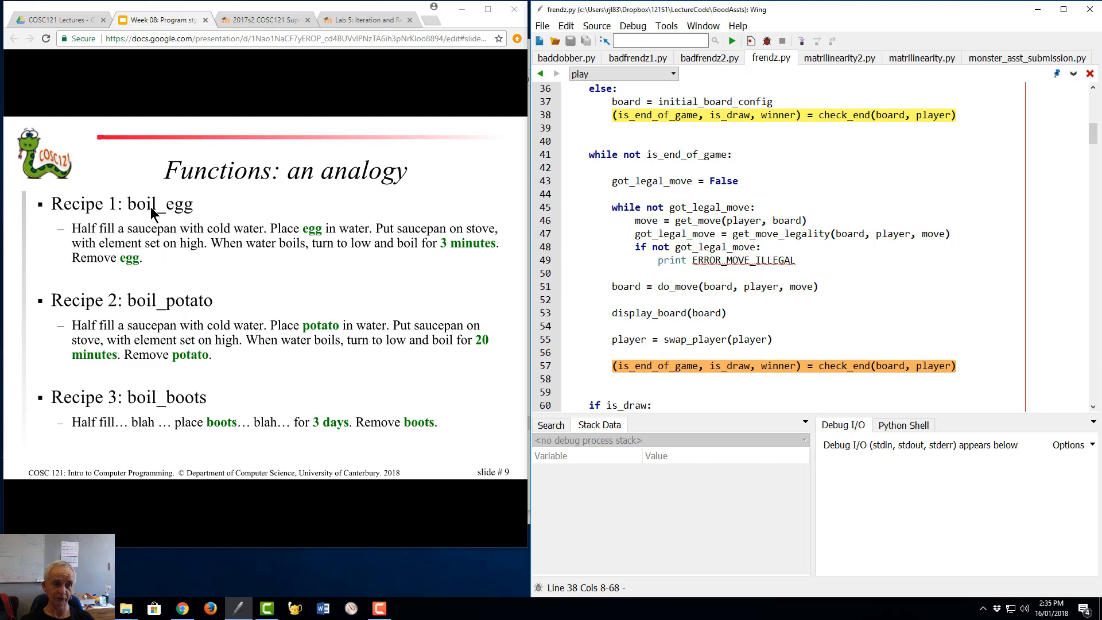
{"action": "mouse_move", "coordinate": [124, 268]}
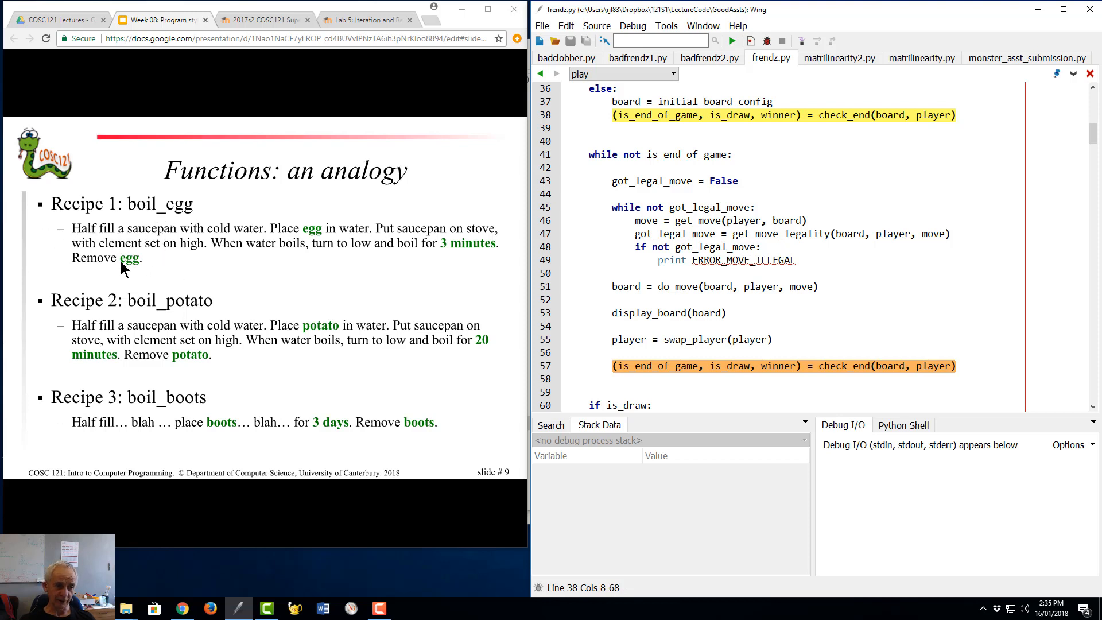
{"action": "mouse_move", "coordinate": [76, 332]}
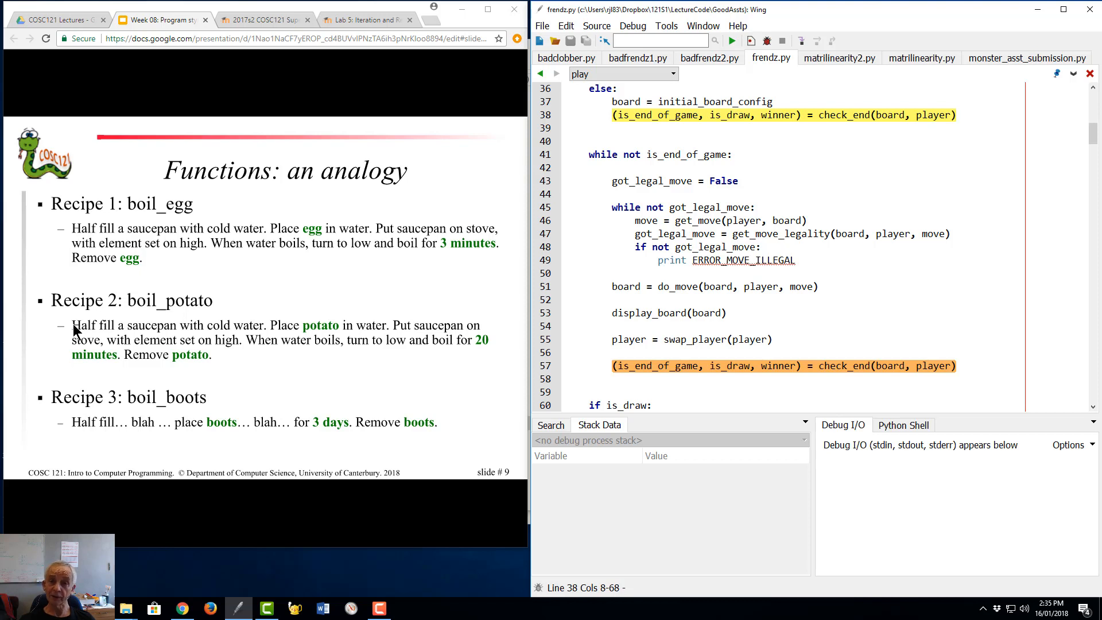
{"action": "mouse_move", "coordinate": [214, 363]}
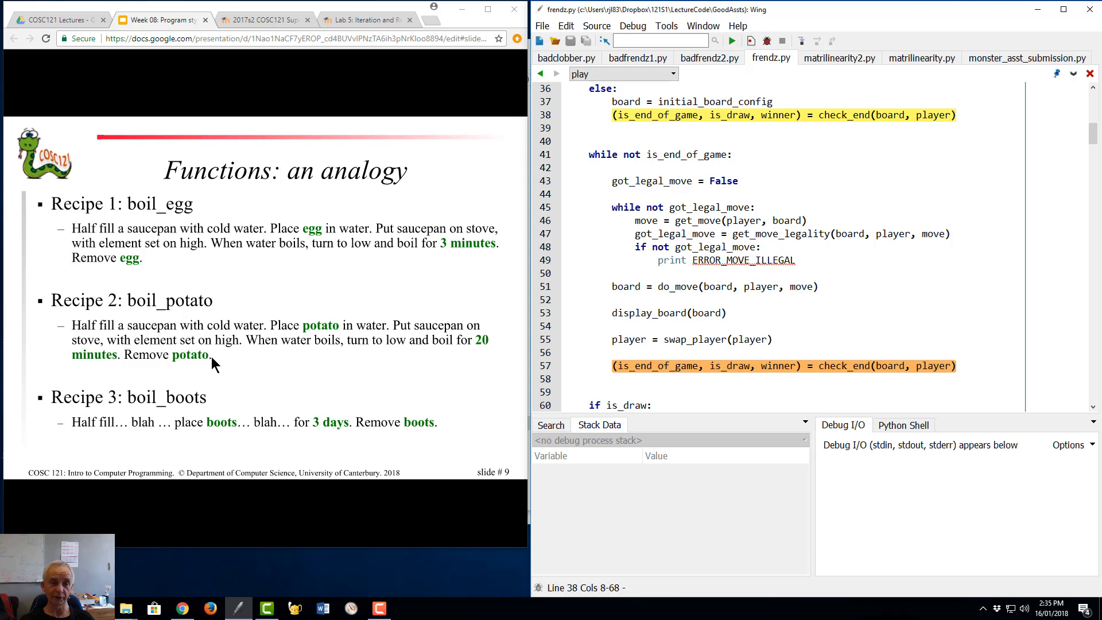
{"action": "mouse_move", "coordinate": [262, 317]}
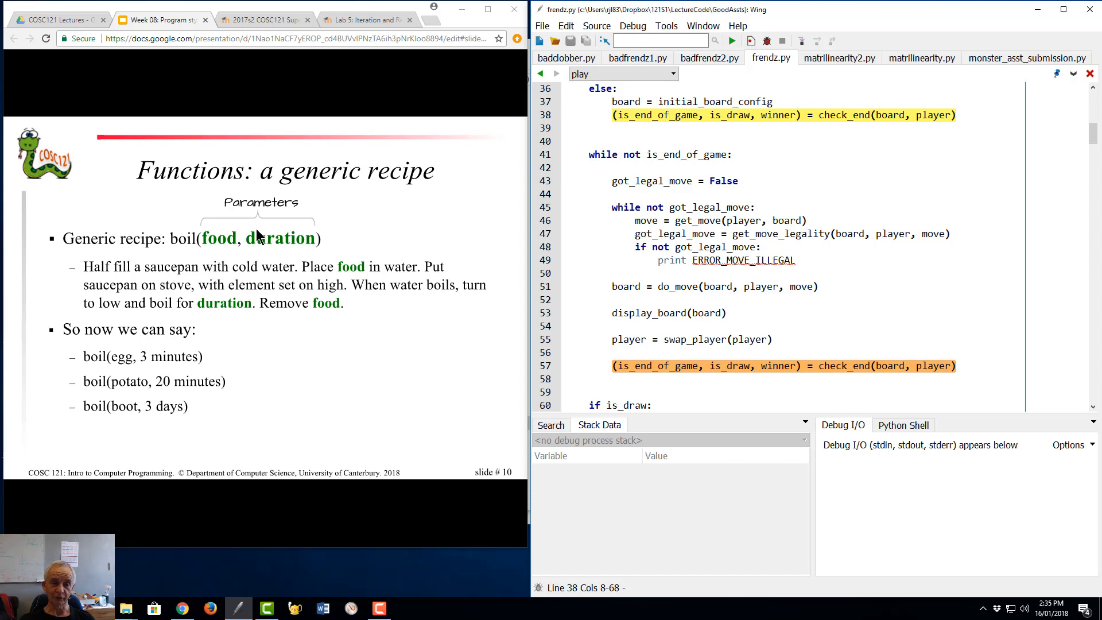
{"action": "mouse_move", "coordinate": [214, 279]}
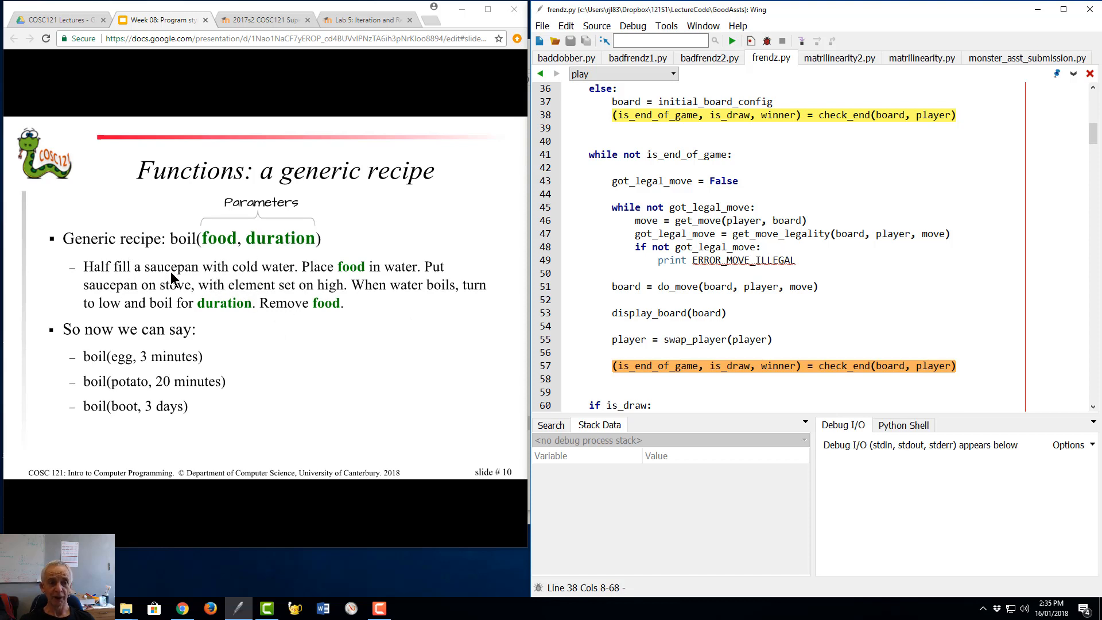
{"action": "mouse_move", "coordinate": [356, 275]}
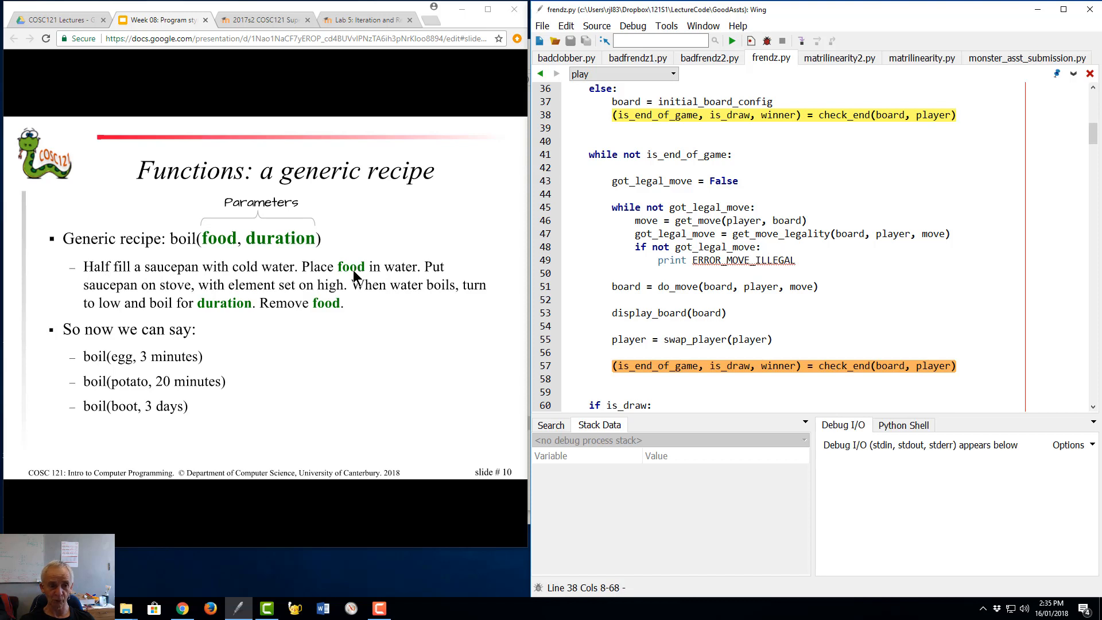
{"action": "mouse_move", "coordinate": [281, 298]}
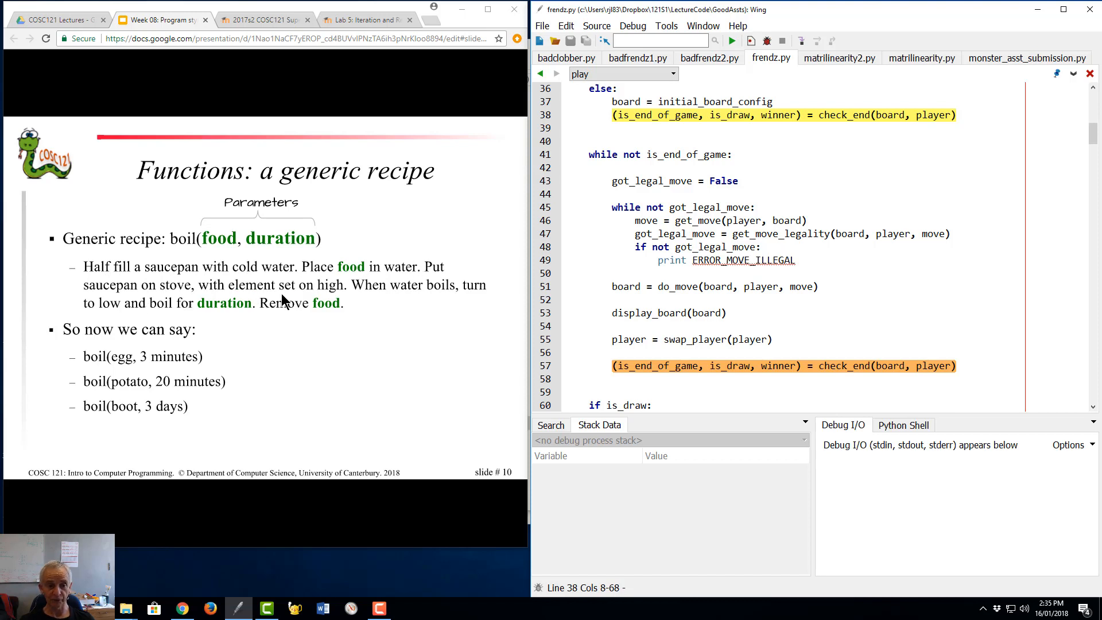
{"action": "mouse_move", "coordinate": [191, 321]}
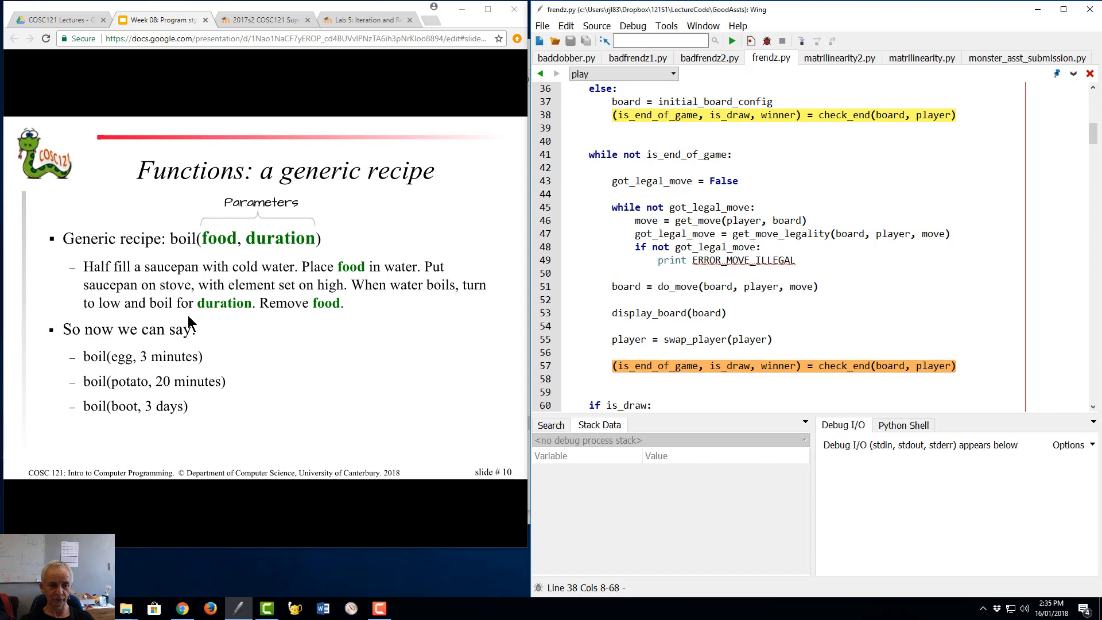
{"action": "mouse_move", "coordinate": [218, 309]}
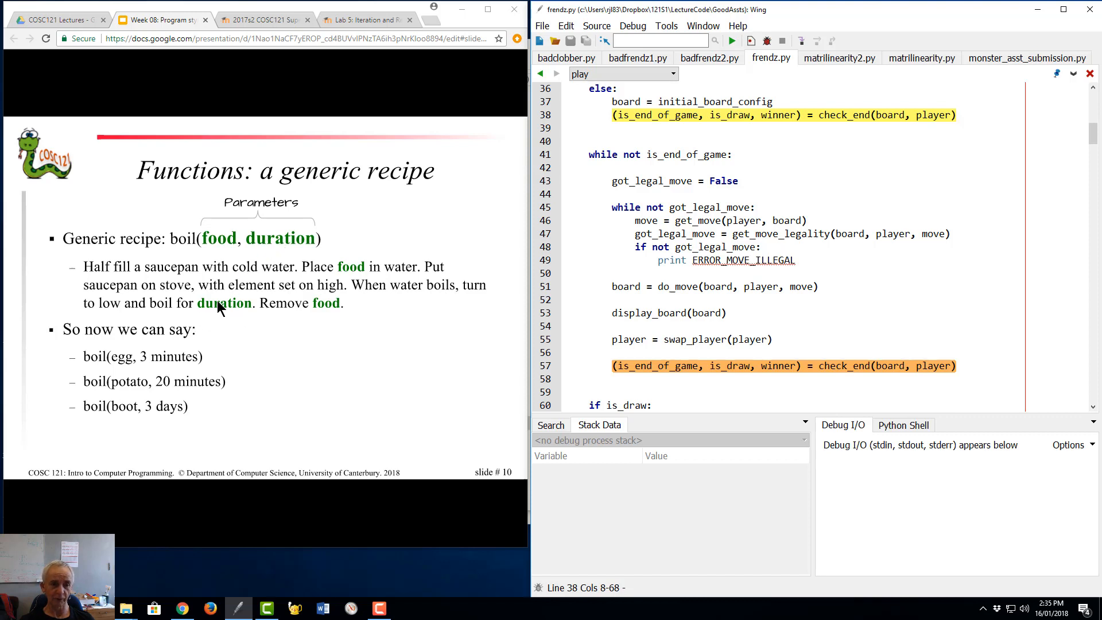
{"action": "mouse_move", "coordinate": [218, 253]}
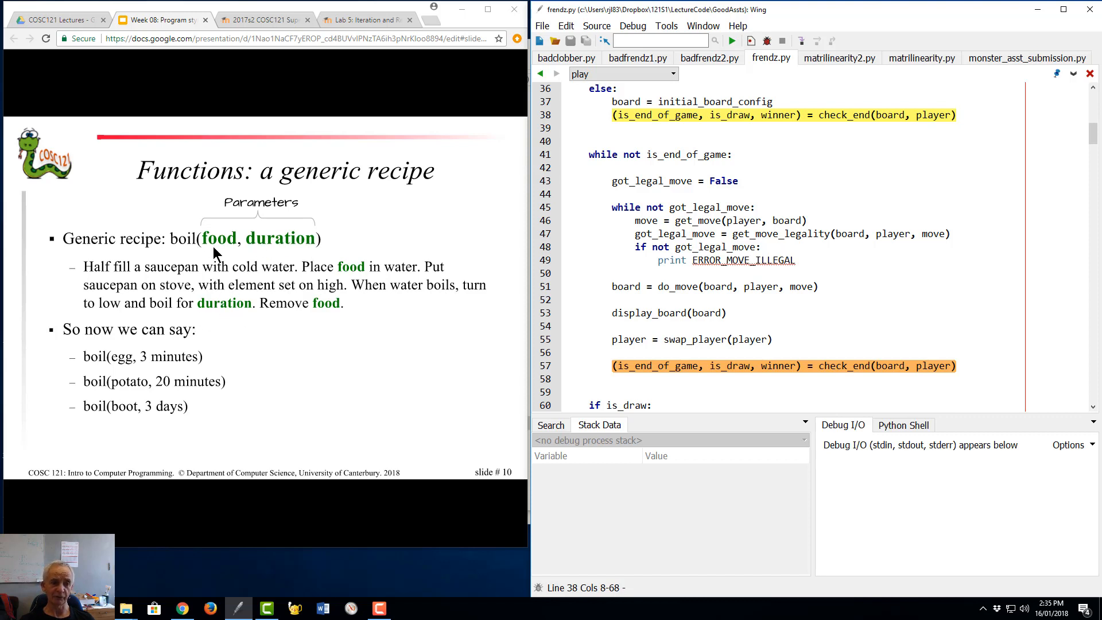
{"action": "mouse_move", "coordinate": [206, 255]}
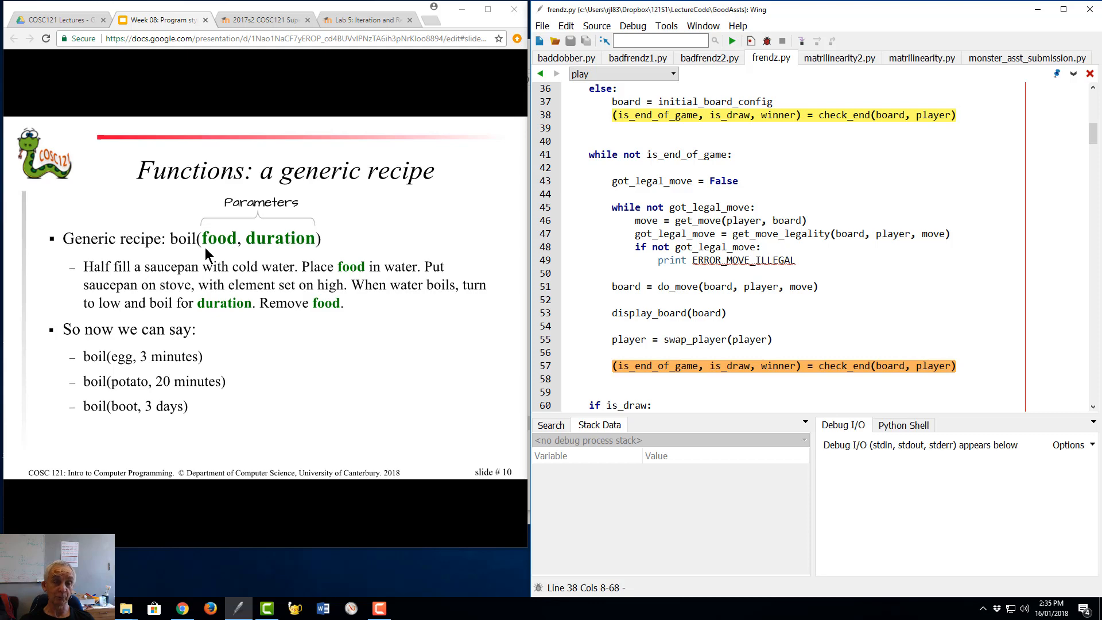
{"action": "mouse_move", "coordinate": [268, 254]}
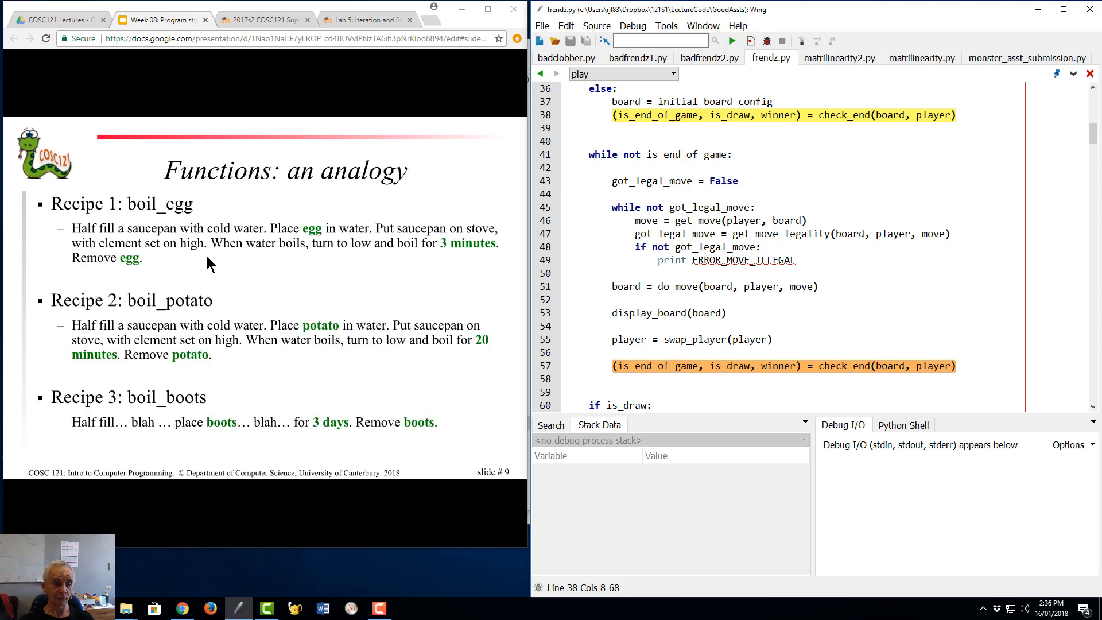
{"action": "mouse_move", "coordinate": [172, 333]}
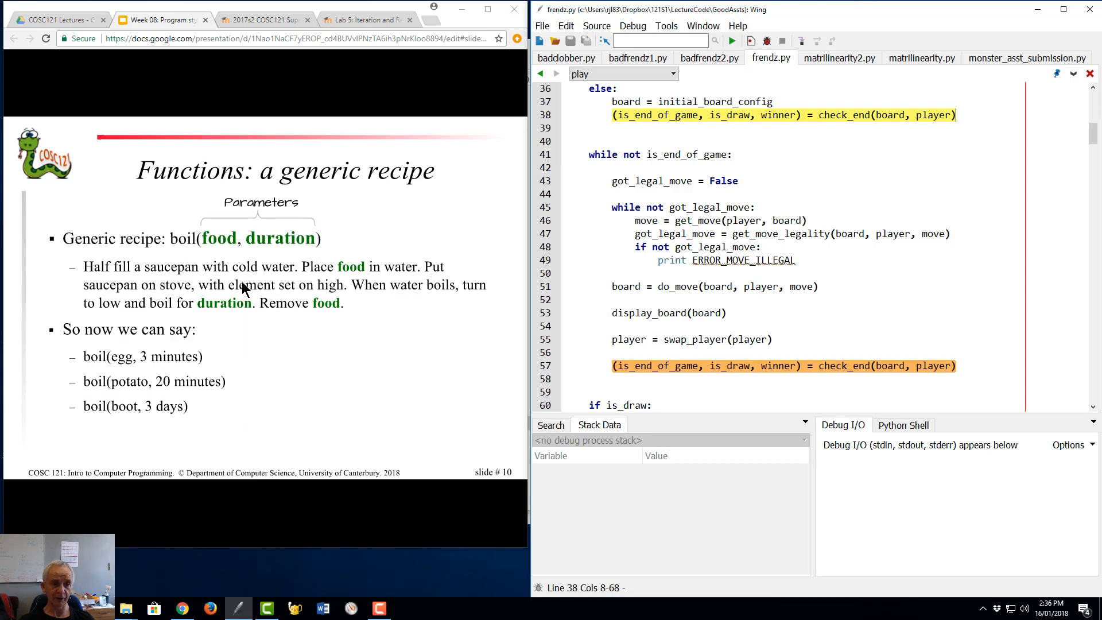
{"action": "mouse_move", "coordinate": [223, 248]}
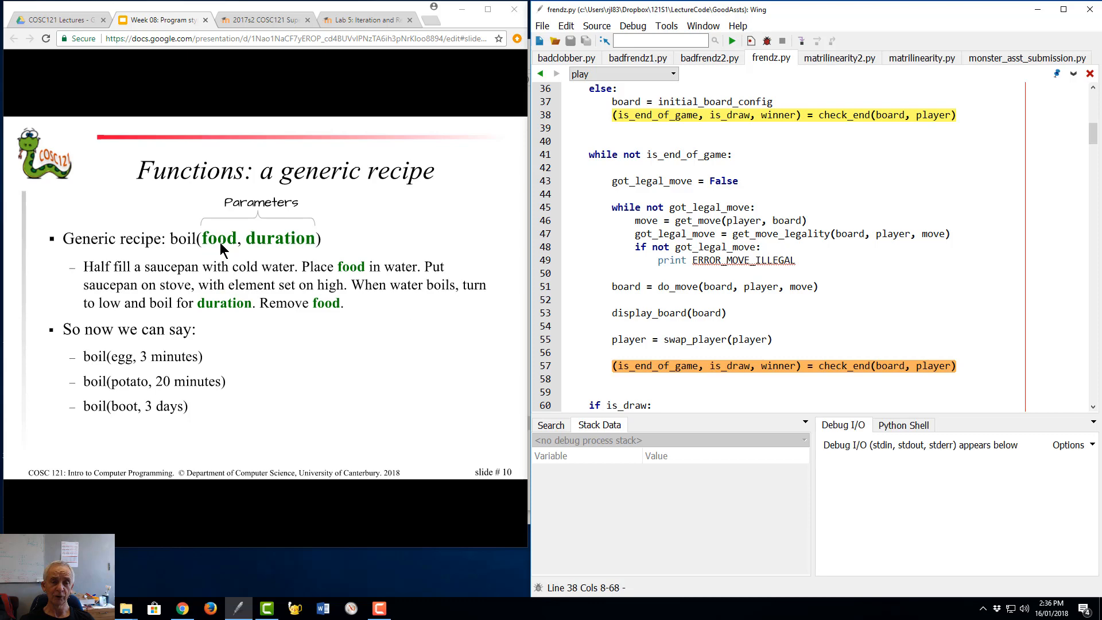
{"action": "mouse_move", "coordinate": [337, 320]}
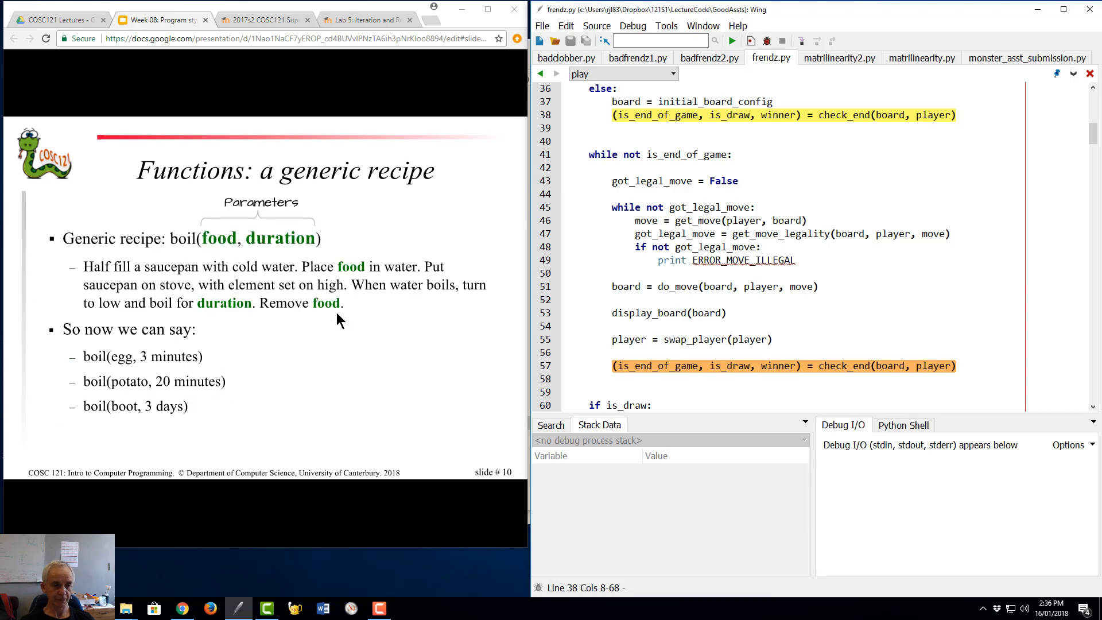
{"action": "mouse_move", "coordinate": [121, 372]}
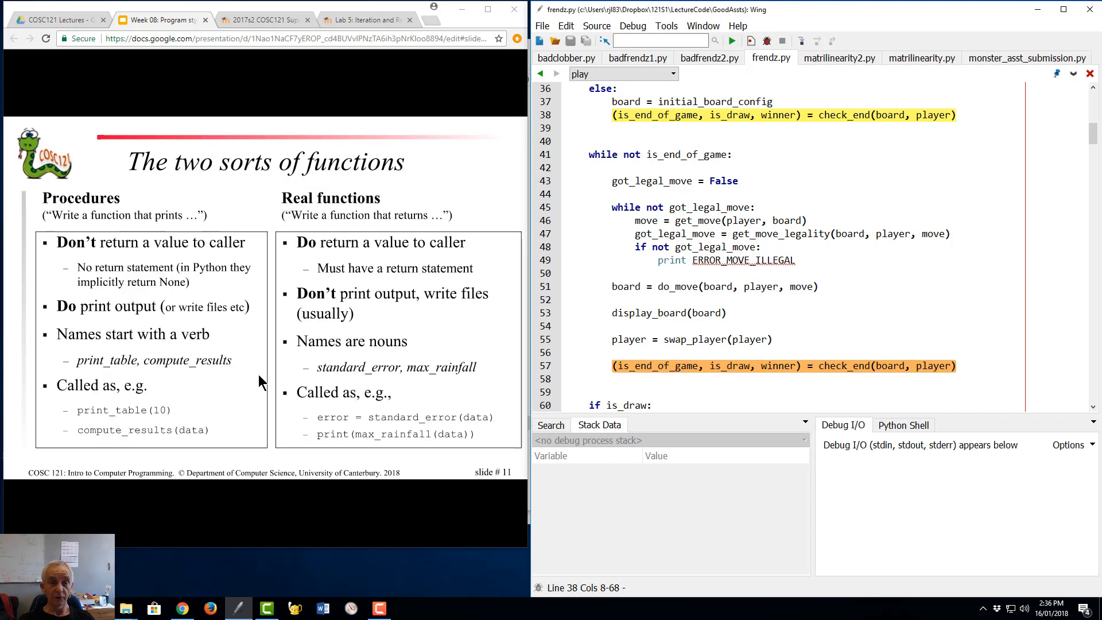
{"action": "mouse_move", "coordinate": [337, 302]}
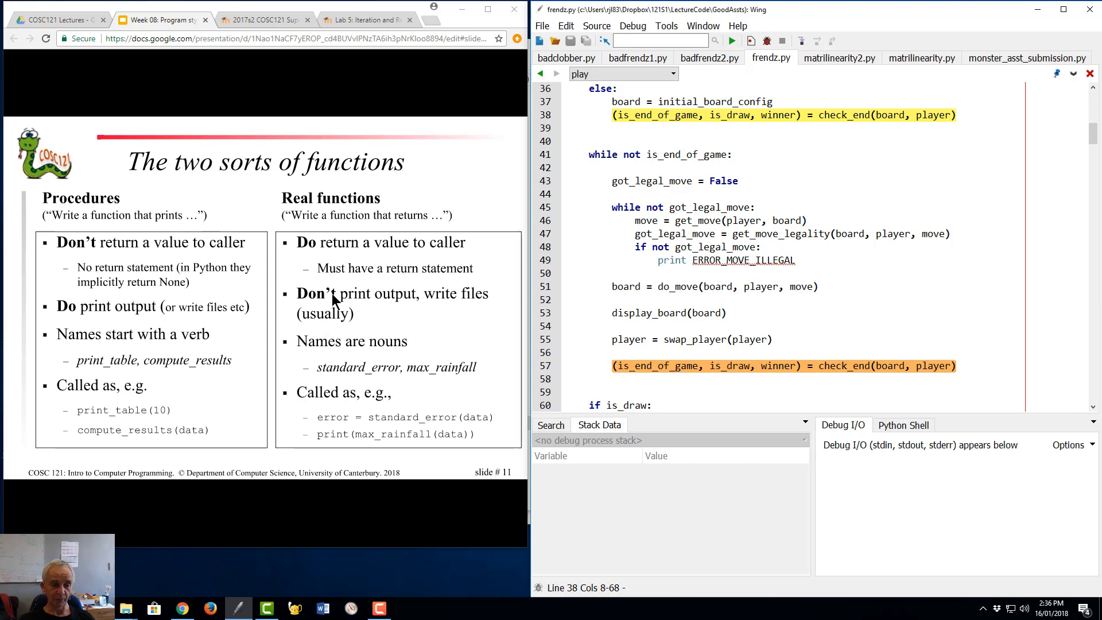
{"action": "mouse_move", "coordinate": [383, 199]}
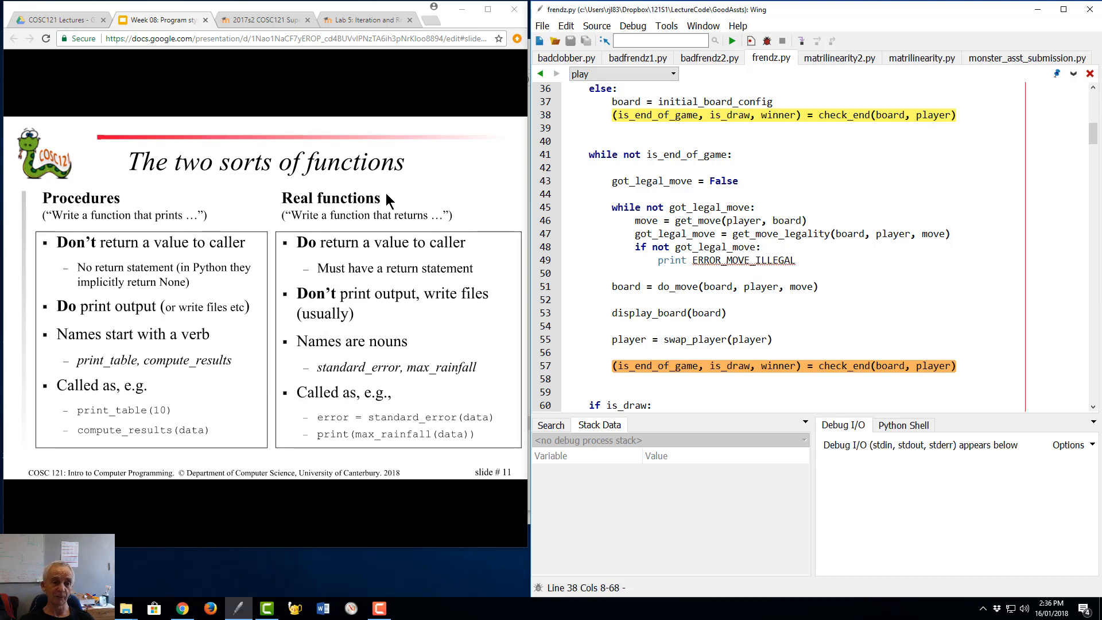
{"action": "mouse_move", "coordinate": [181, 223]}
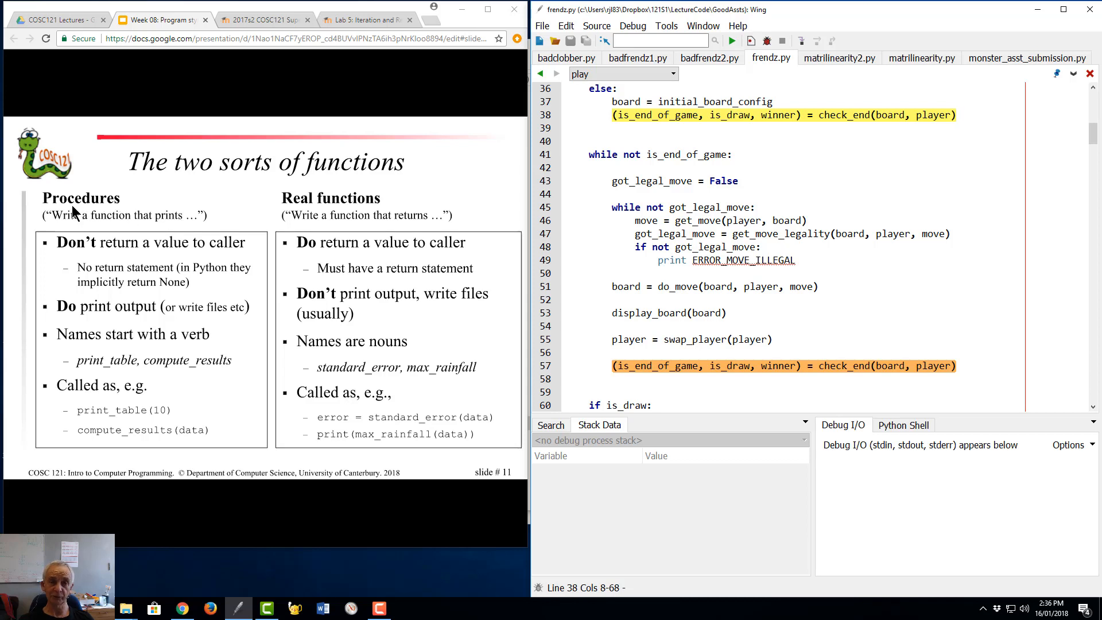
{"action": "mouse_move", "coordinate": [110, 232]}
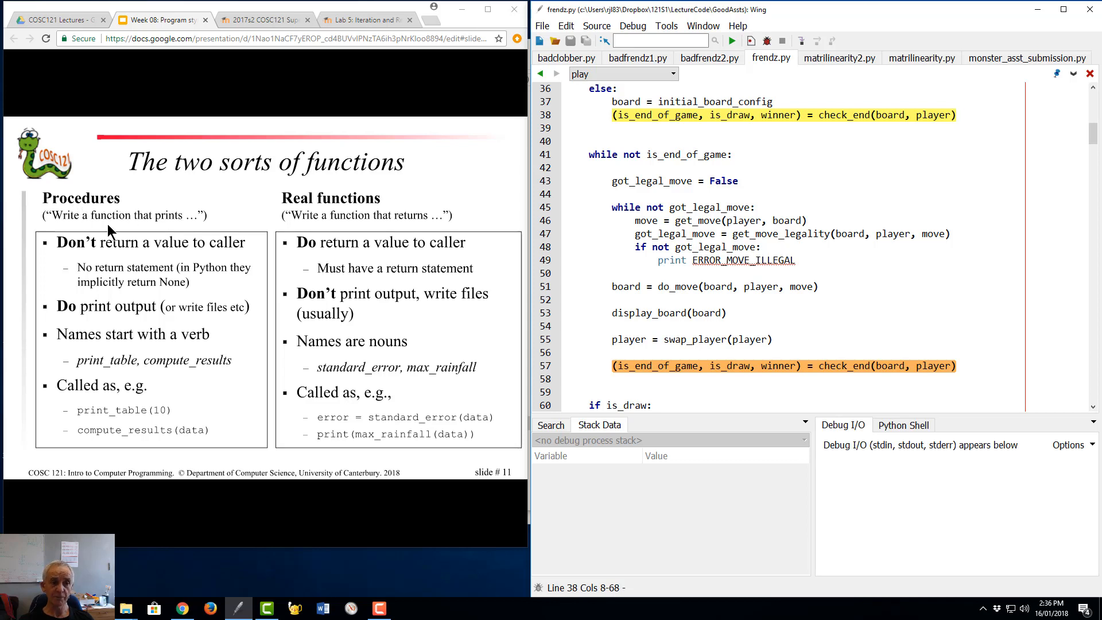
{"action": "mouse_move", "coordinate": [340, 218]}
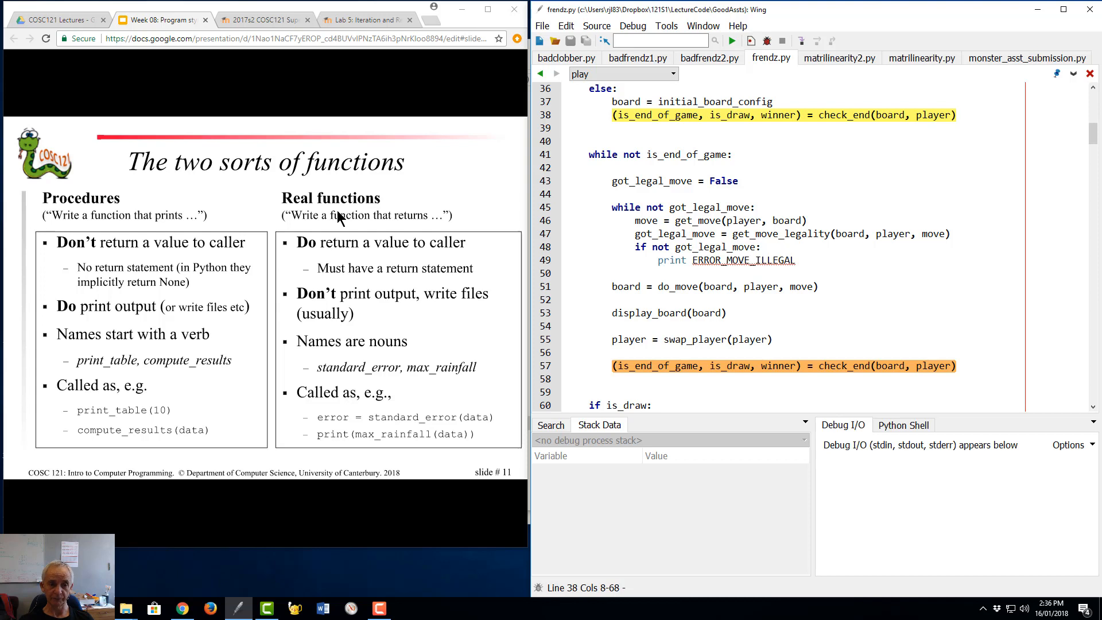
{"action": "mouse_move", "coordinate": [421, 443]}
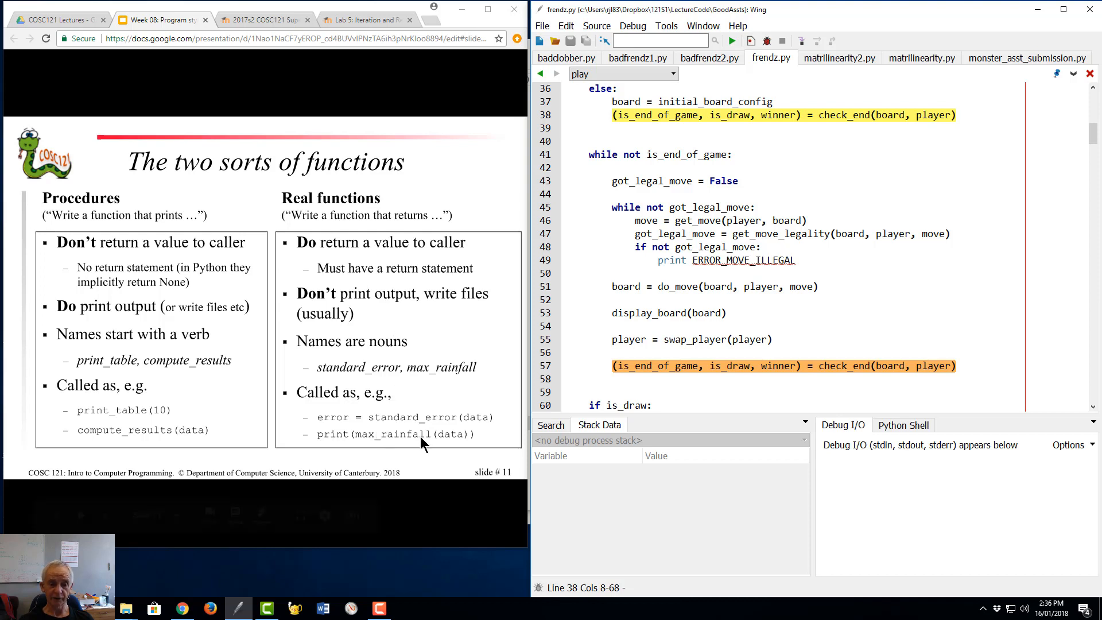
{"action": "mouse_move", "coordinate": [412, 427]}
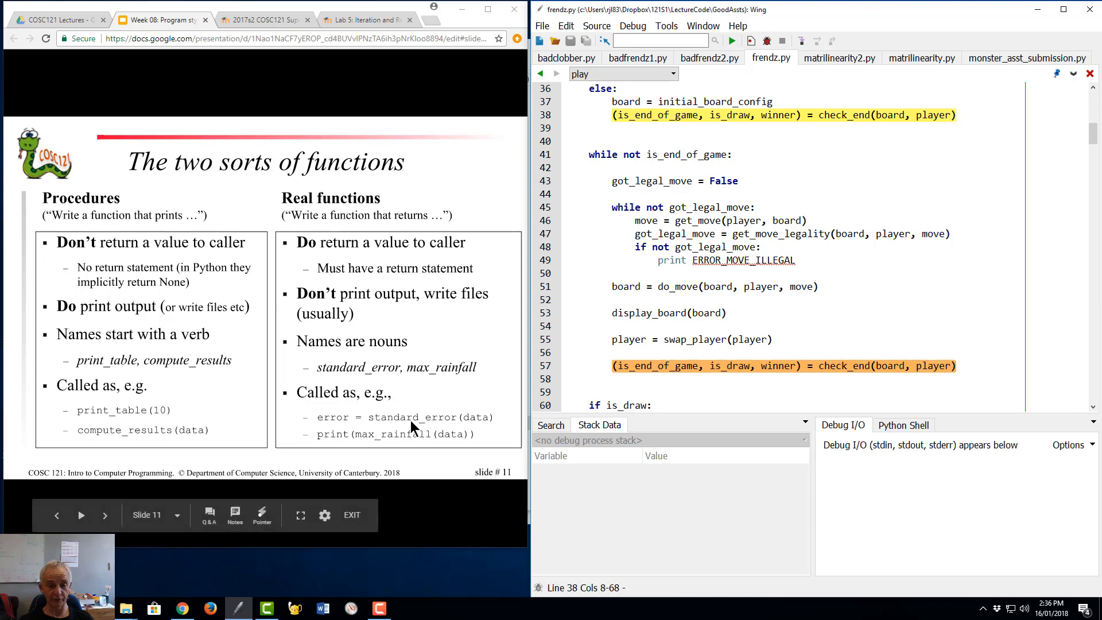
{"action": "mouse_move", "coordinate": [410, 449]}
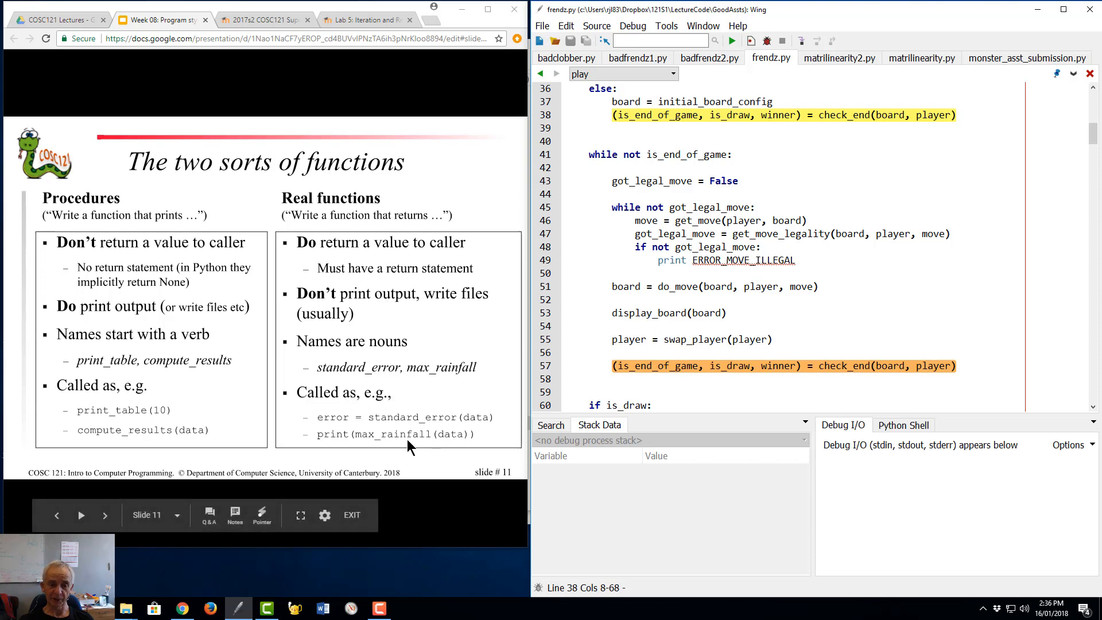
{"action": "mouse_move", "coordinate": [434, 428]}
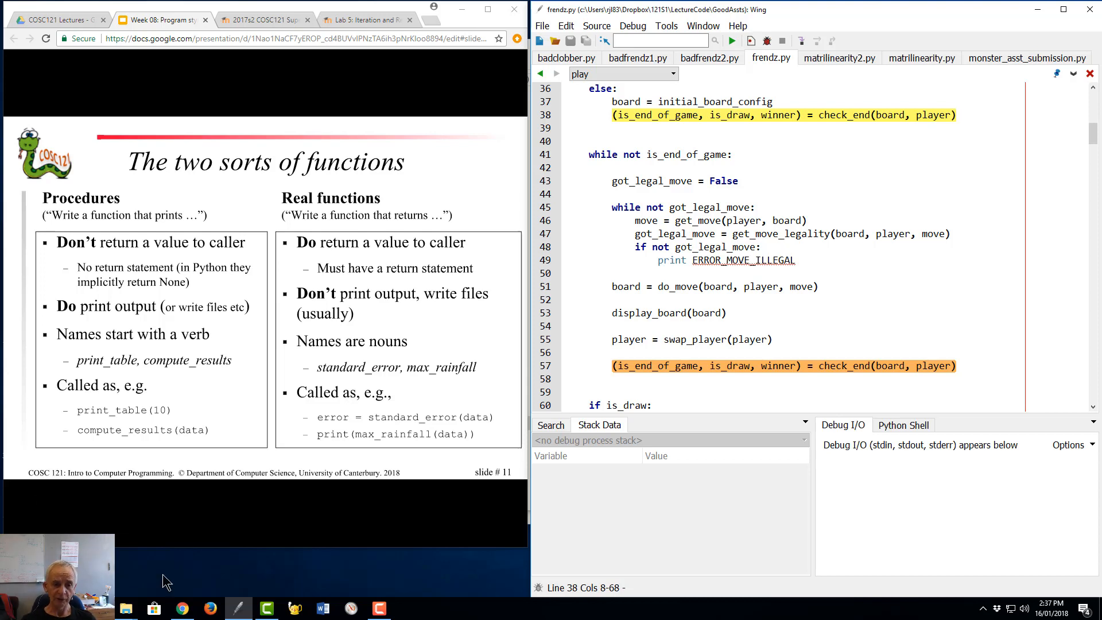
{"action": "mouse_move", "coordinate": [400, 428]}
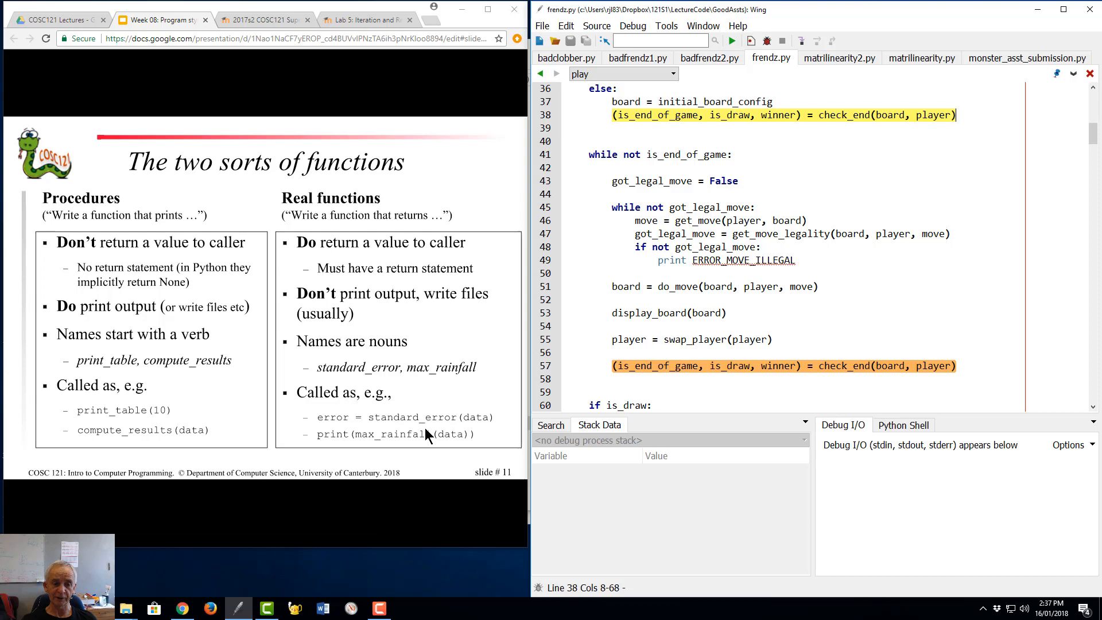
{"action": "mouse_move", "coordinate": [340, 430]}
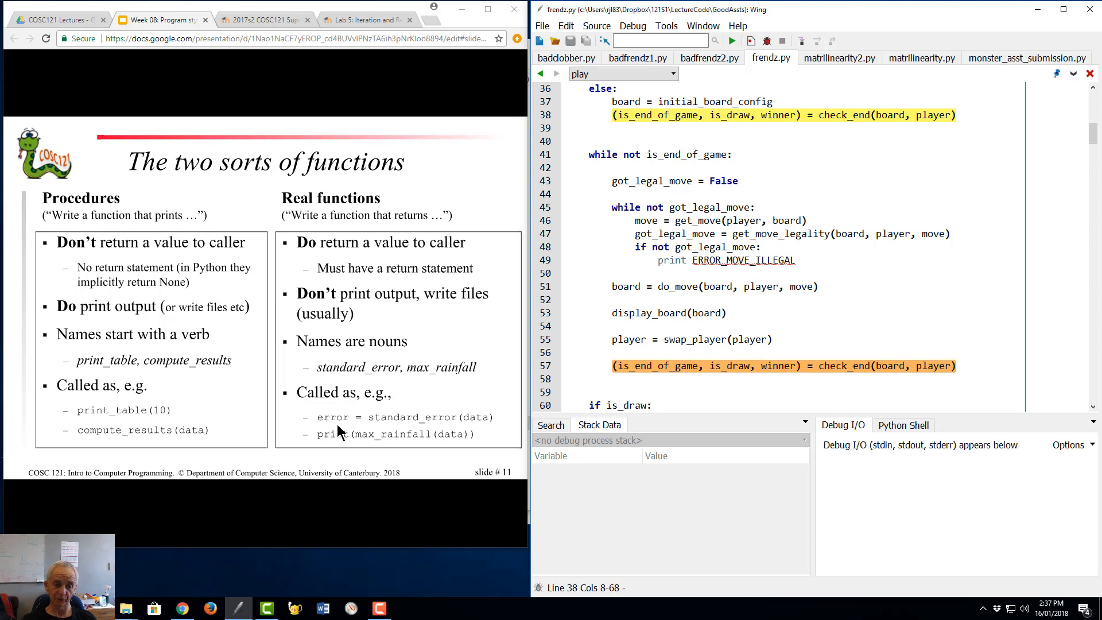
{"action": "mouse_move", "coordinate": [393, 301]}
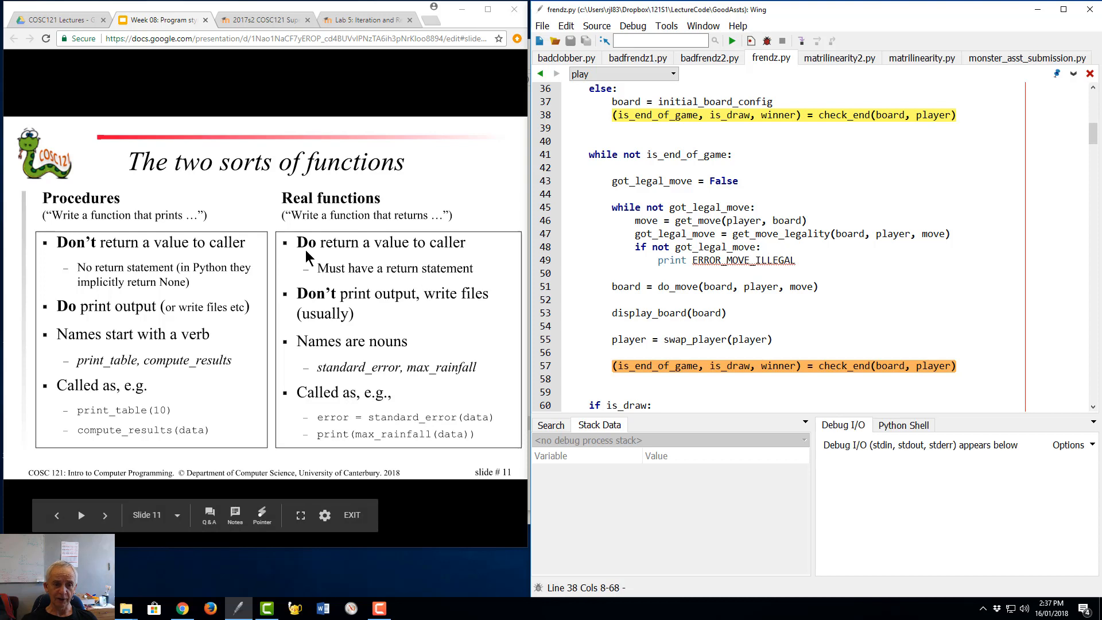
{"action": "mouse_move", "coordinate": [349, 288]}
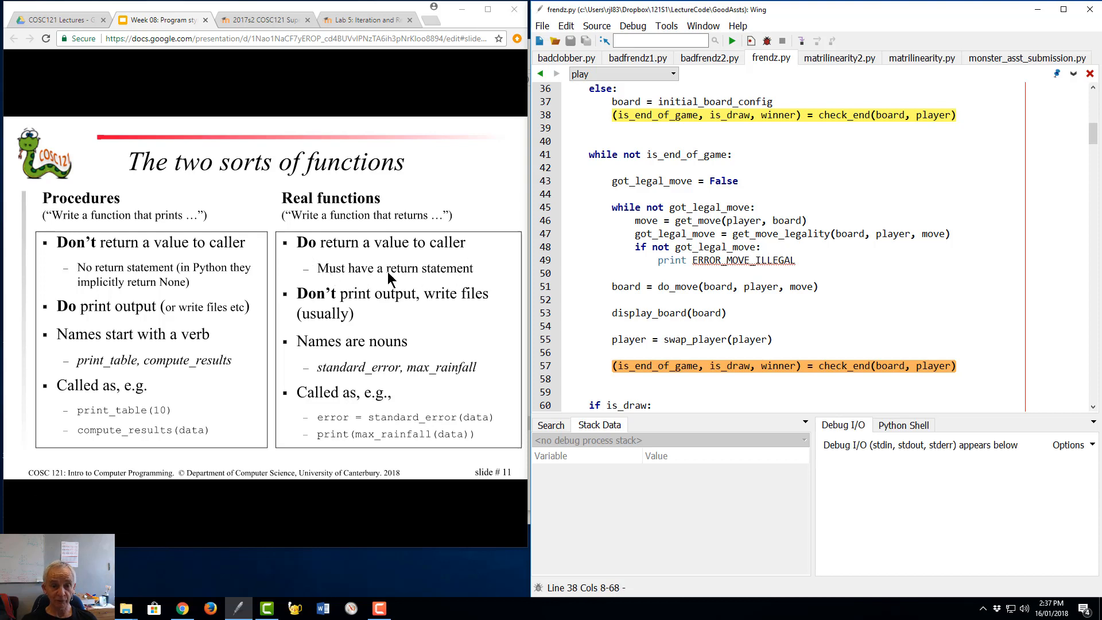
{"action": "mouse_move", "coordinate": [389, 302]}
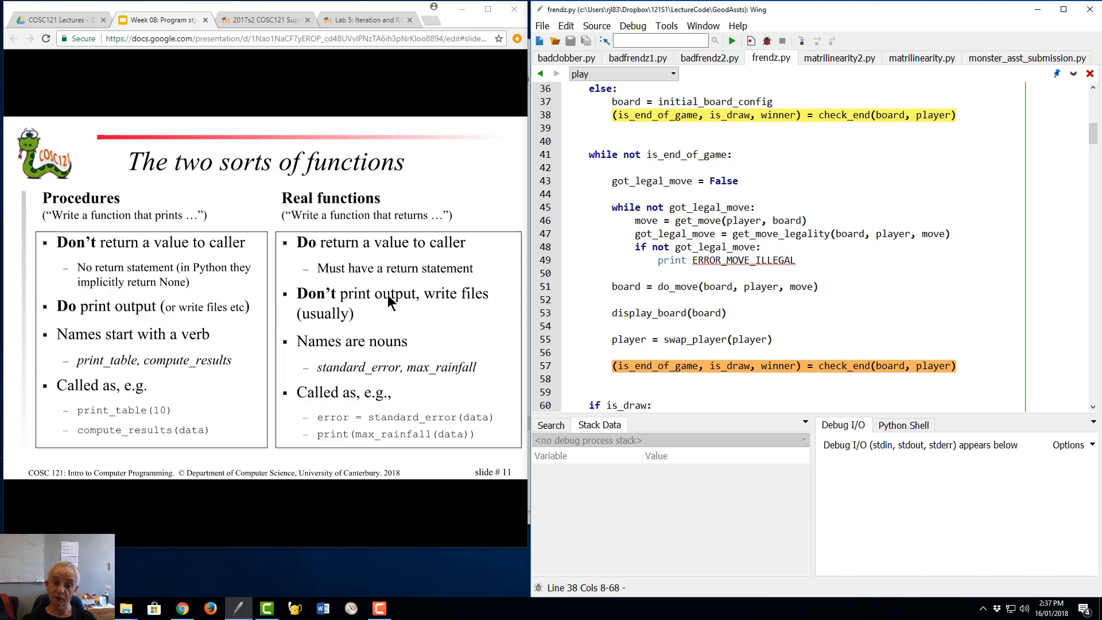
{"action": "mouse_move", "coordinate": [385, 398]}
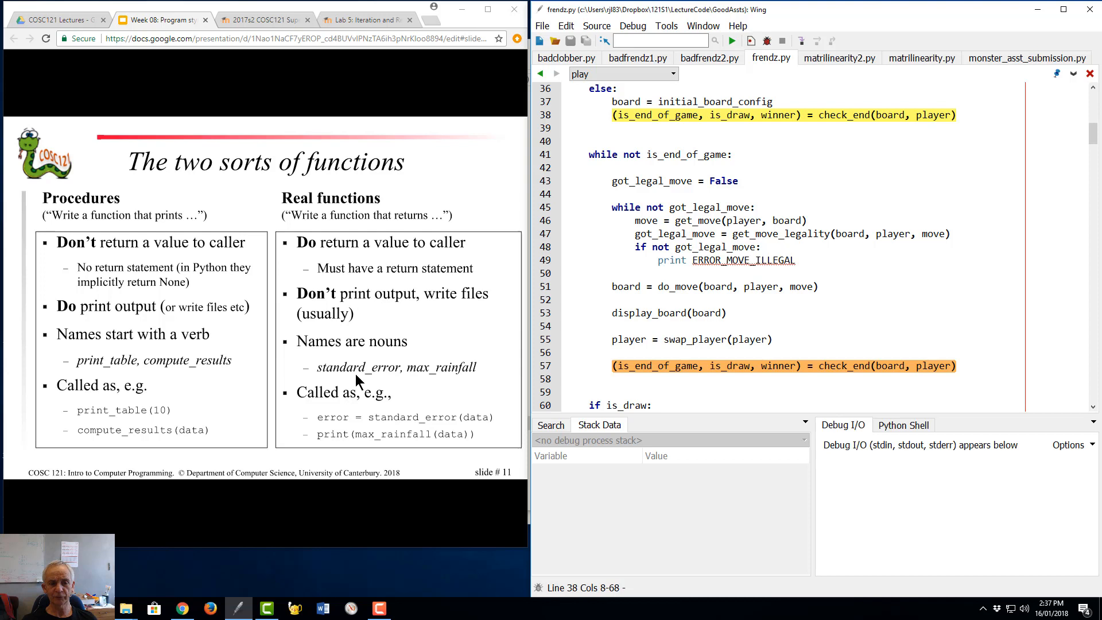
{"action": "mouse_move", "coordinate": [379, 378]}
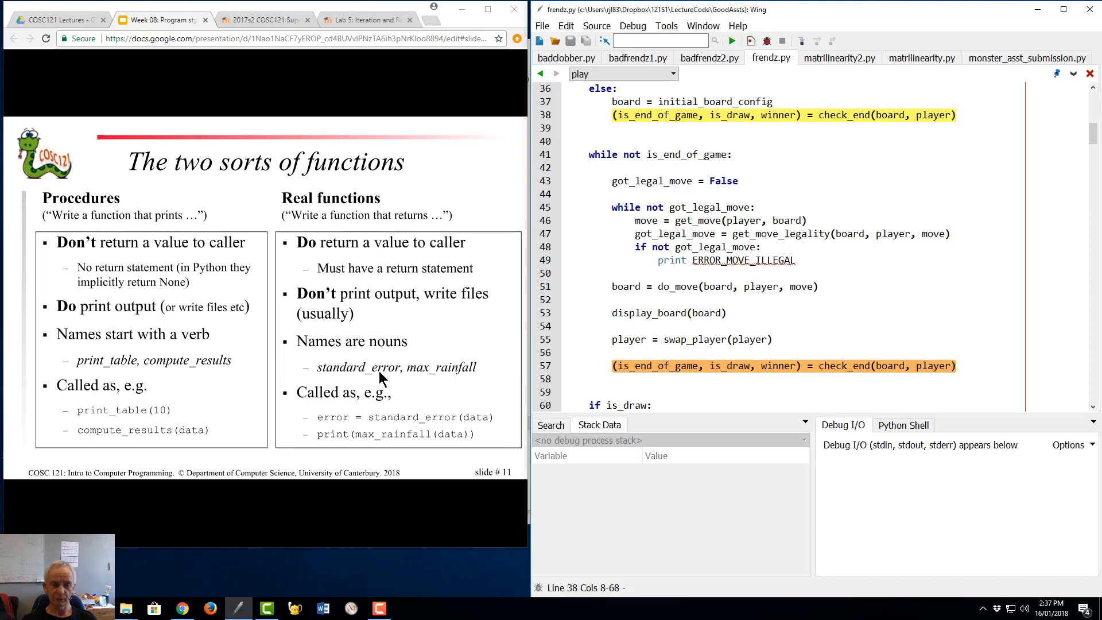
{"action": "mouse_move", "coordinate": [390, 380]}
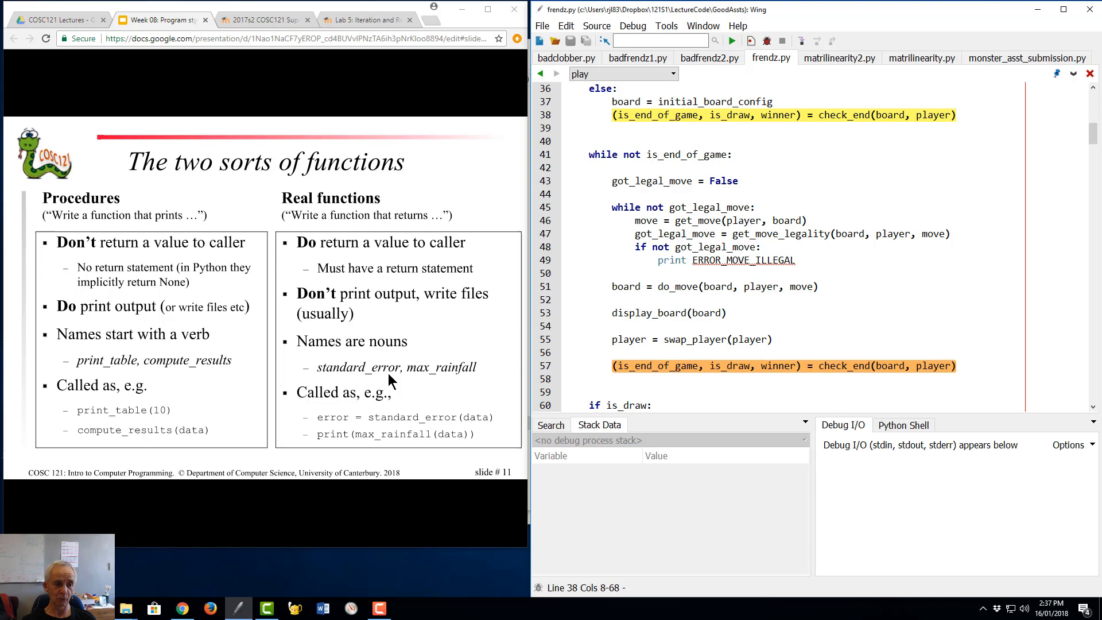
{"action": "mouse_move", "coordinate": [109, 237]}
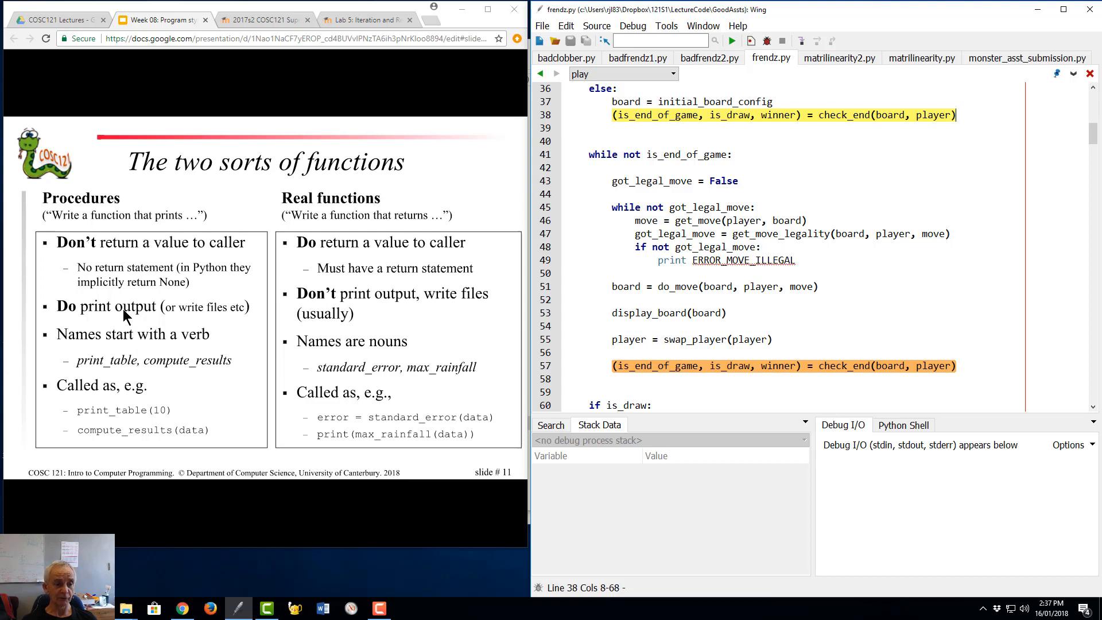
{"action": "mouse_move", "coordinate": [90, 371]}
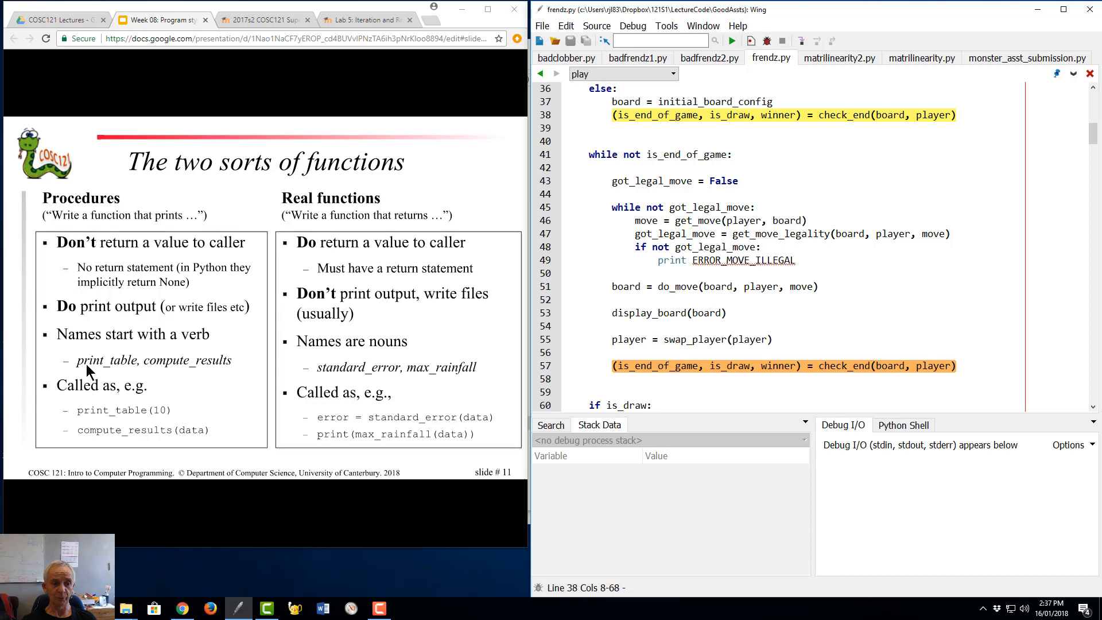
{"action": "mouse_move", "coordinate": [116, 370]}
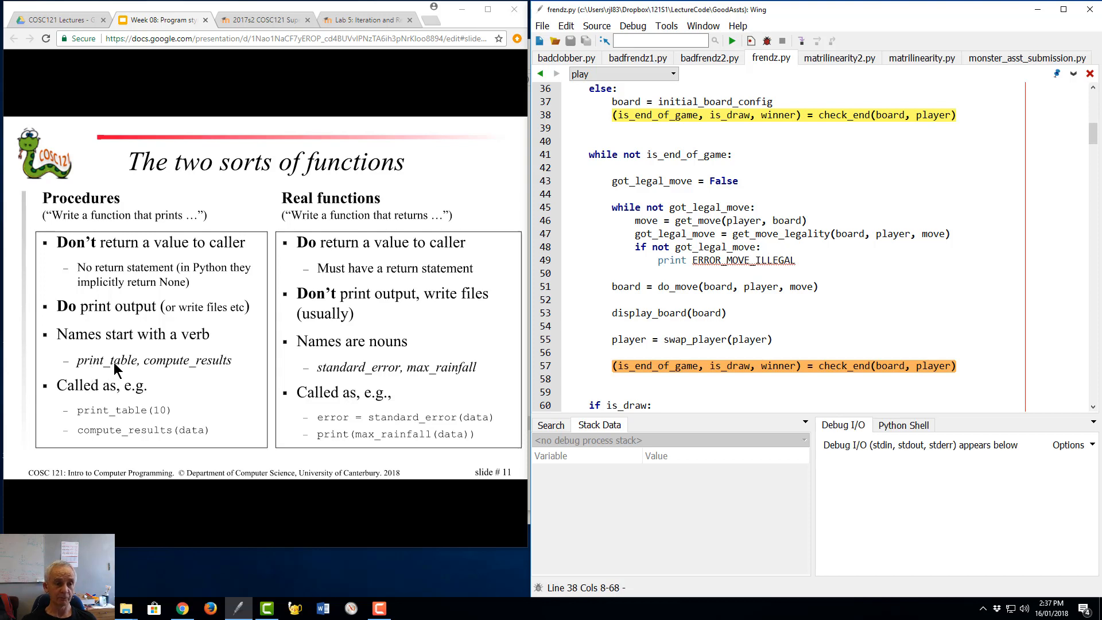
{"action": "mouse_move", "coordinate": [224, 274]}
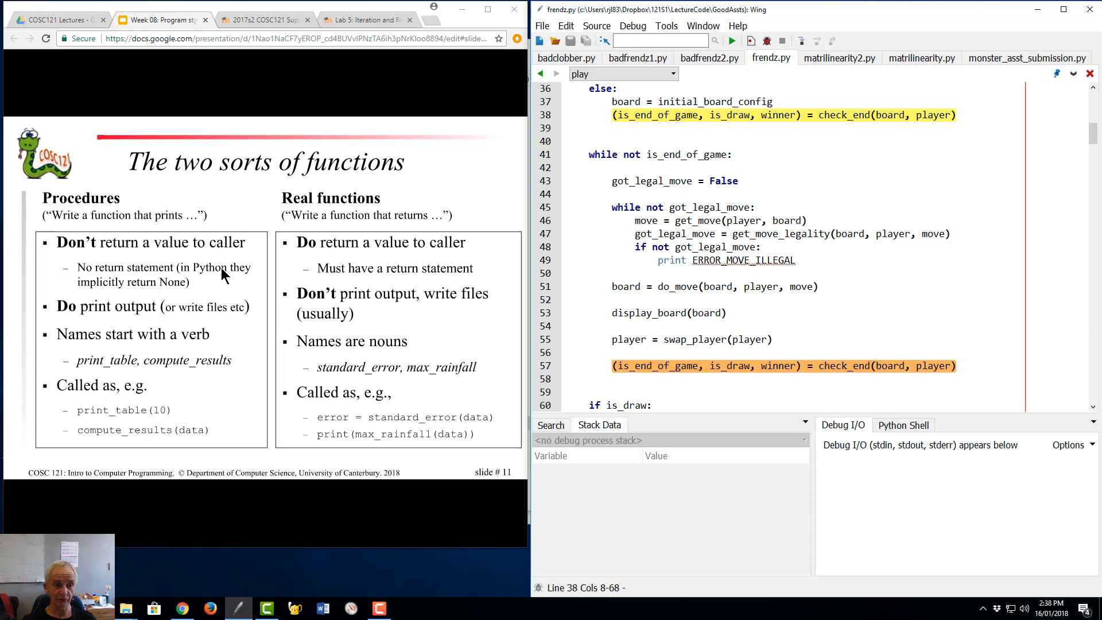
{"action": "mouse_move", "coordinate": [148, 344]}
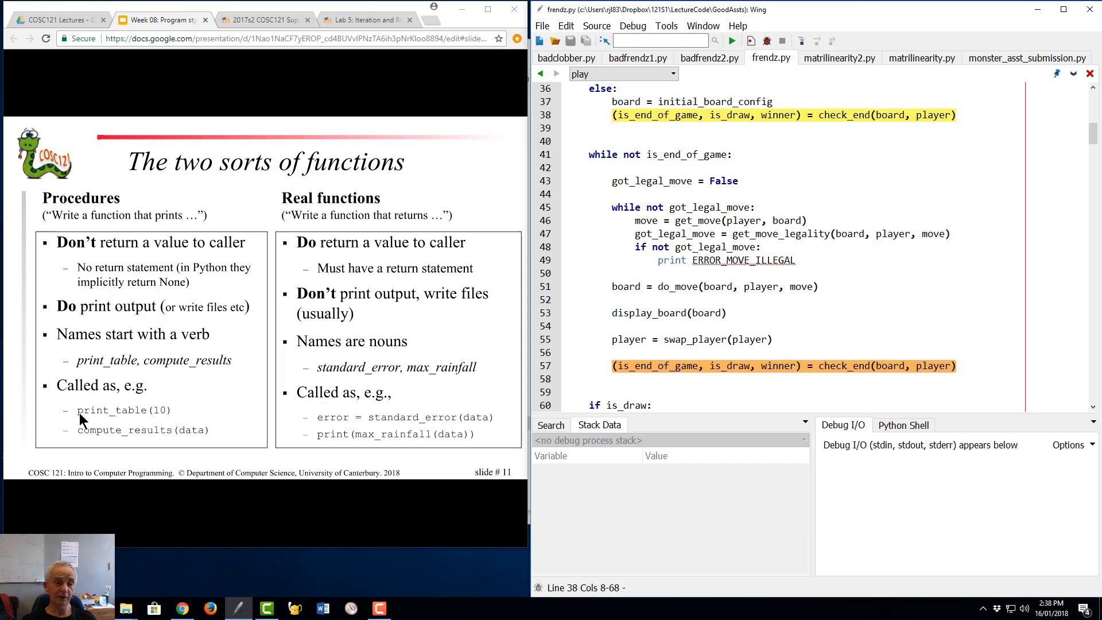
{"action": "mouse_move", "coordinate": [162, 421]}
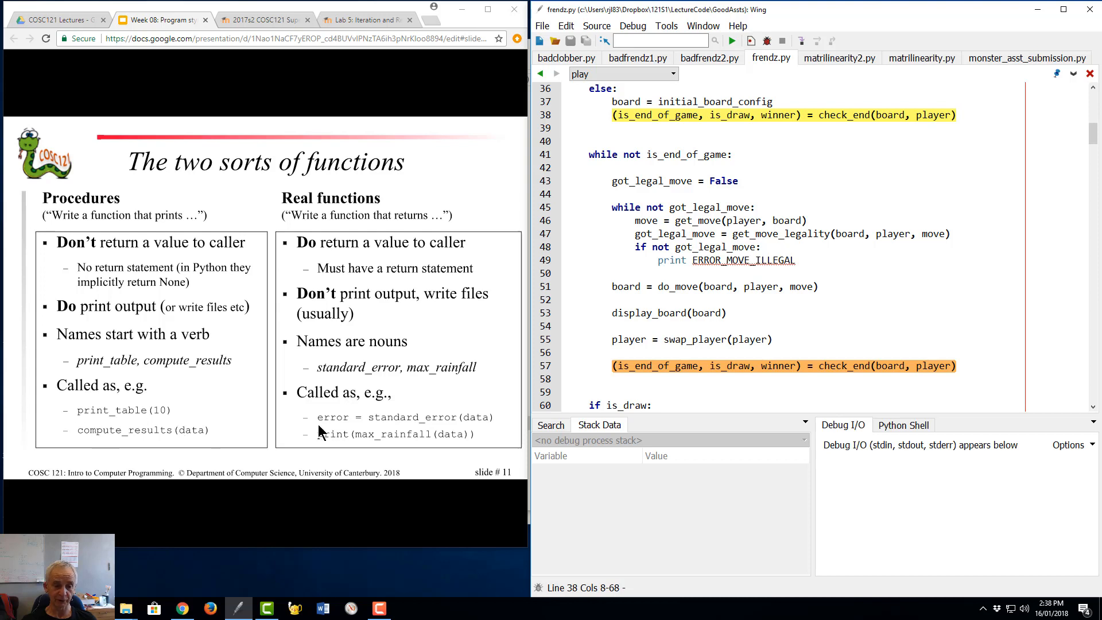
{"action": "mouse_move", "coordinate": [95, 417]}
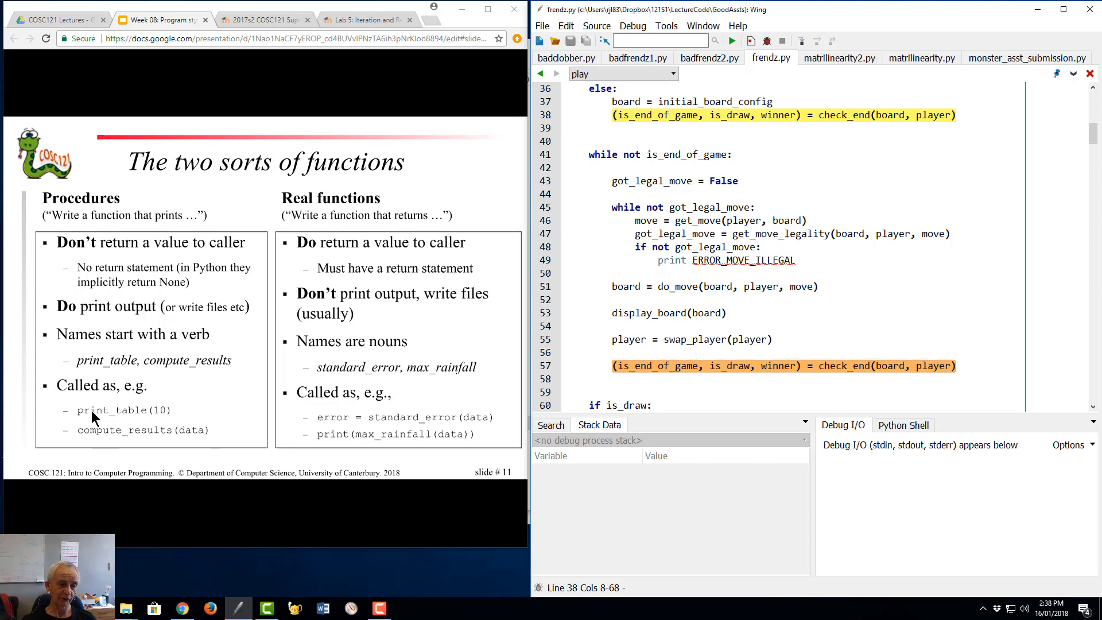
{"action": "mouse_move", "coordinate": [140, 440]}
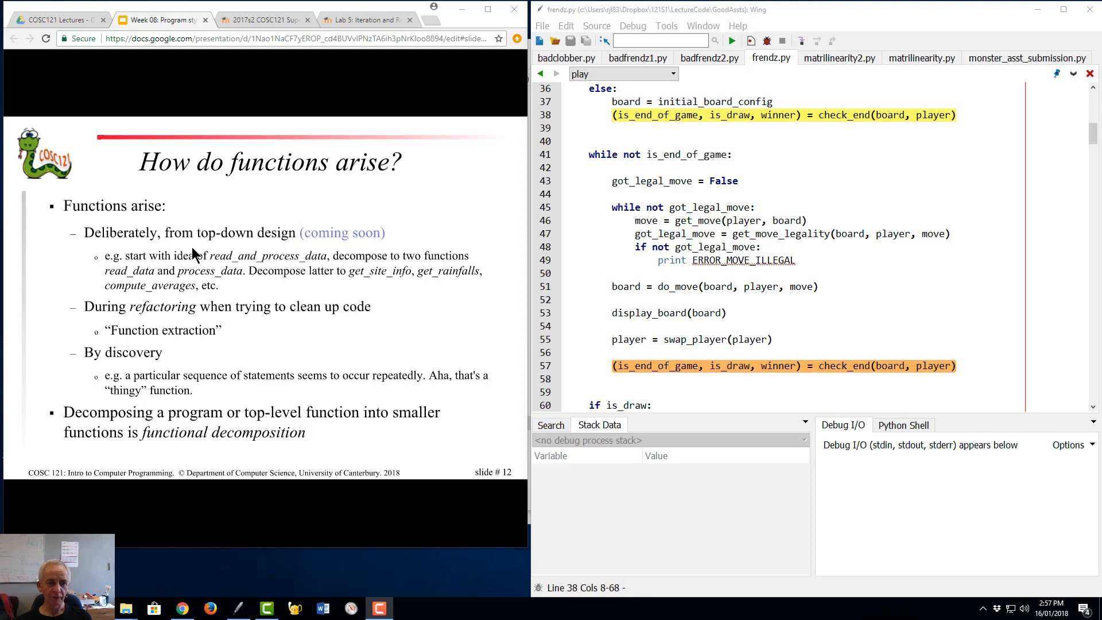
{"action": "mouse_move", "coordinate": [143, 248]}
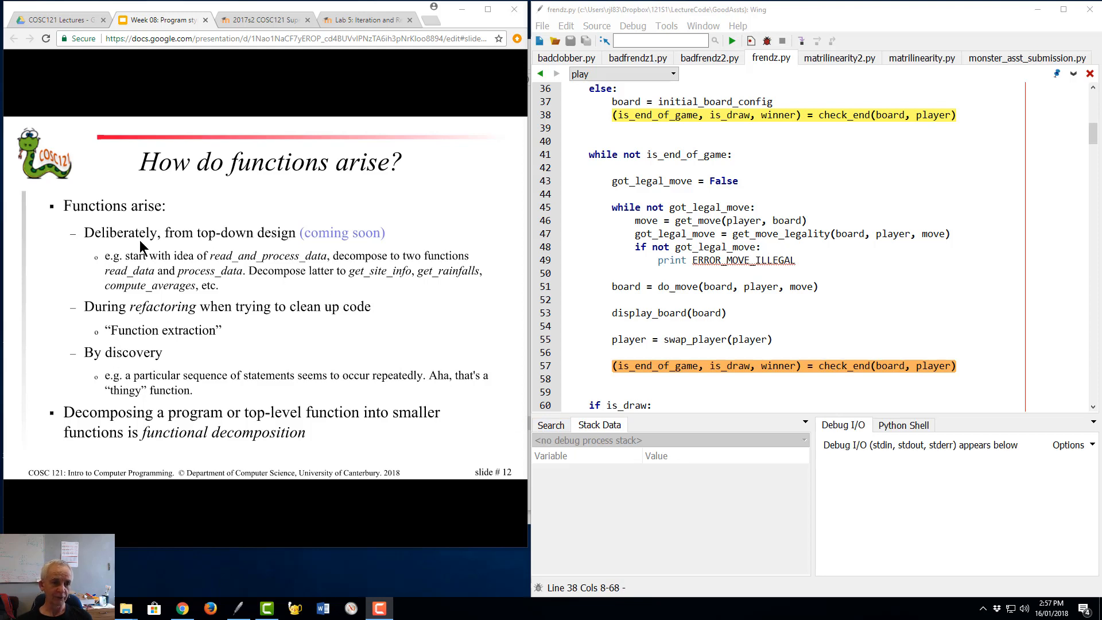
{"action": "mouse_move", "coordinate": [152, 380]}
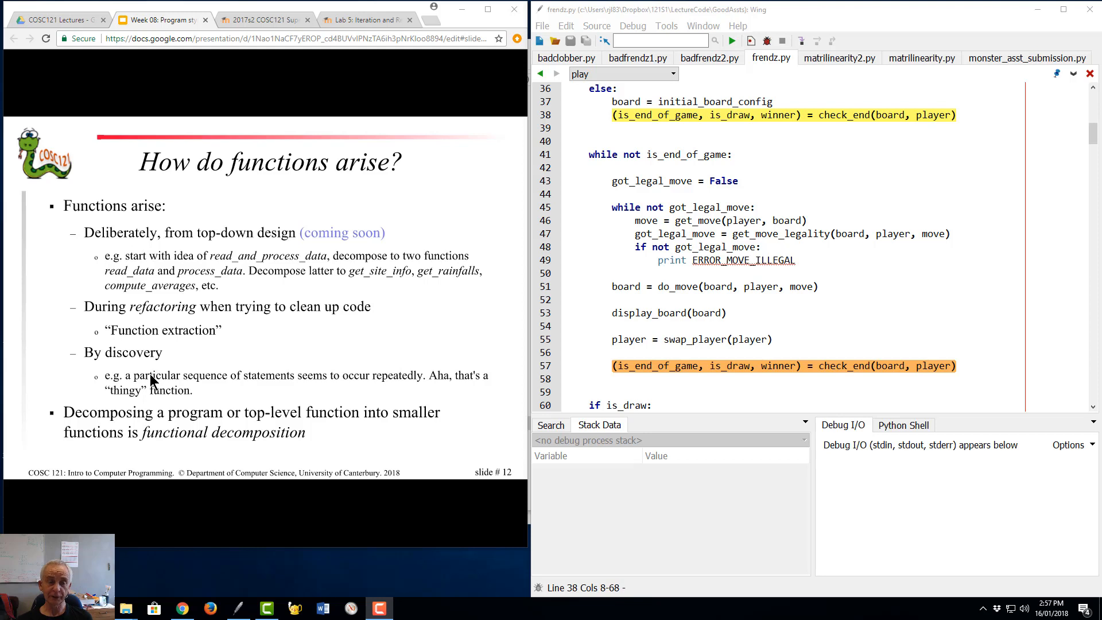
{"action": "mouse_move", "coordinate": [178, 261]}
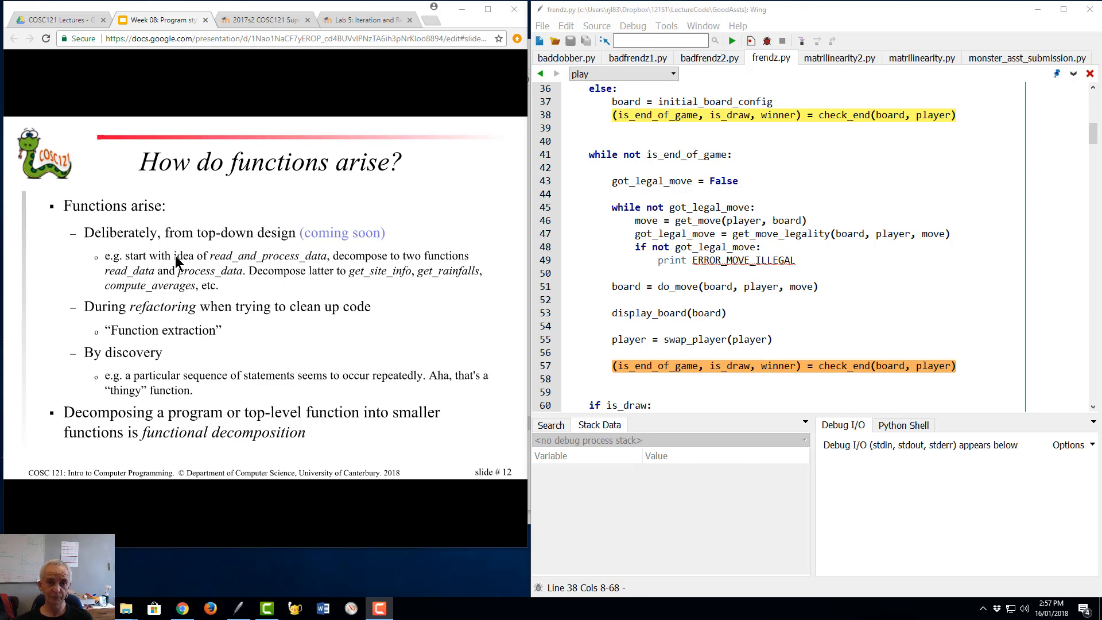
{"action": "mouse_move", "coordinate": [222, 251]}
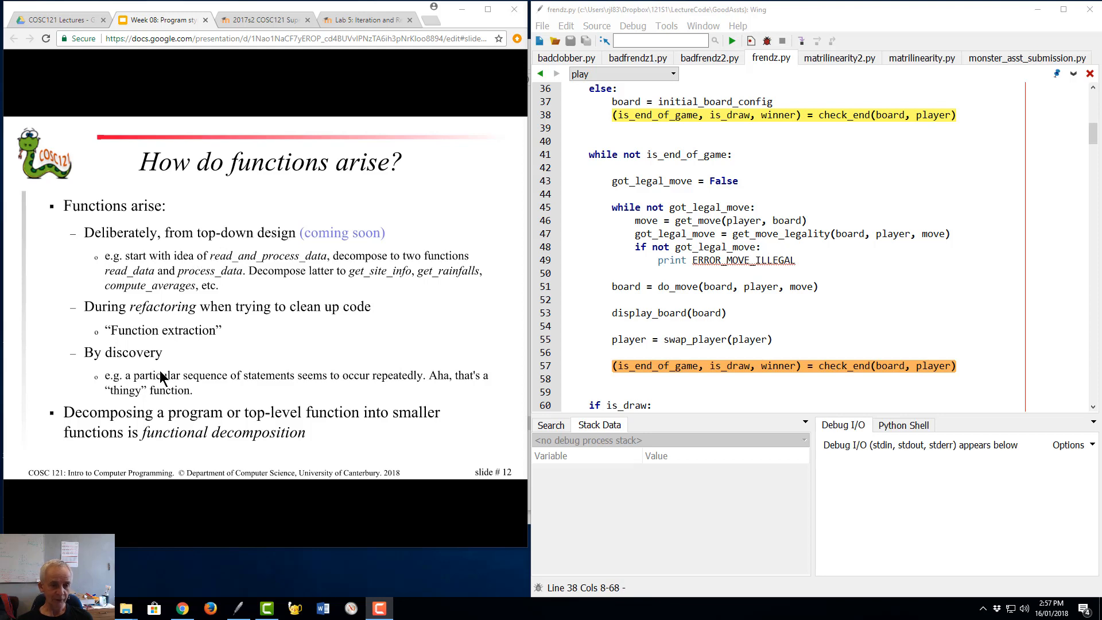
{"action": "mouse_move", "coordinate": [156, 421]}
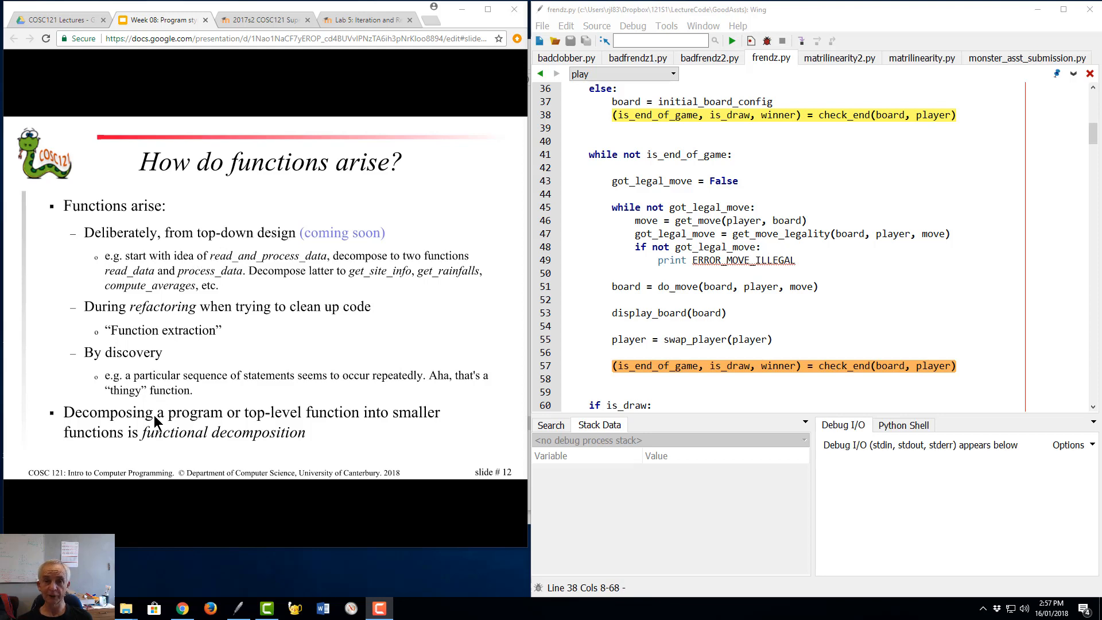